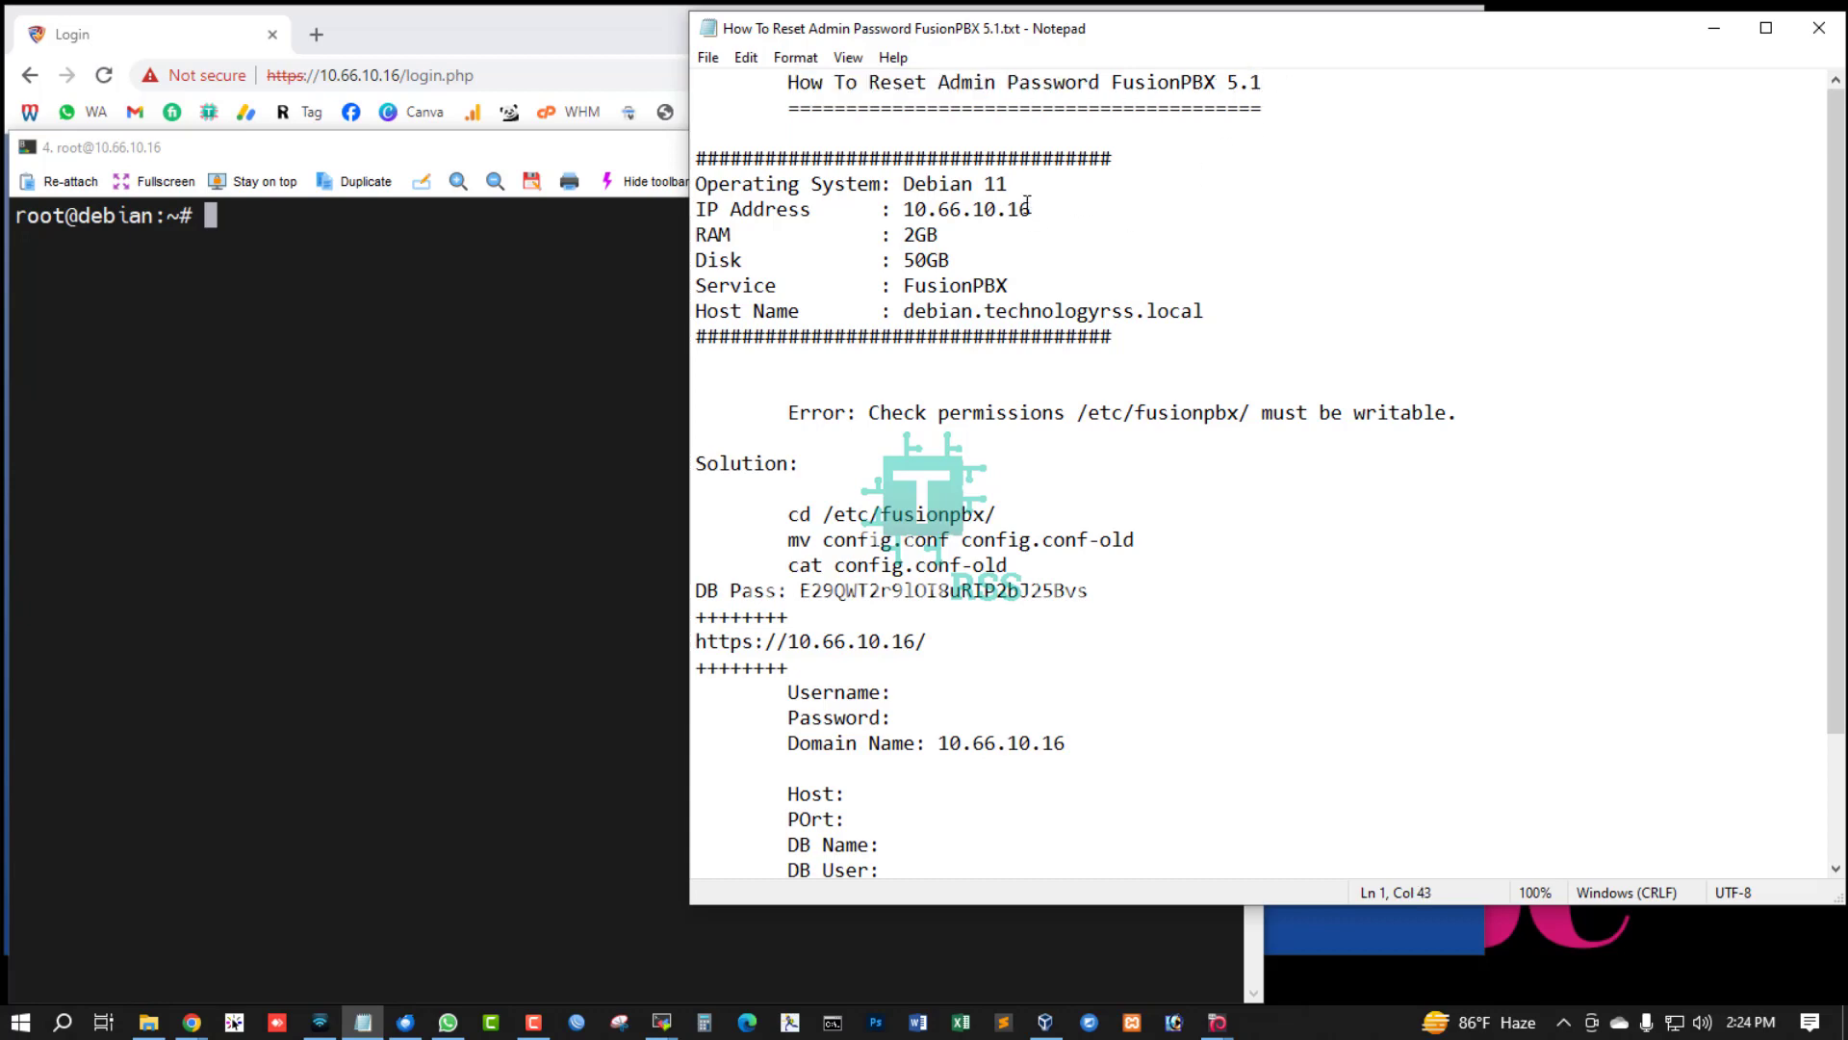
pyautogui.moveTo(944, 293)
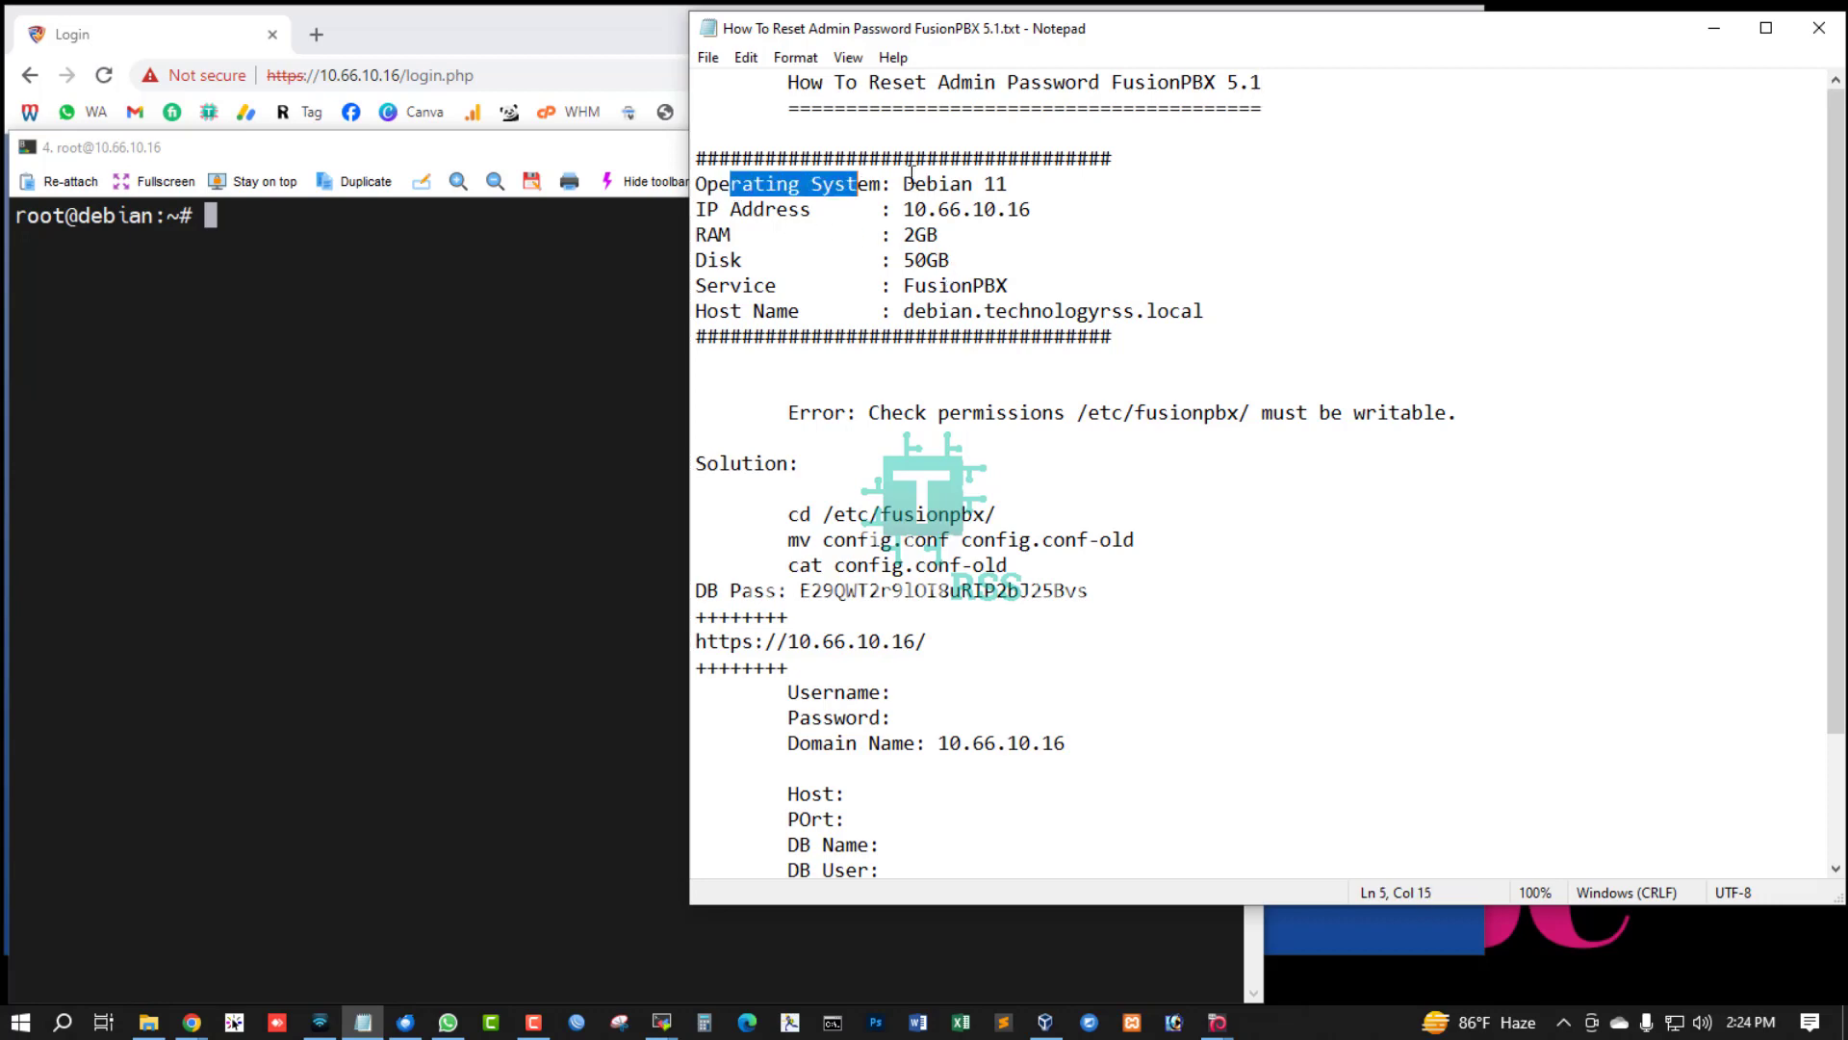
# Step: Run lsb_release -a on the server, showing Debian GNU/Linux 11 (bullseye)
pyautogui.click(908, 235)
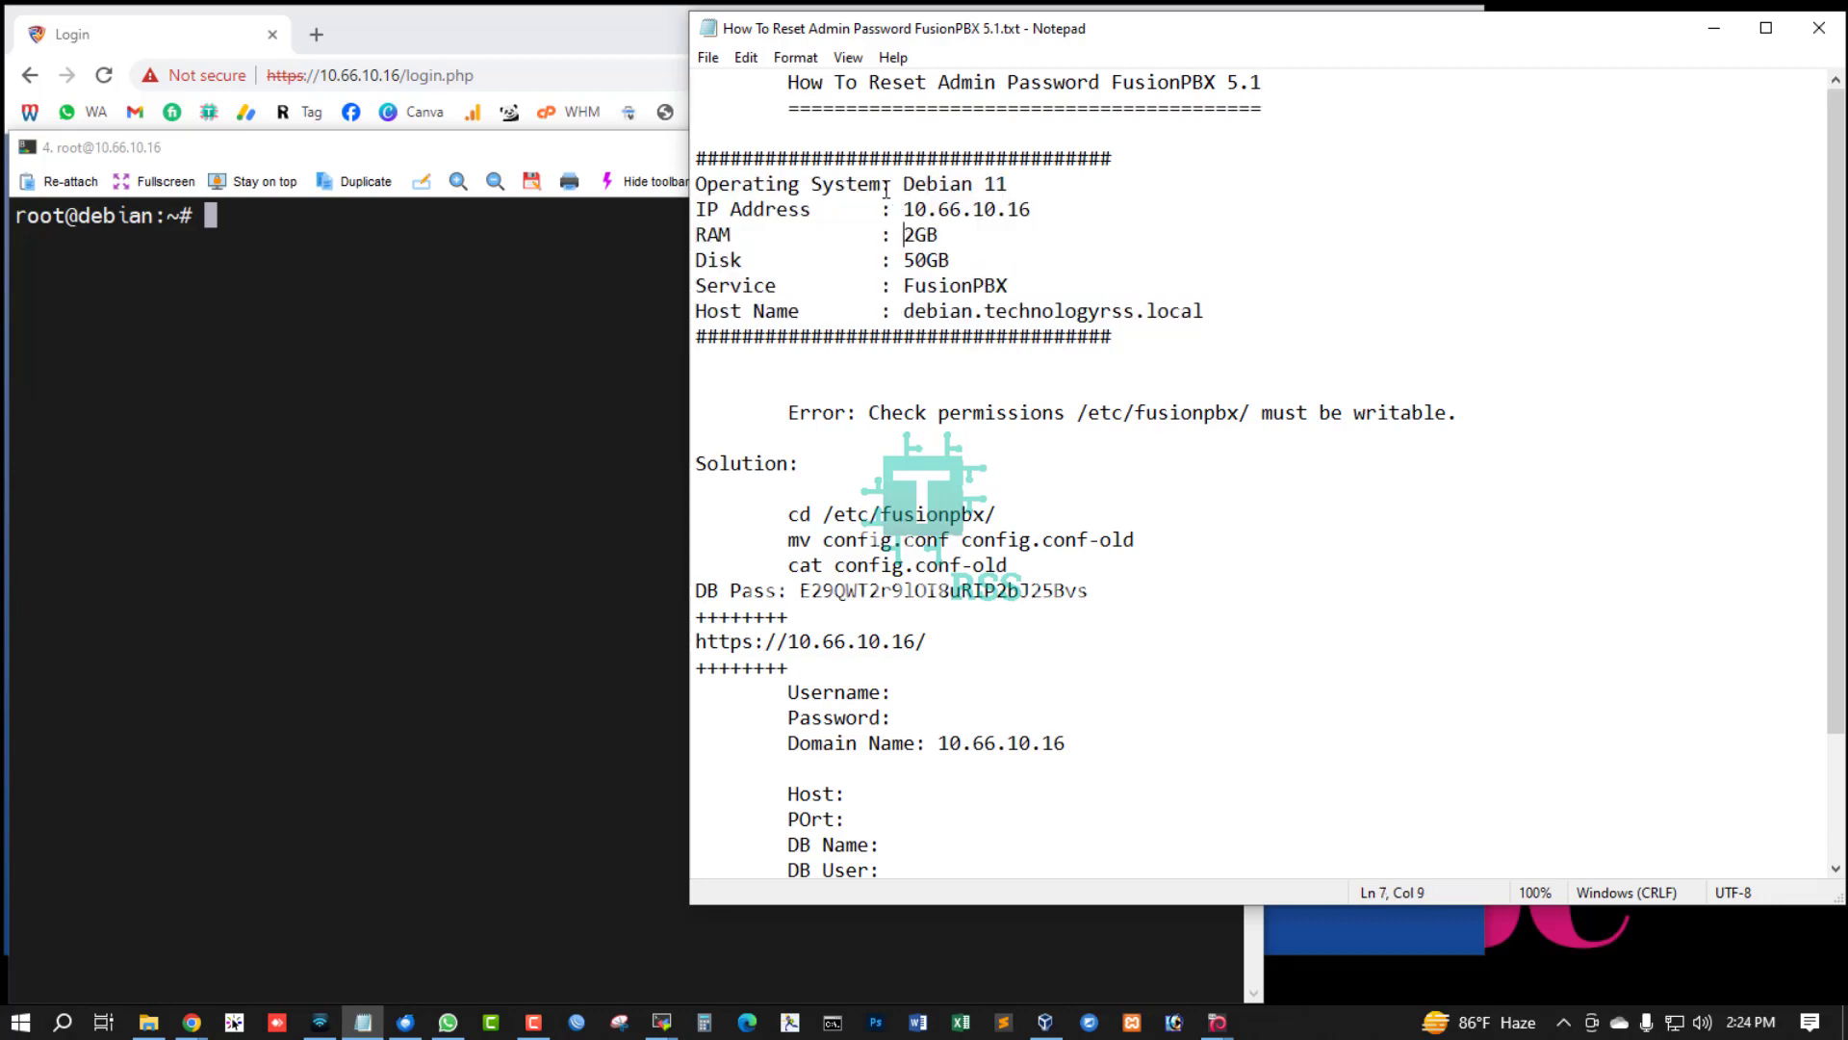
pyautogui.doubleClick(961, 209)
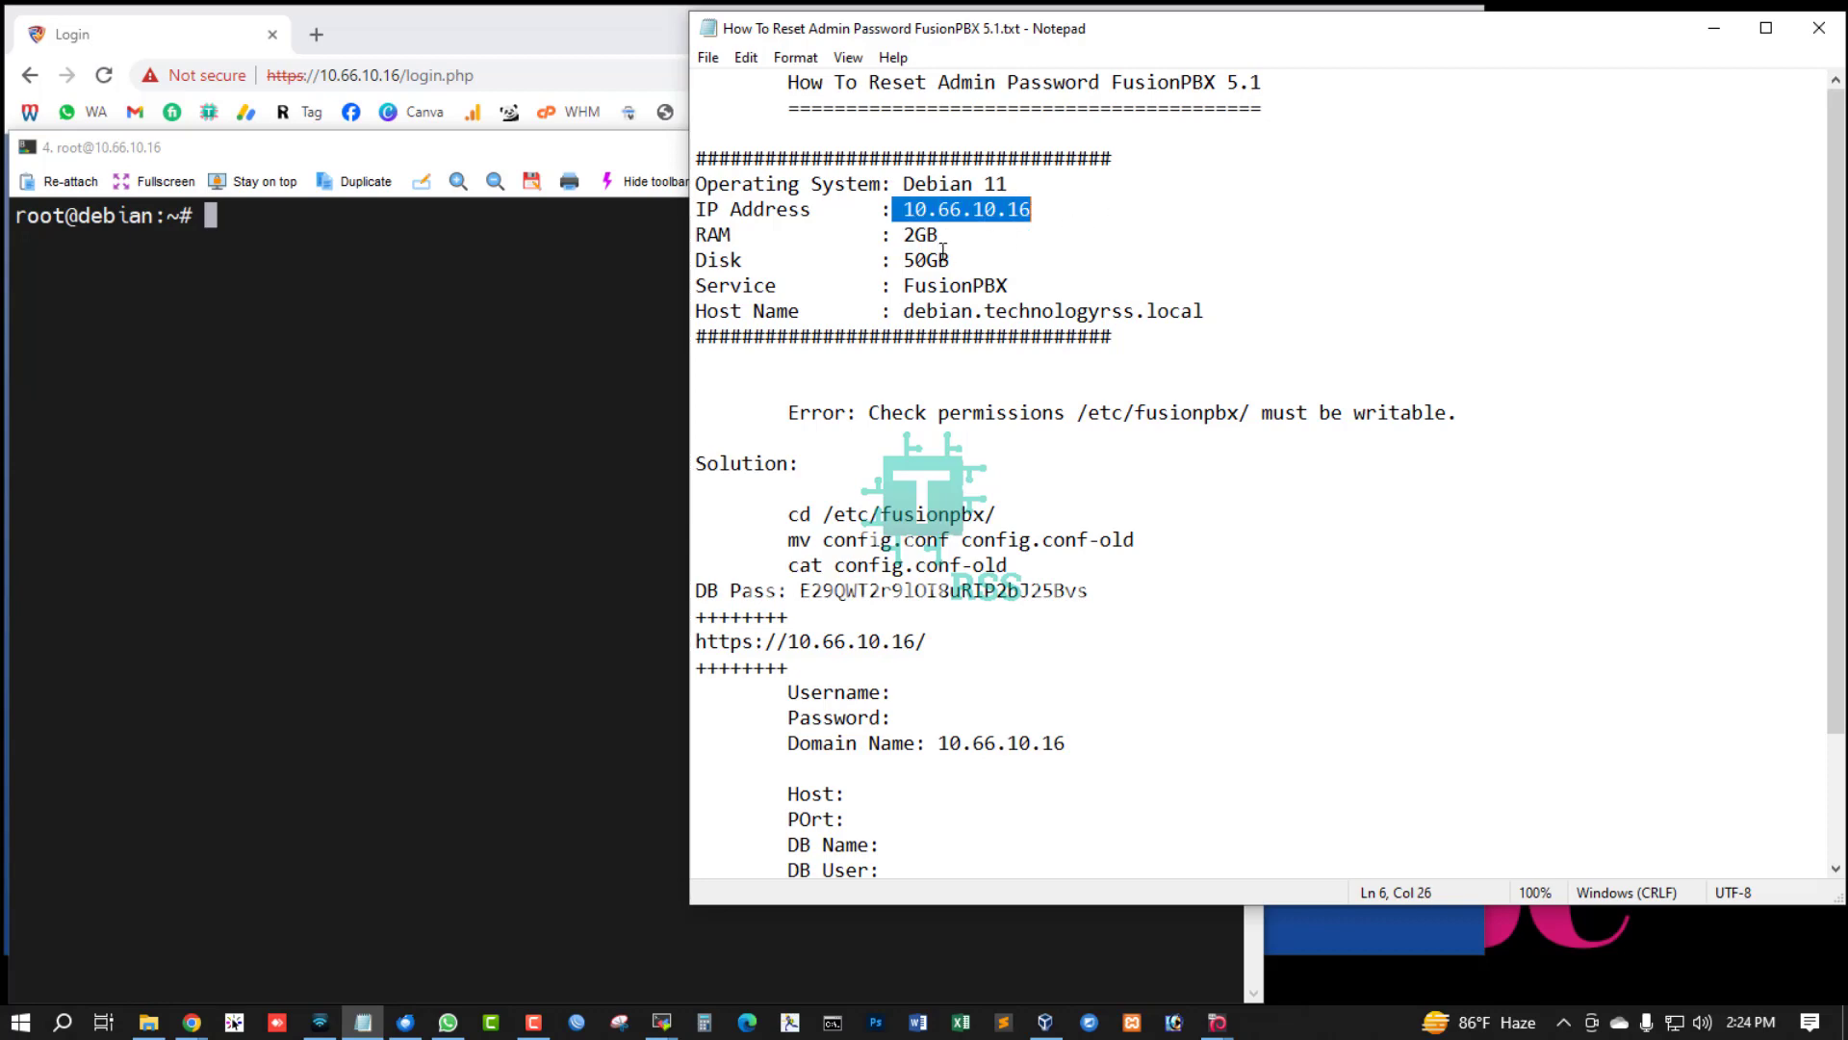
pyautogui.doubleClick(954, 284)
pyautogui.write('l')
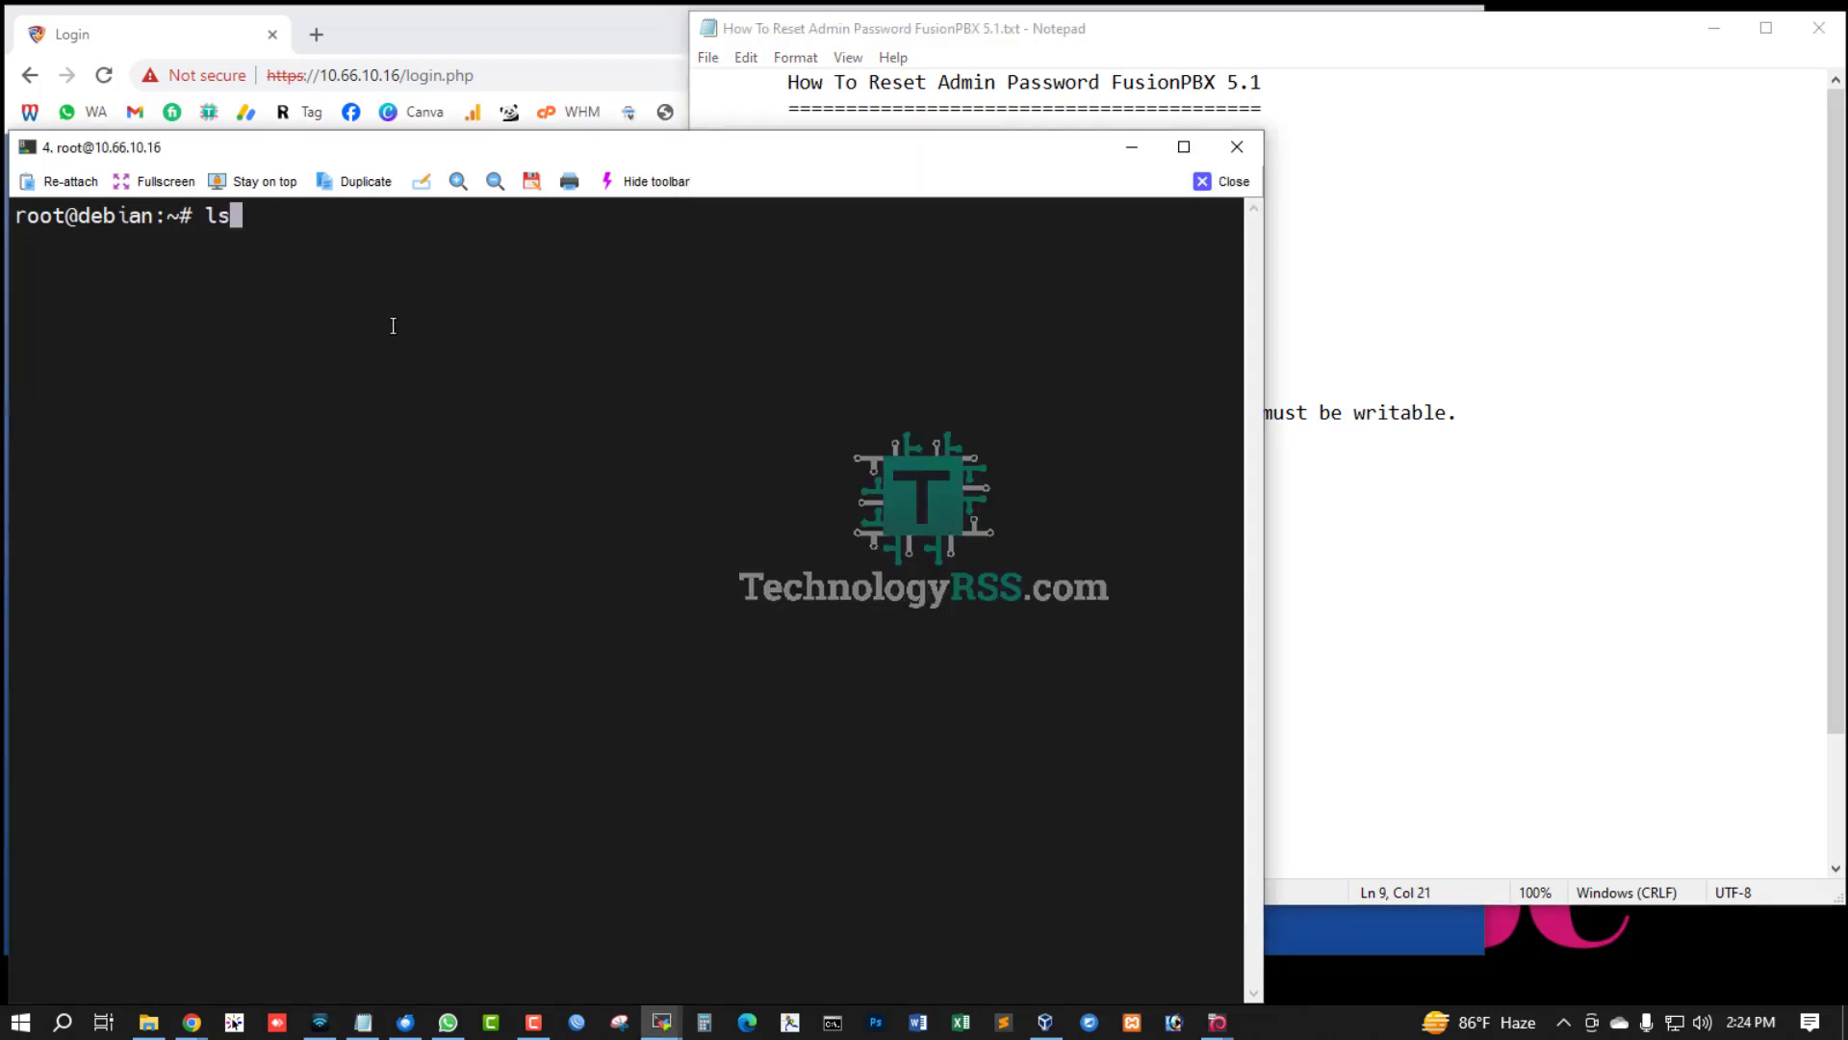
pyautogui.write('sb_re')
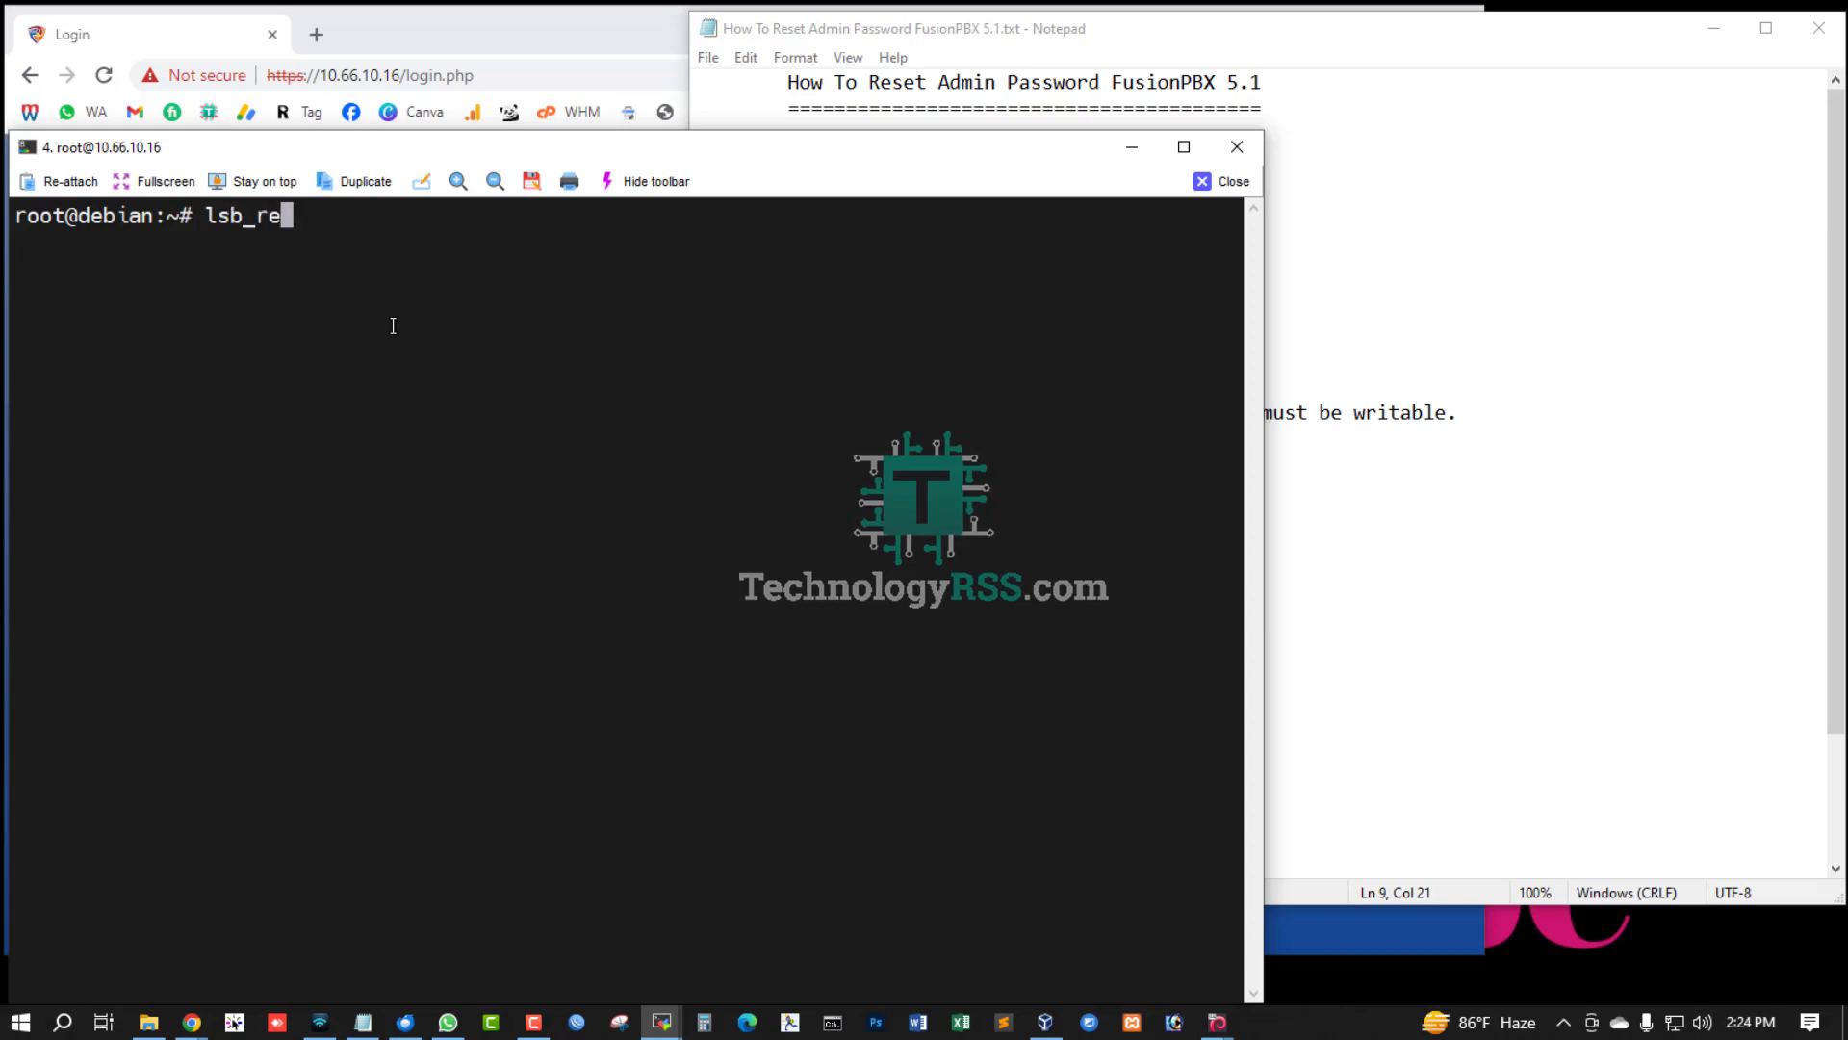
pyautogui.write('lease -a')
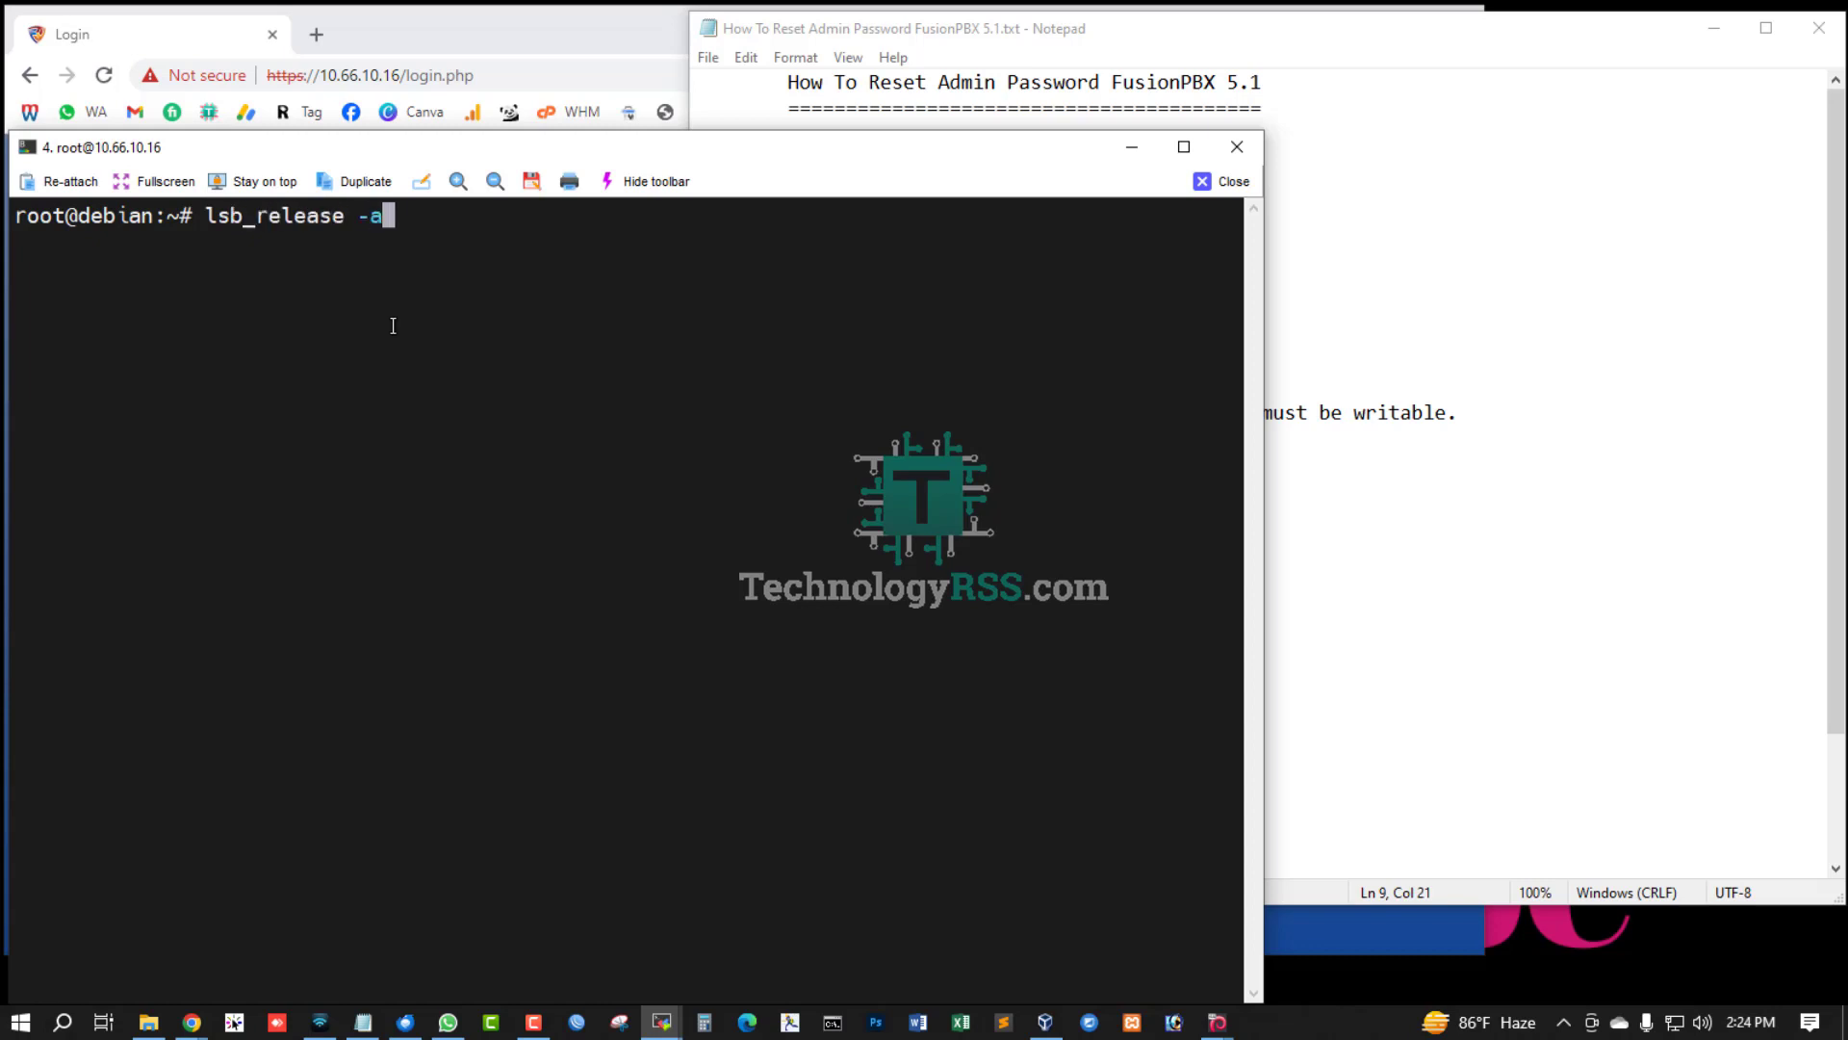
pyautogui.press('Return')
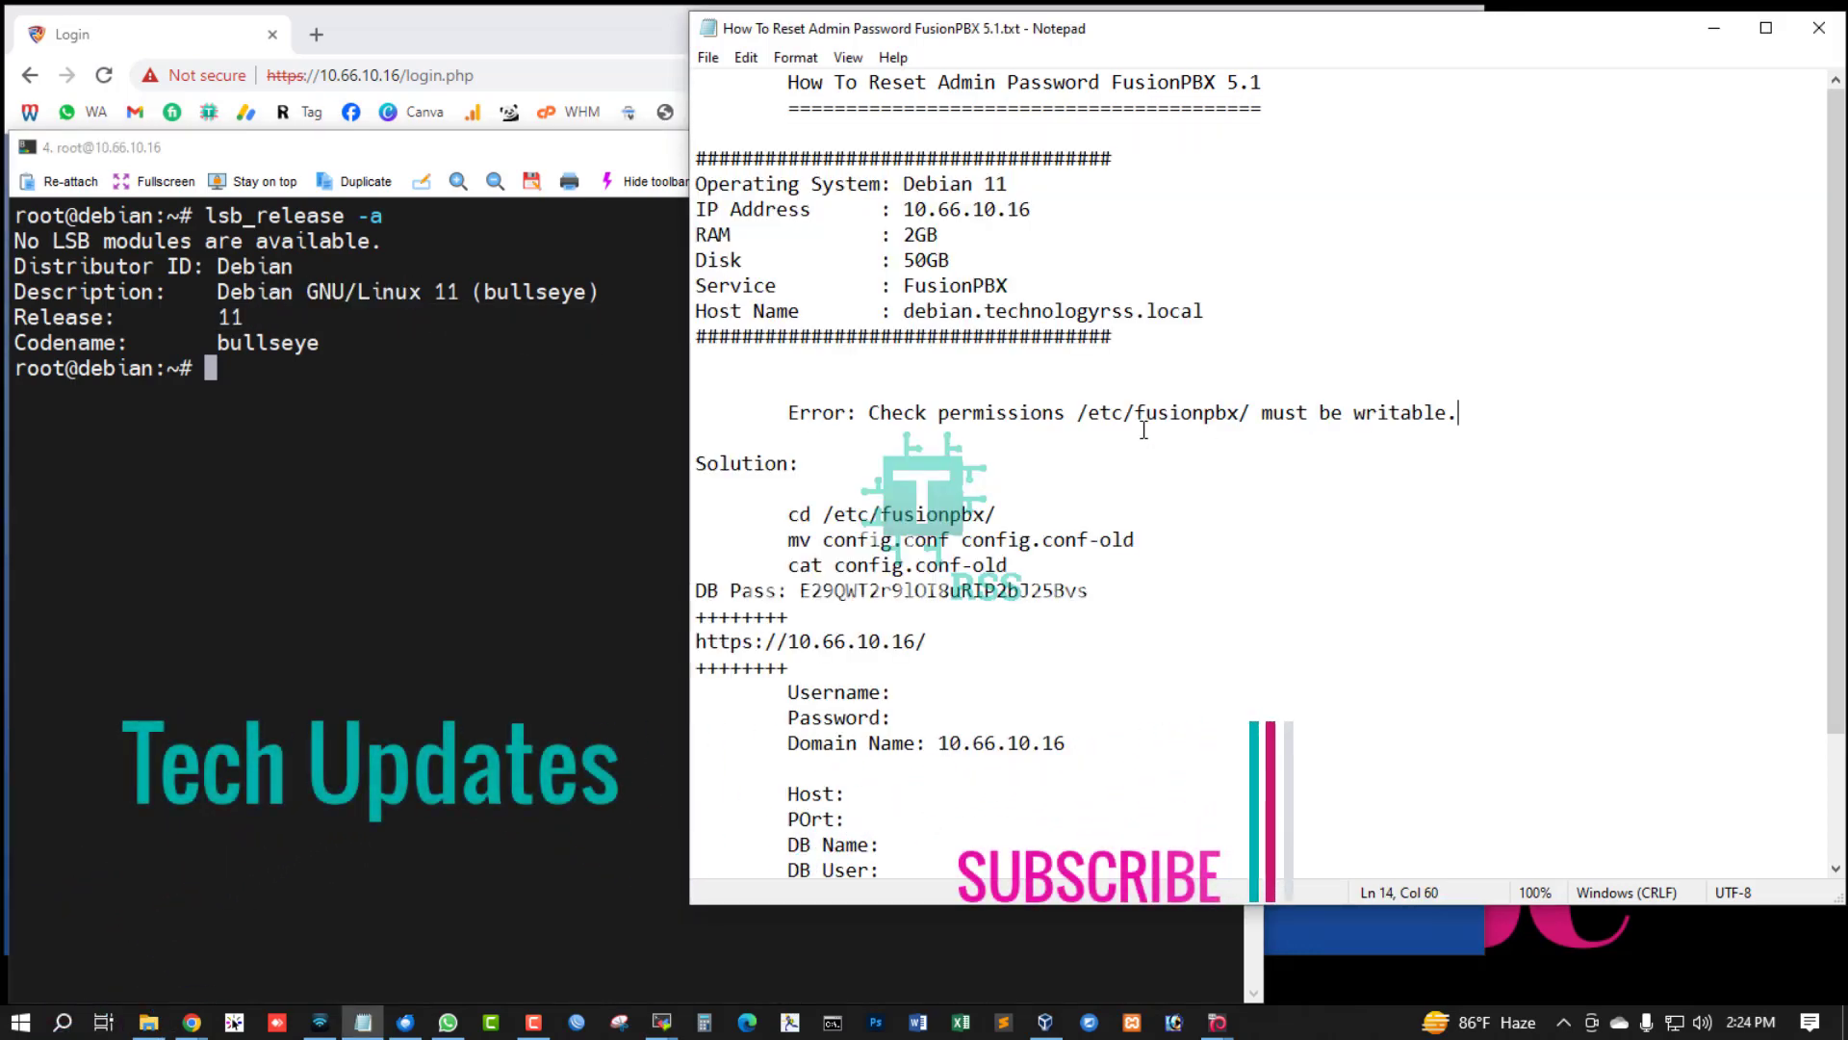
pyautogui.moveTo(835, 406)
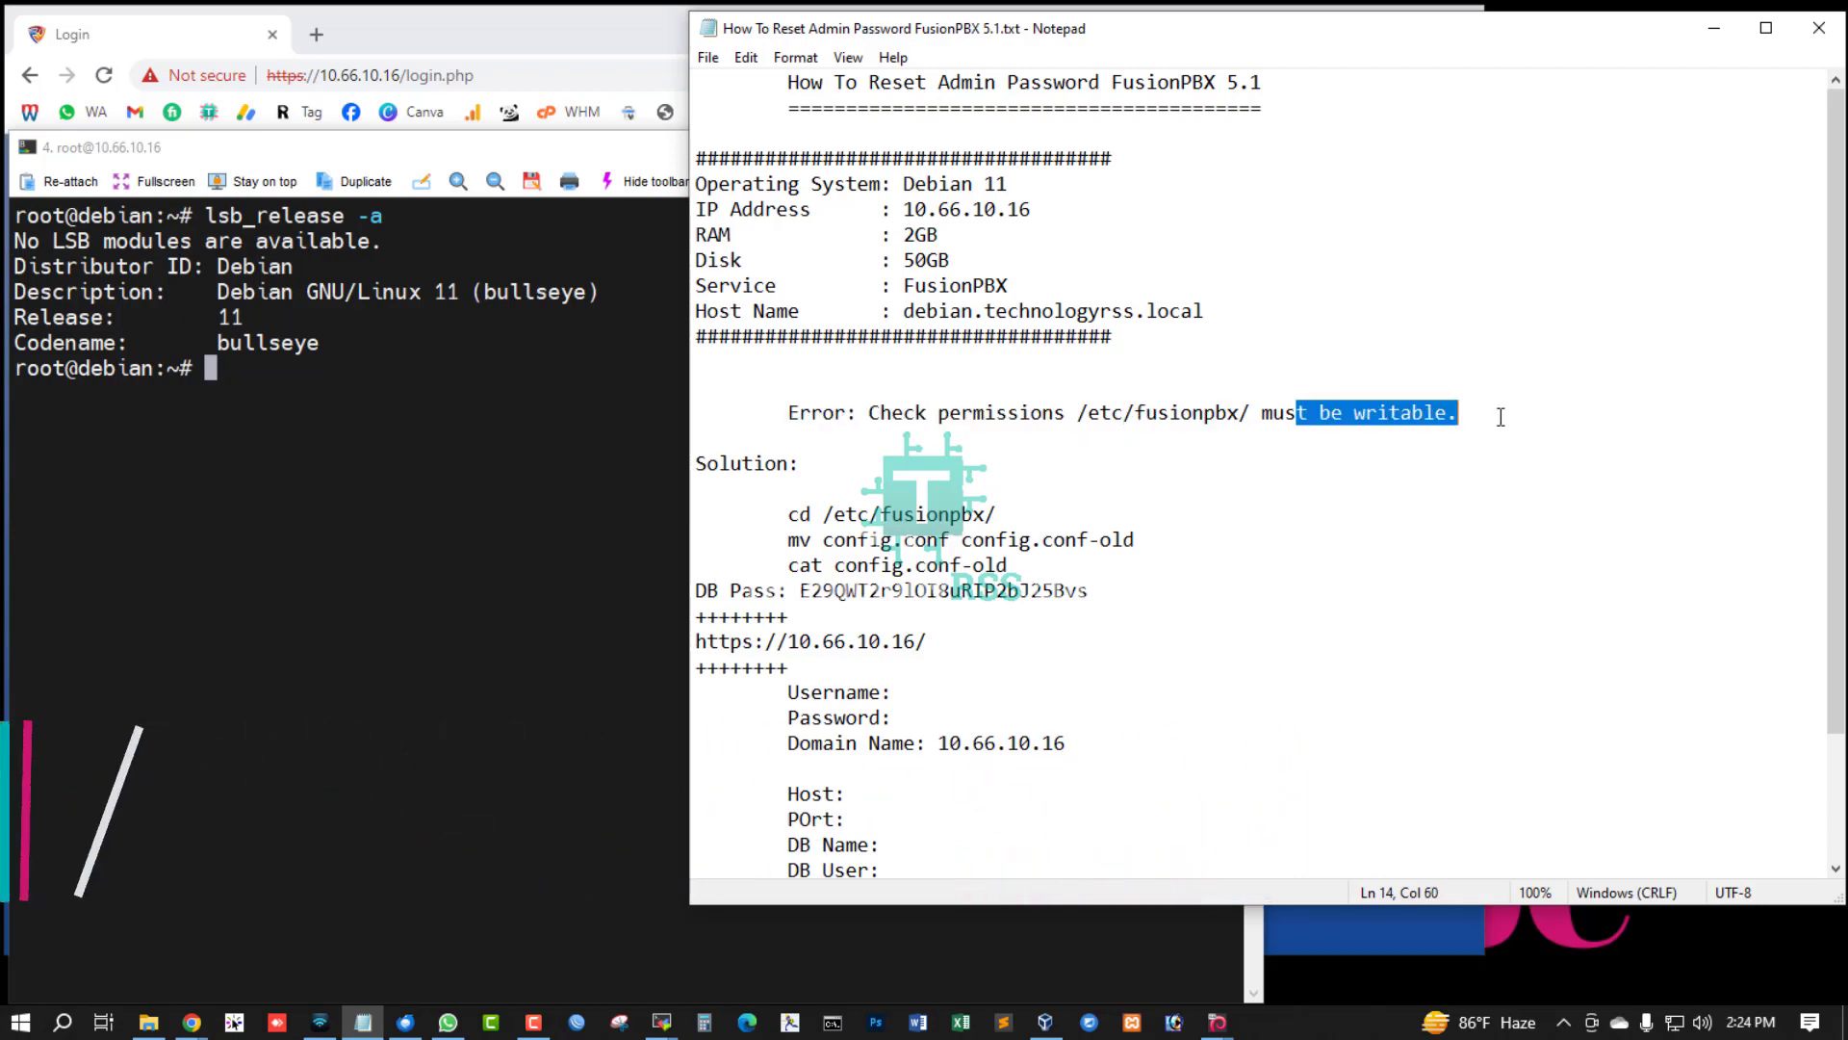
# Step: Copy 'cd /etc/fusionpbx/' from the Notepad notes into the server terminal
pyautogui.click(1028, 413)
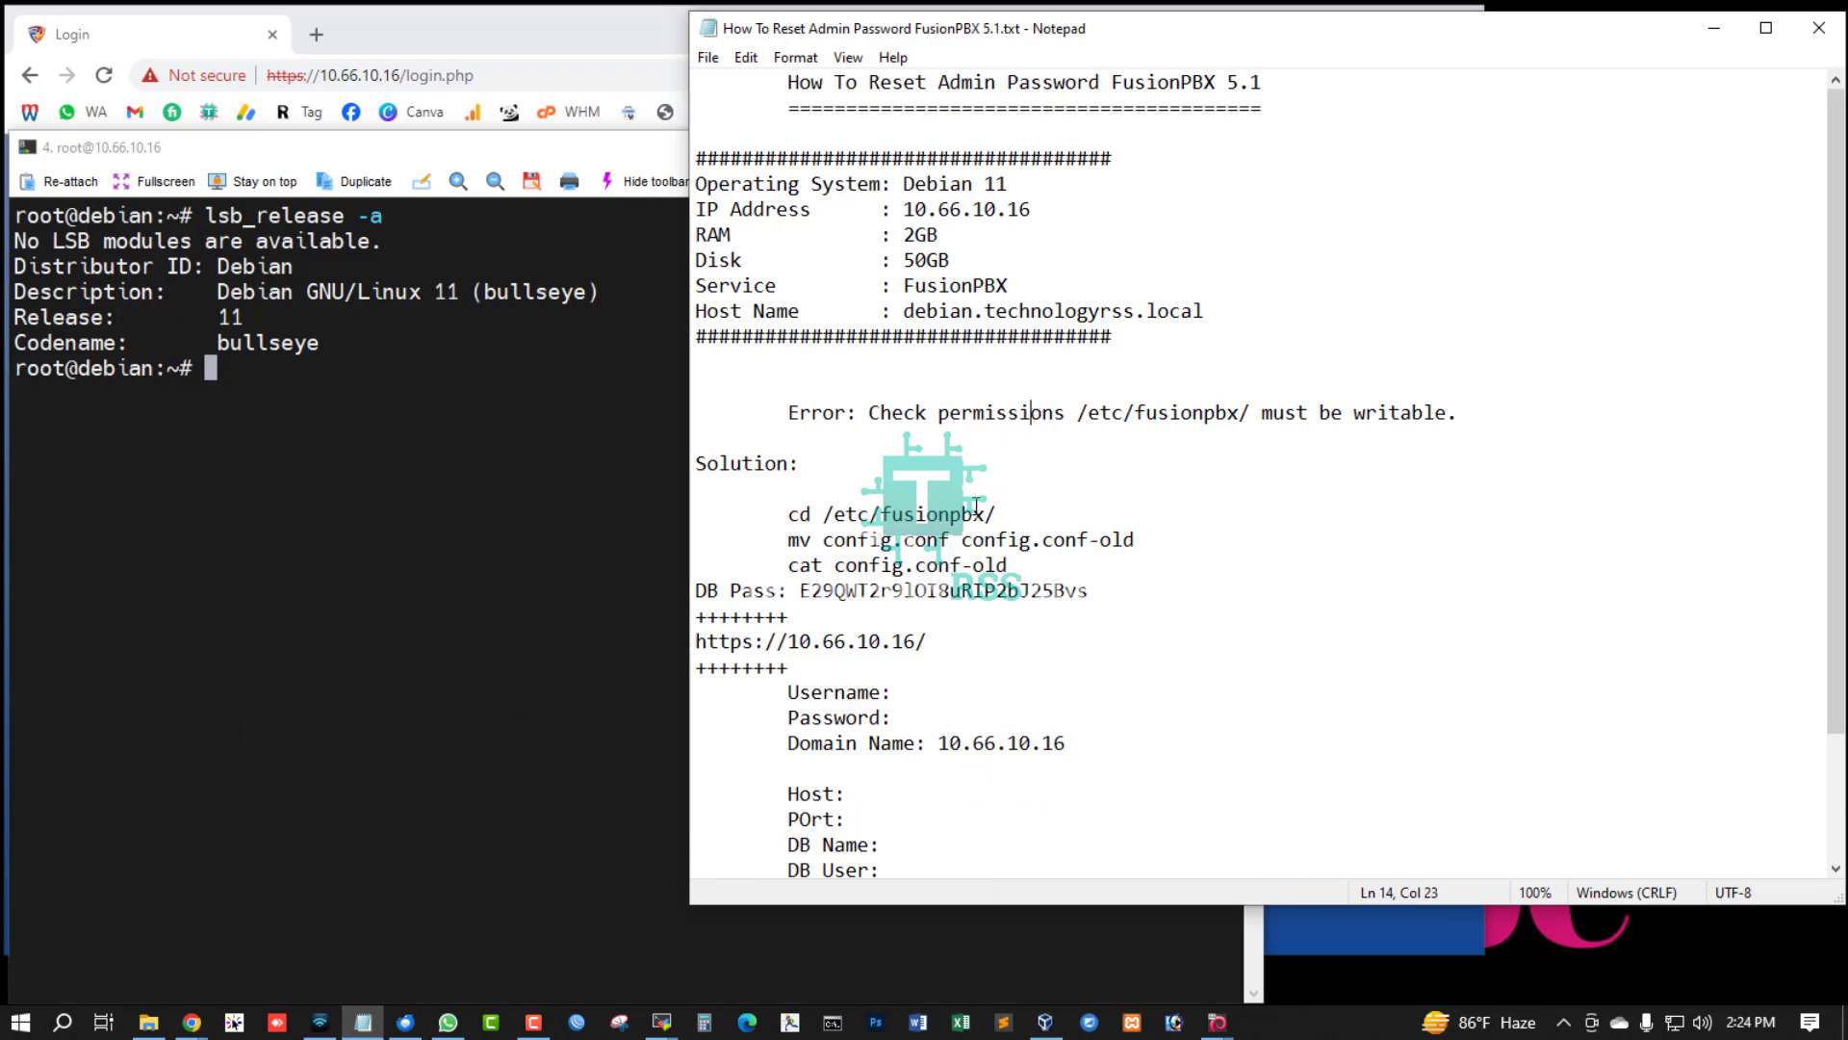
pyautogui.scroll(-3)
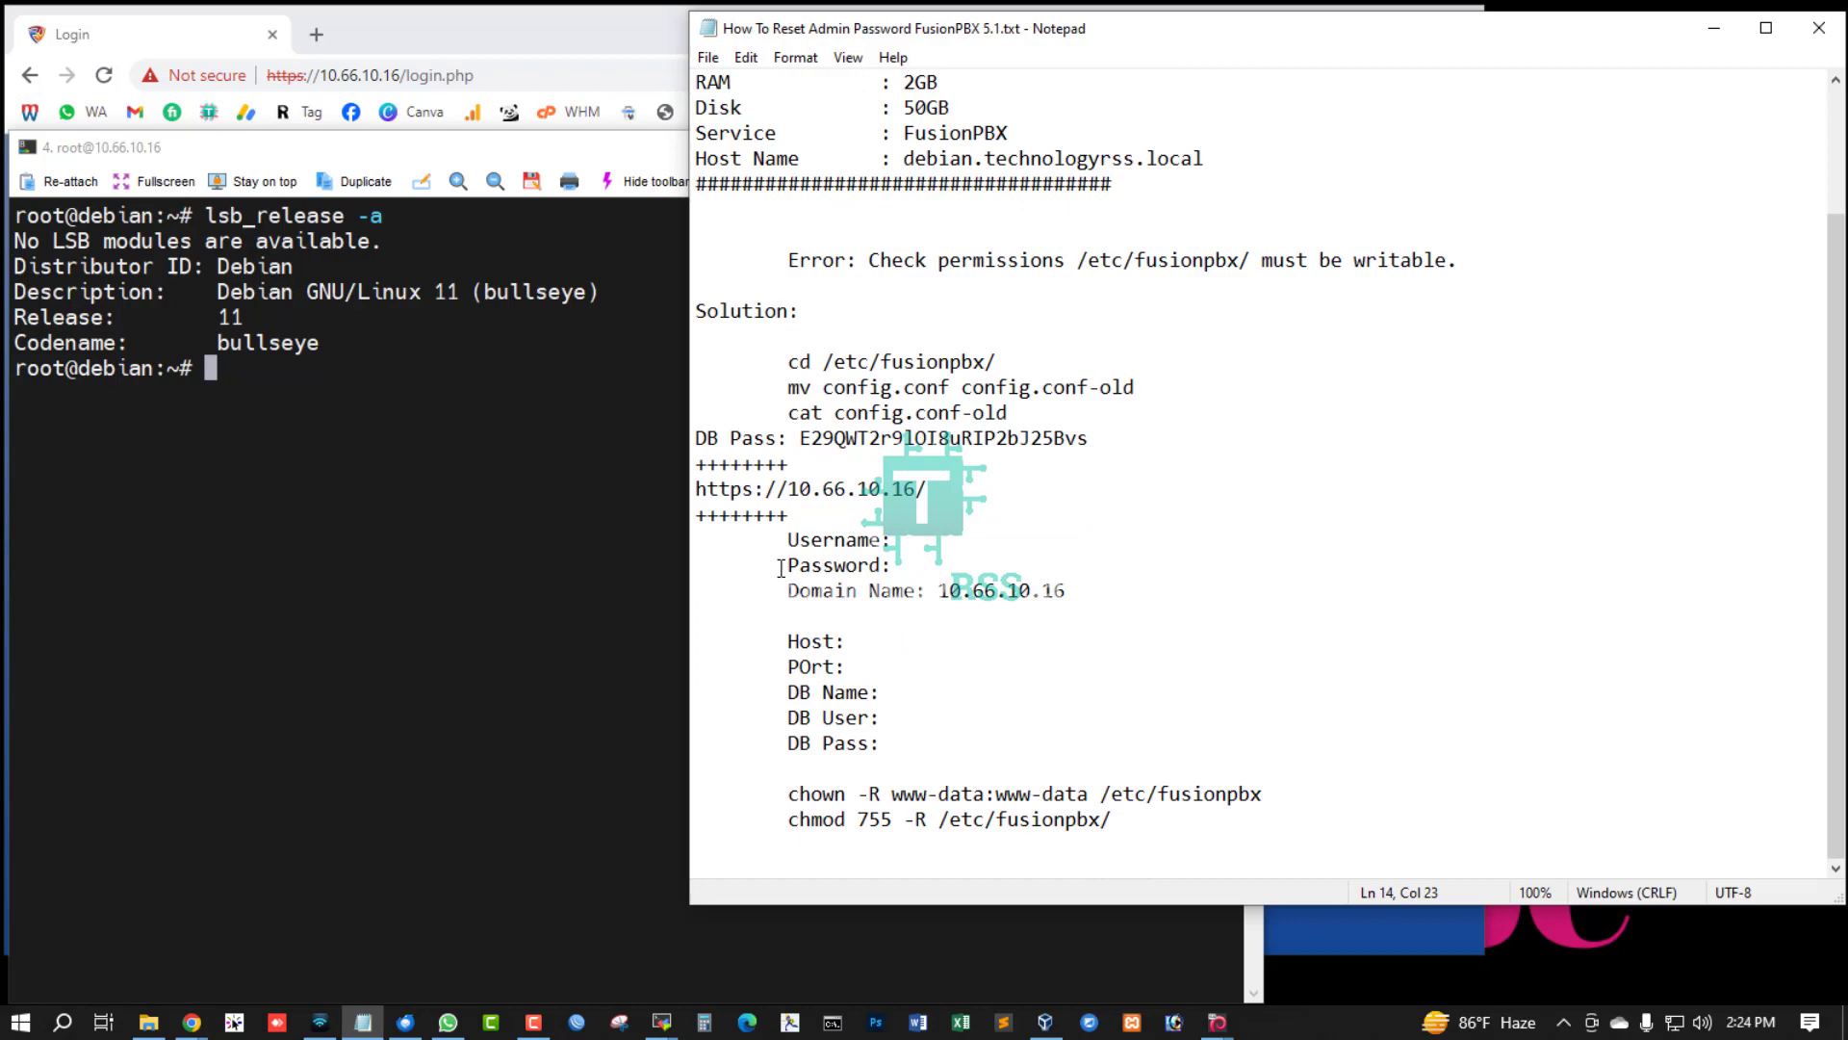
pyautogui.click(1019, 552)
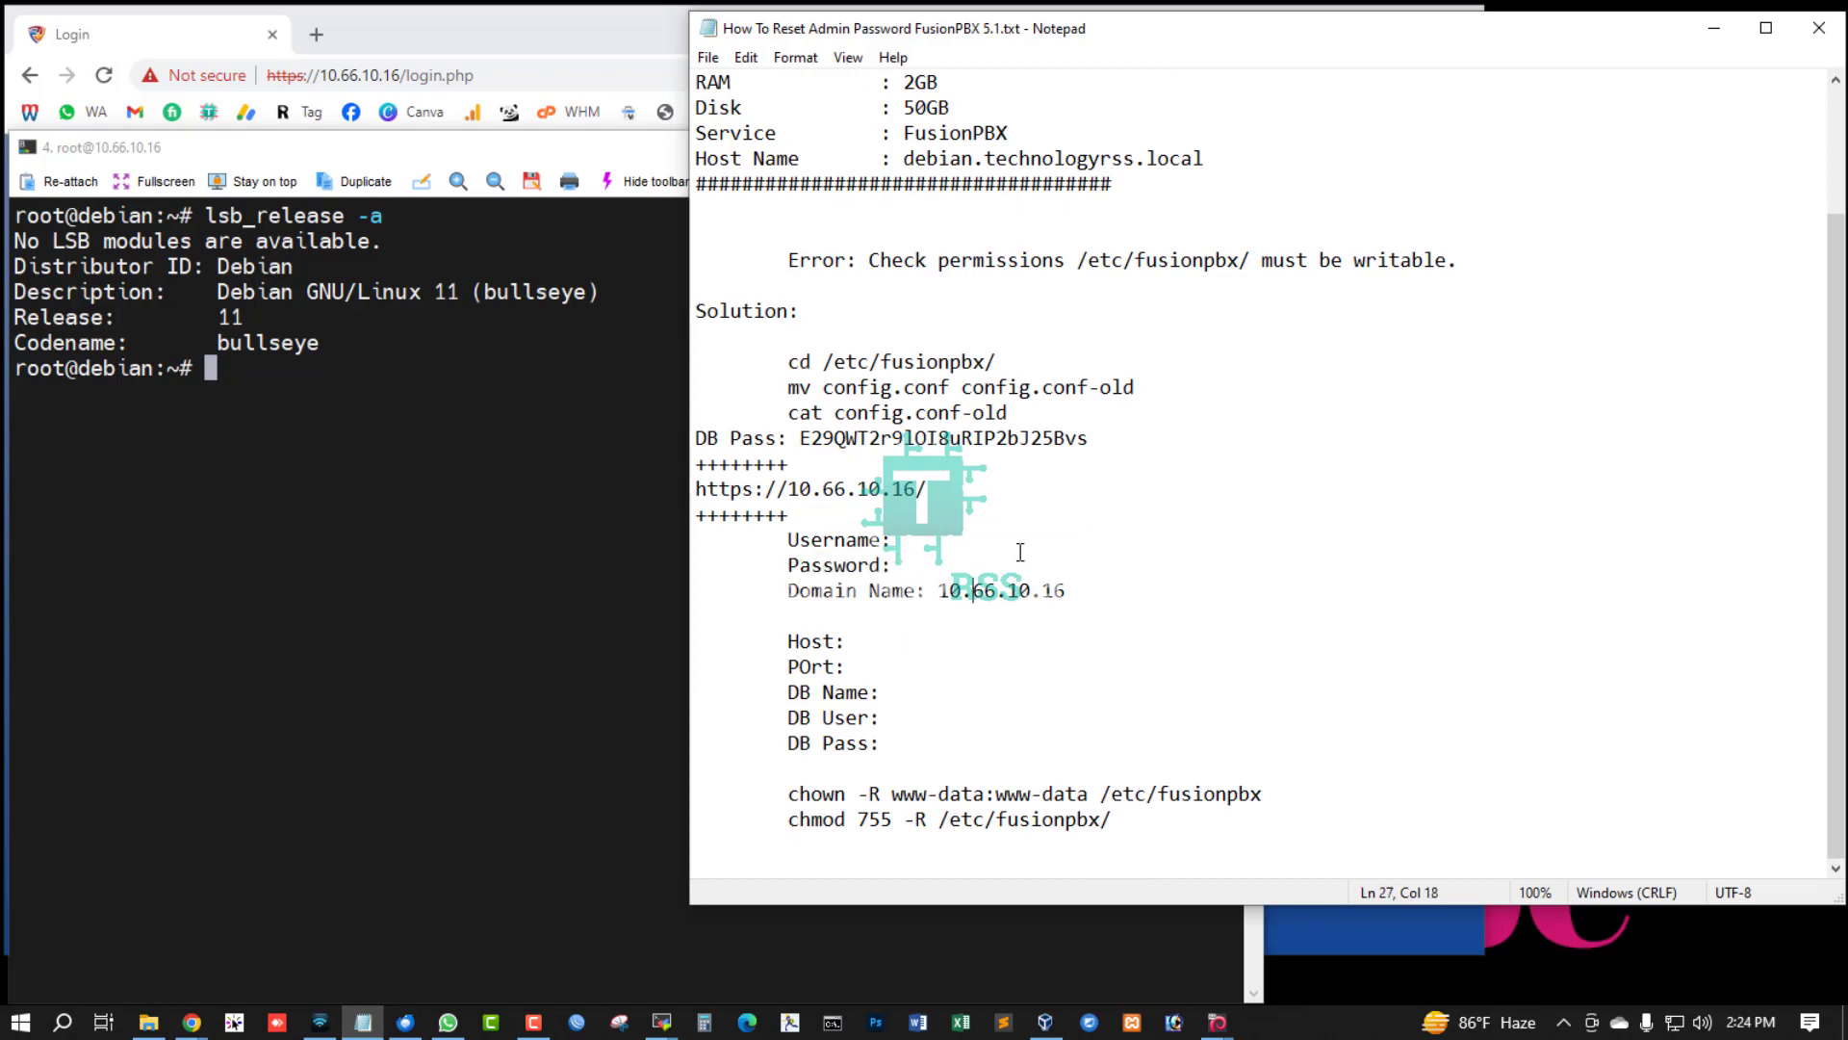
pyautogui.scroll(3)
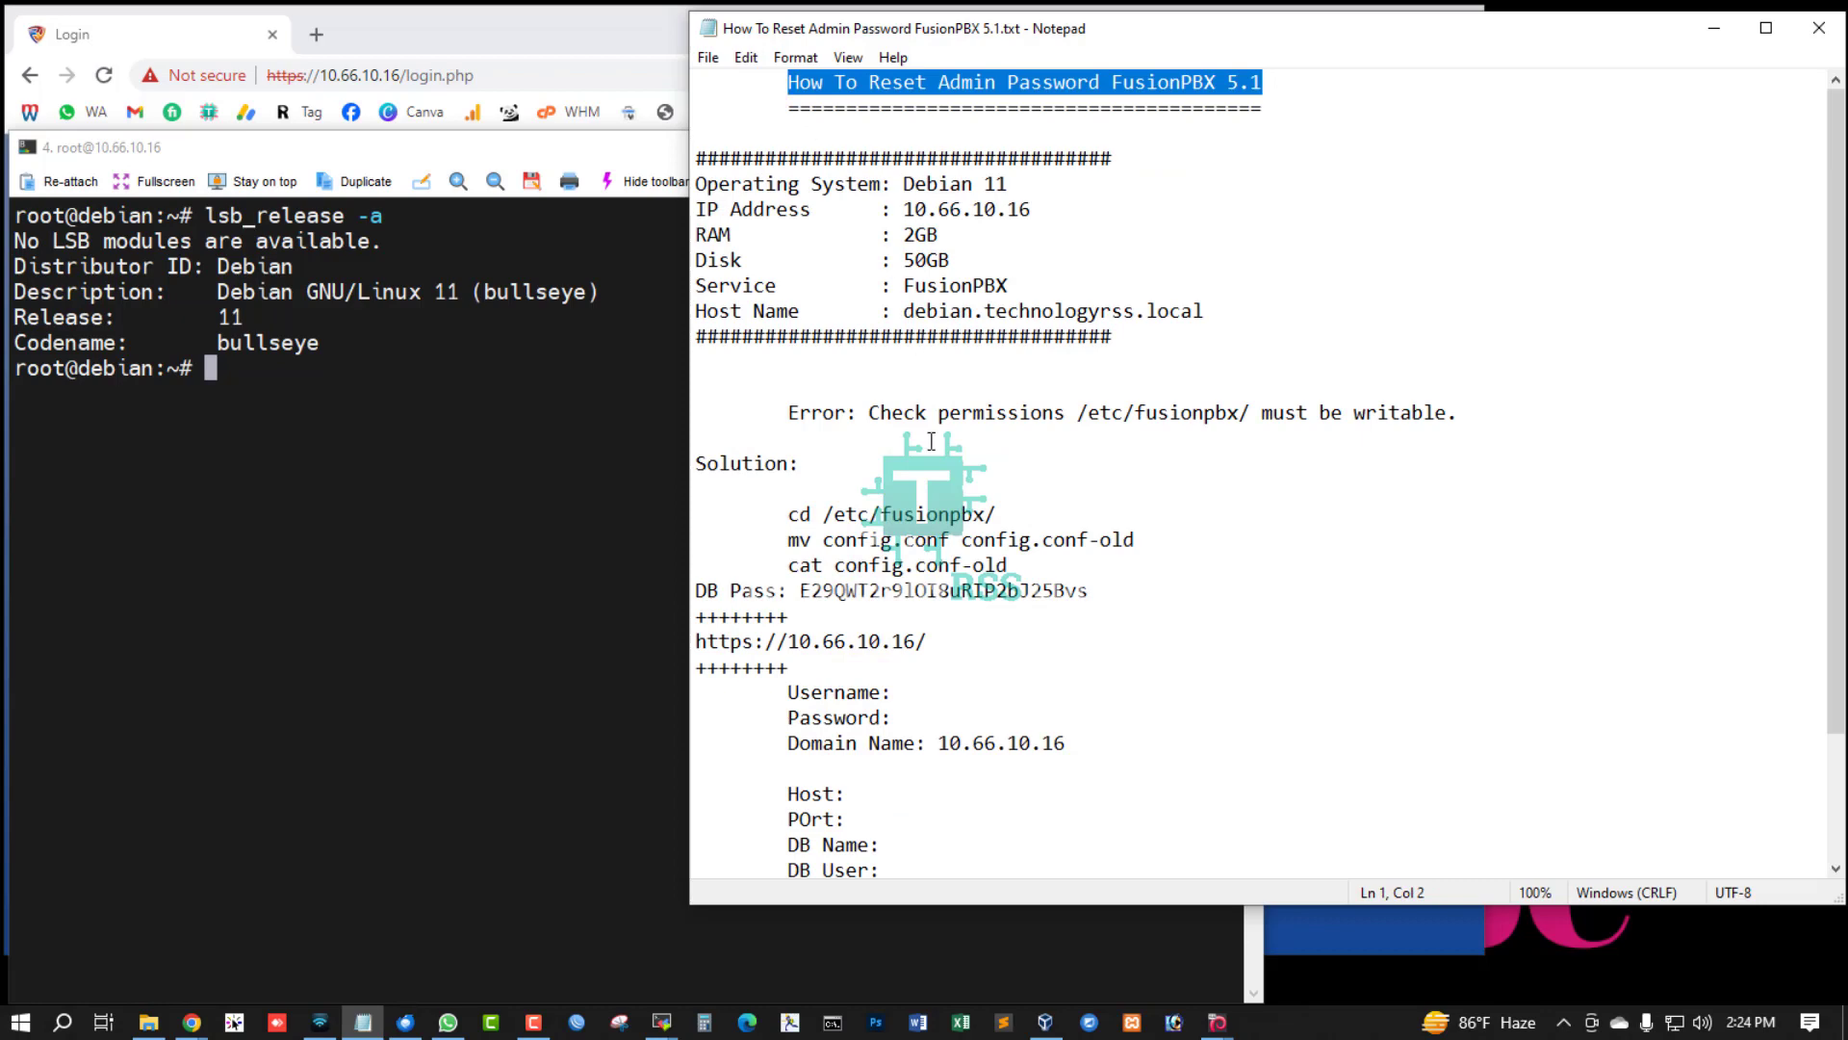
pyautogui.click(944, 442)
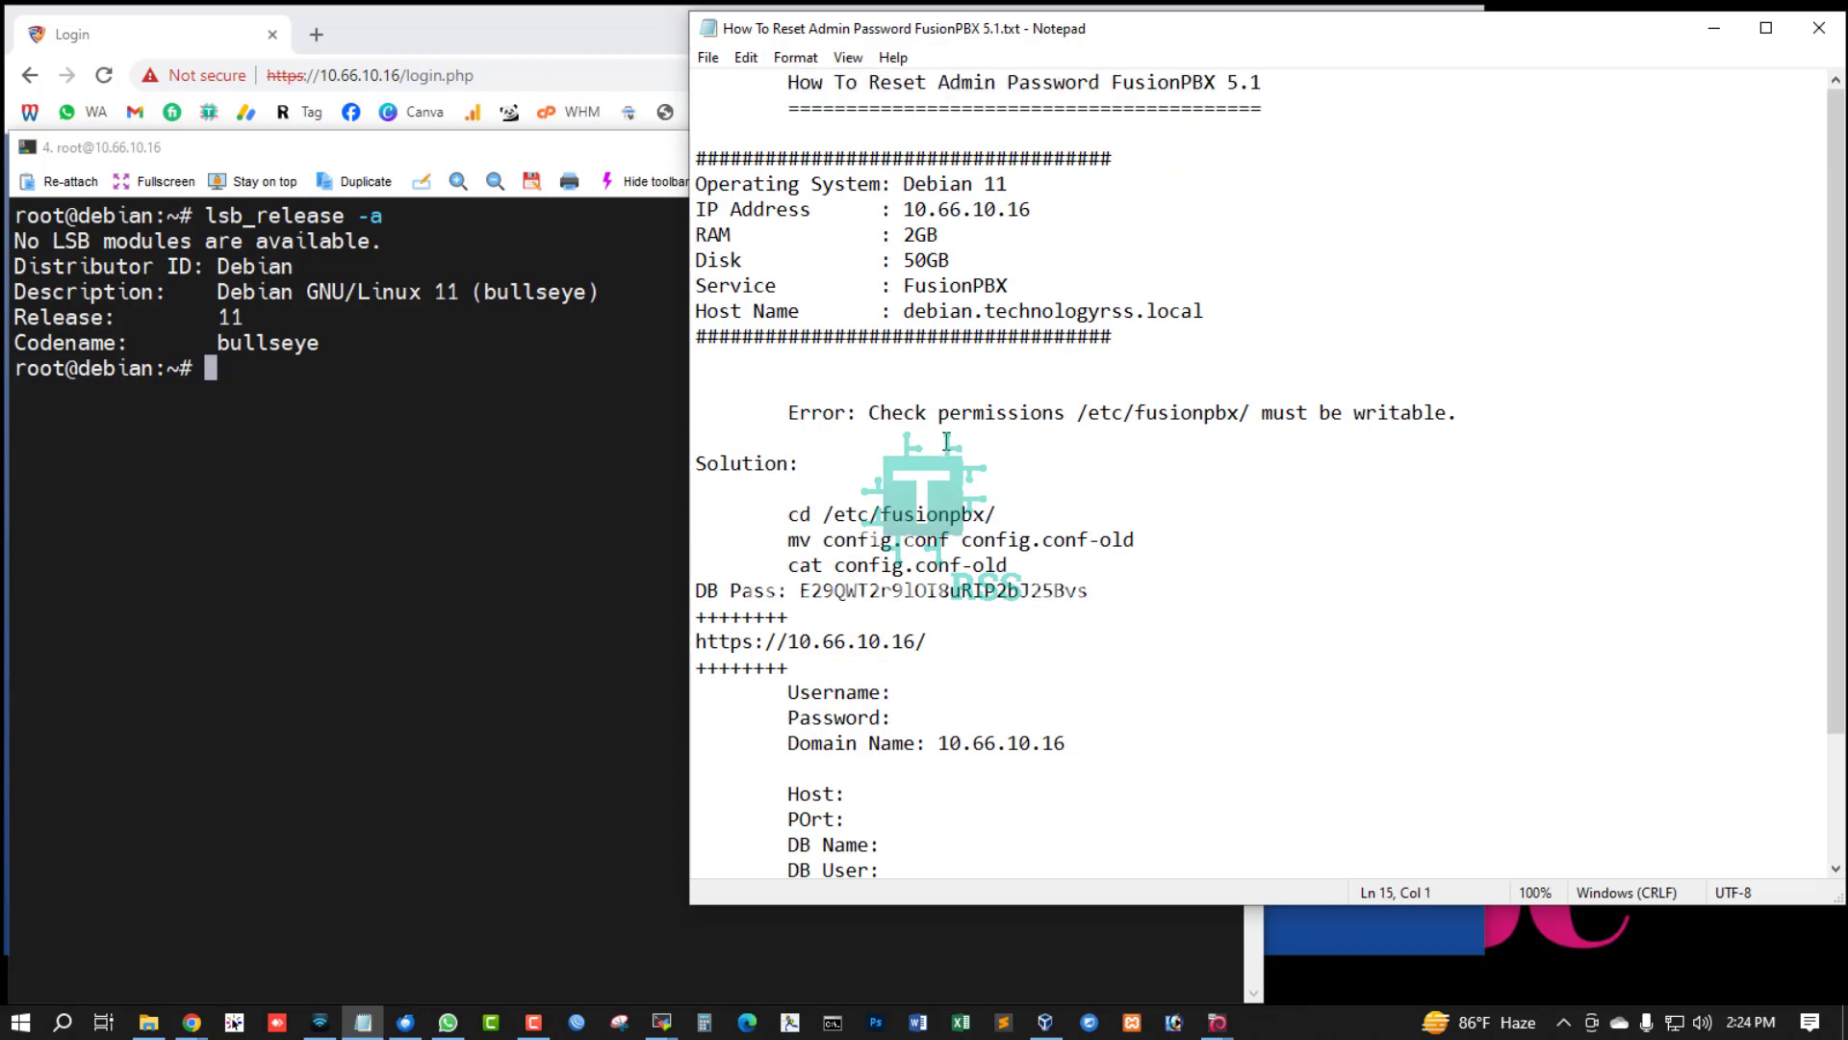
pyautogui.click(834, 565)
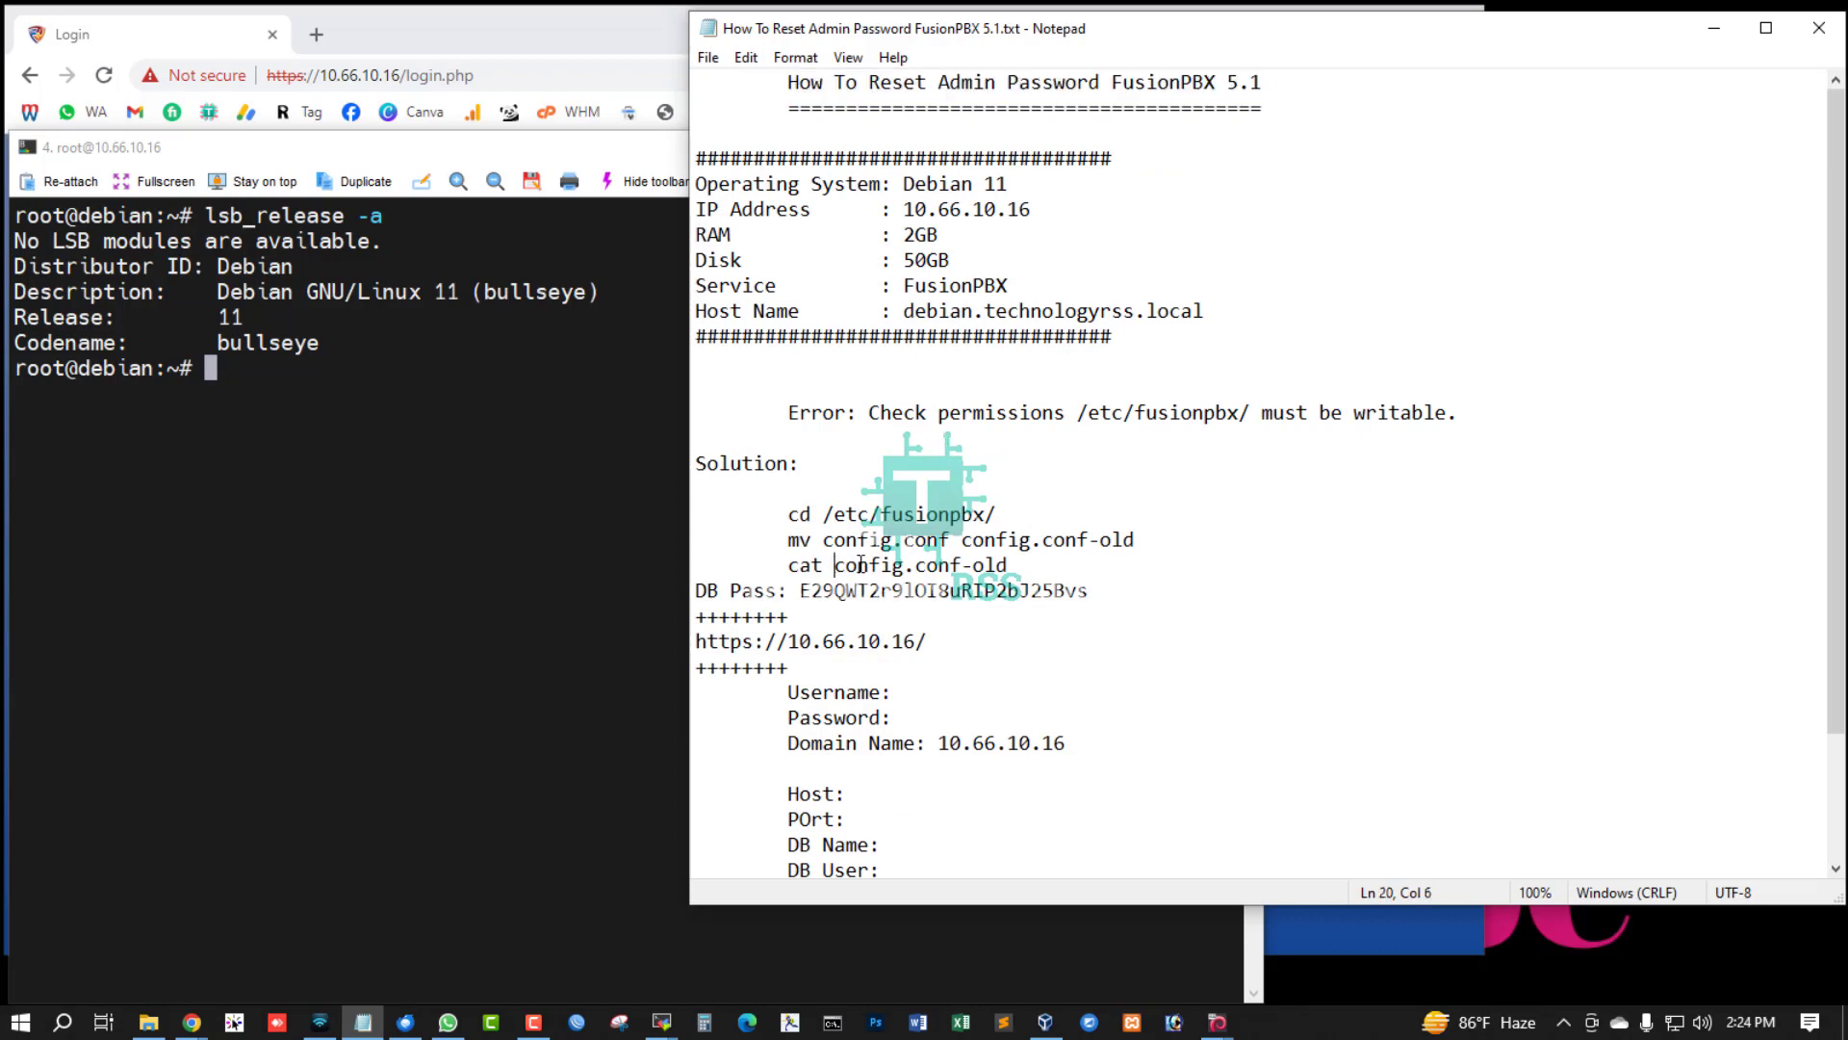
pyautogui.click(896, 589)
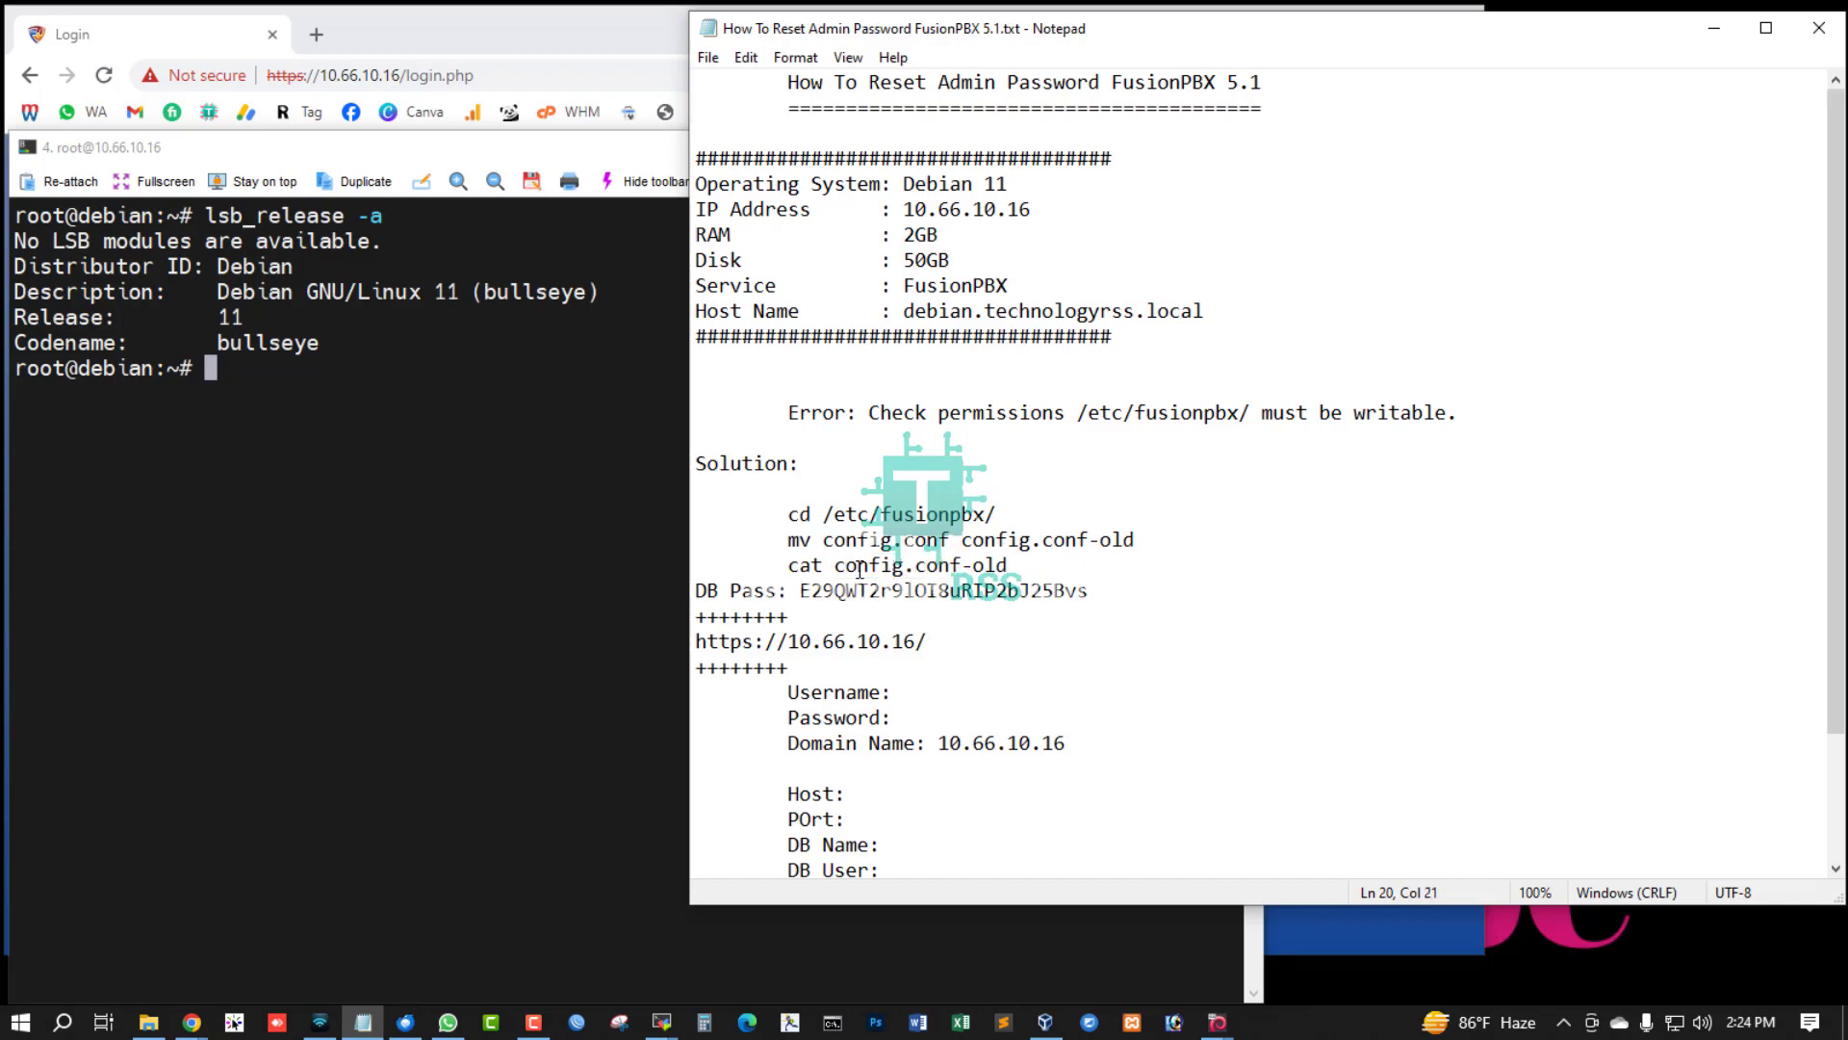
pyautogui.doubleClick(896, 565)
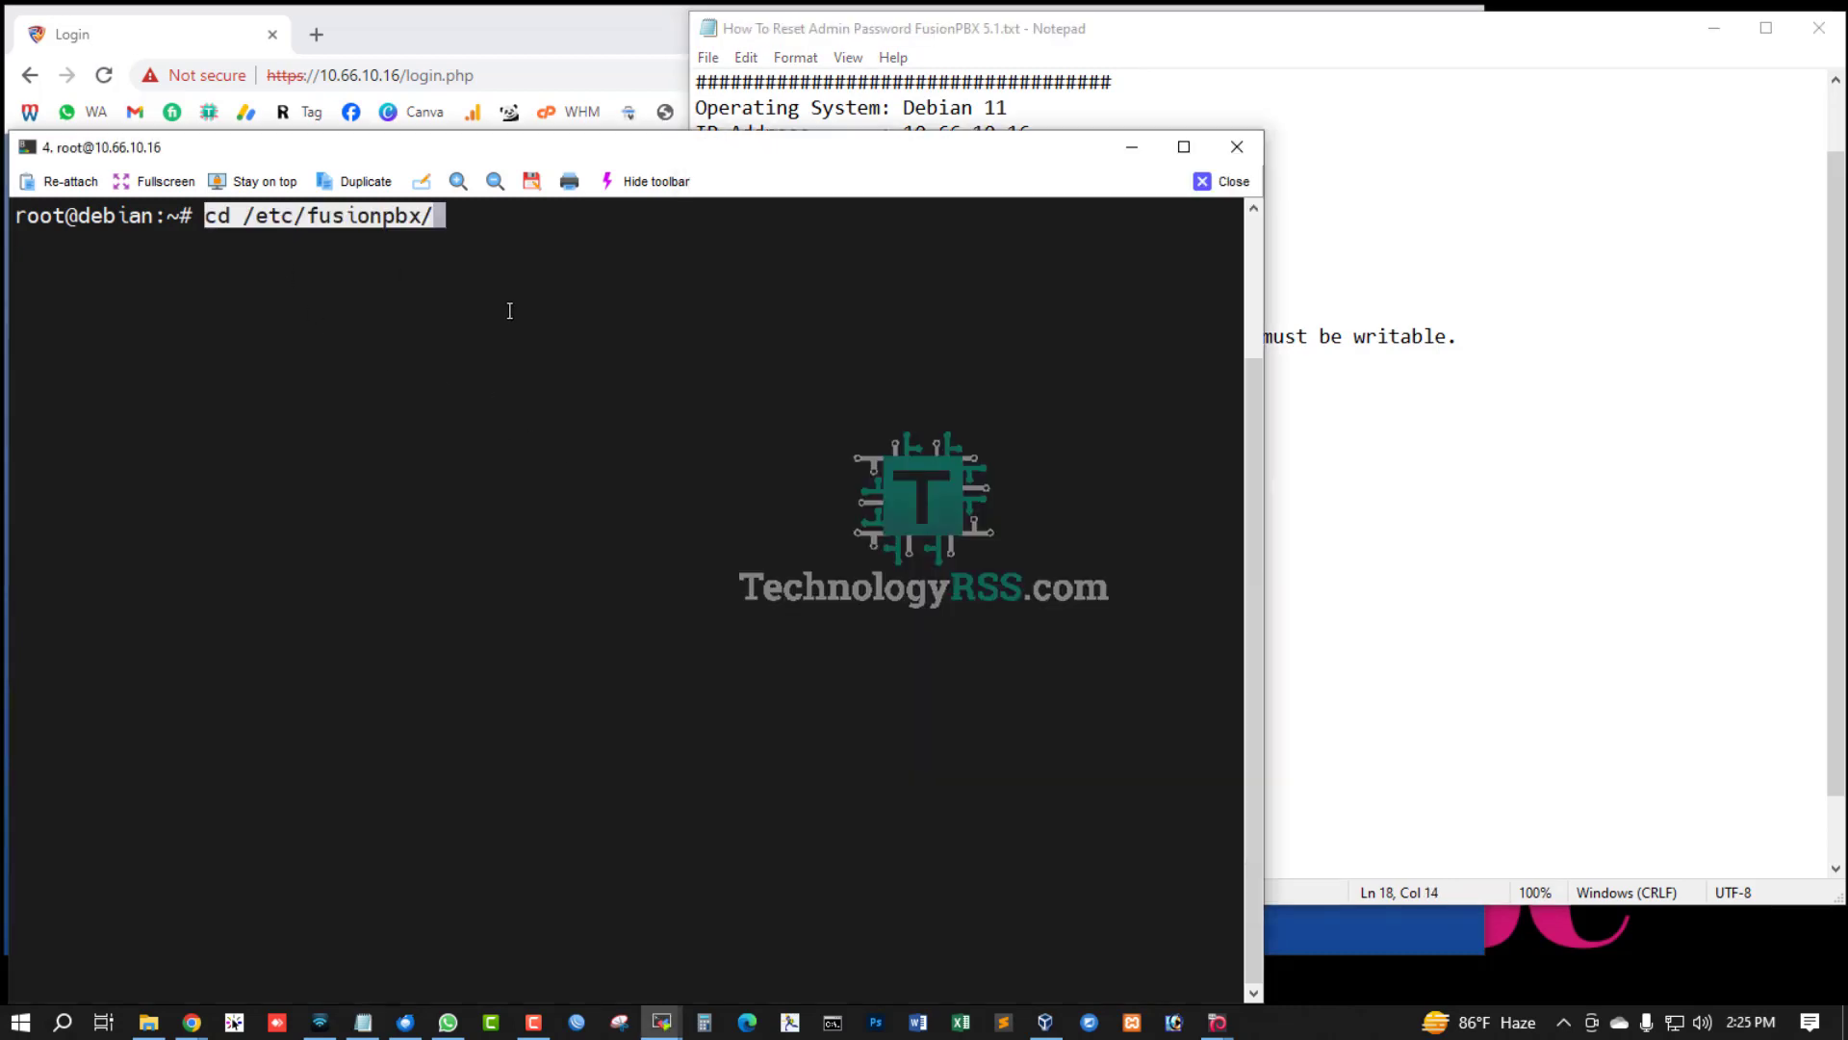
# Step: Enter /etc/fusionpbx, list its files, and rename config.conf to config.conf-old
pyautogui.press('Return')
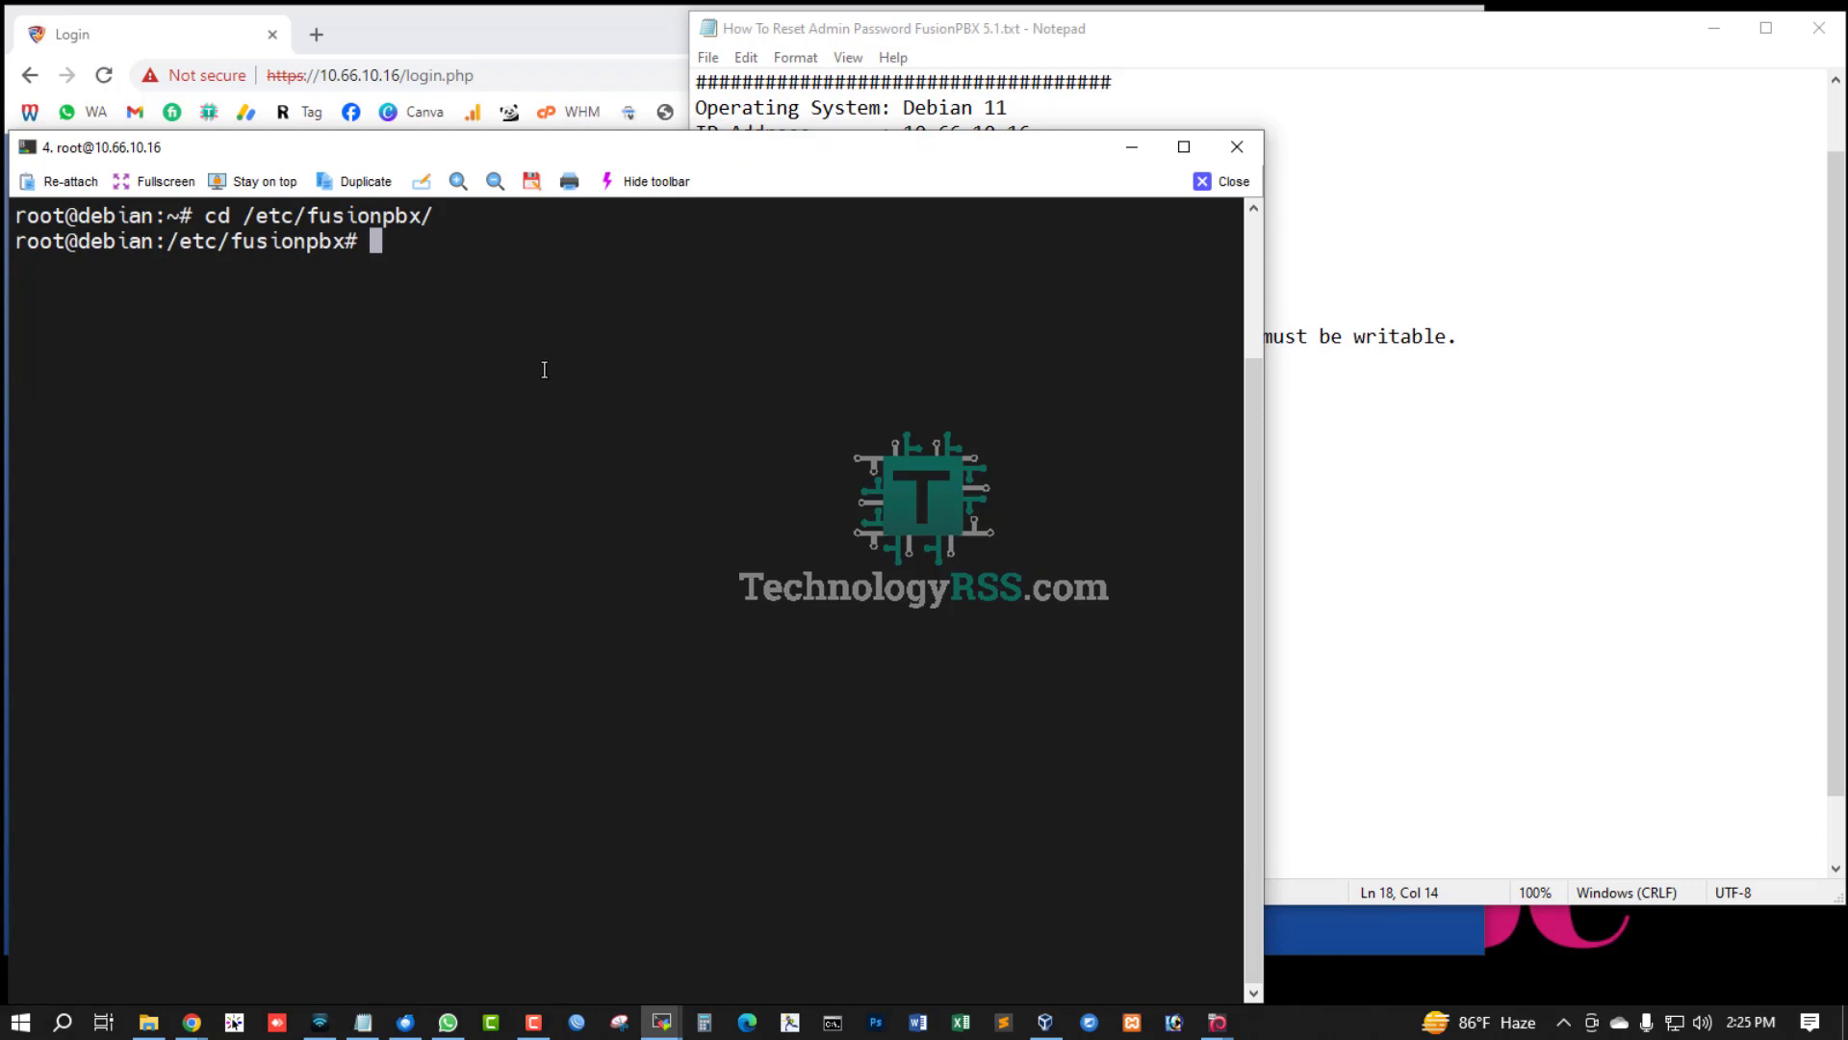
pyautogui.press('Return')
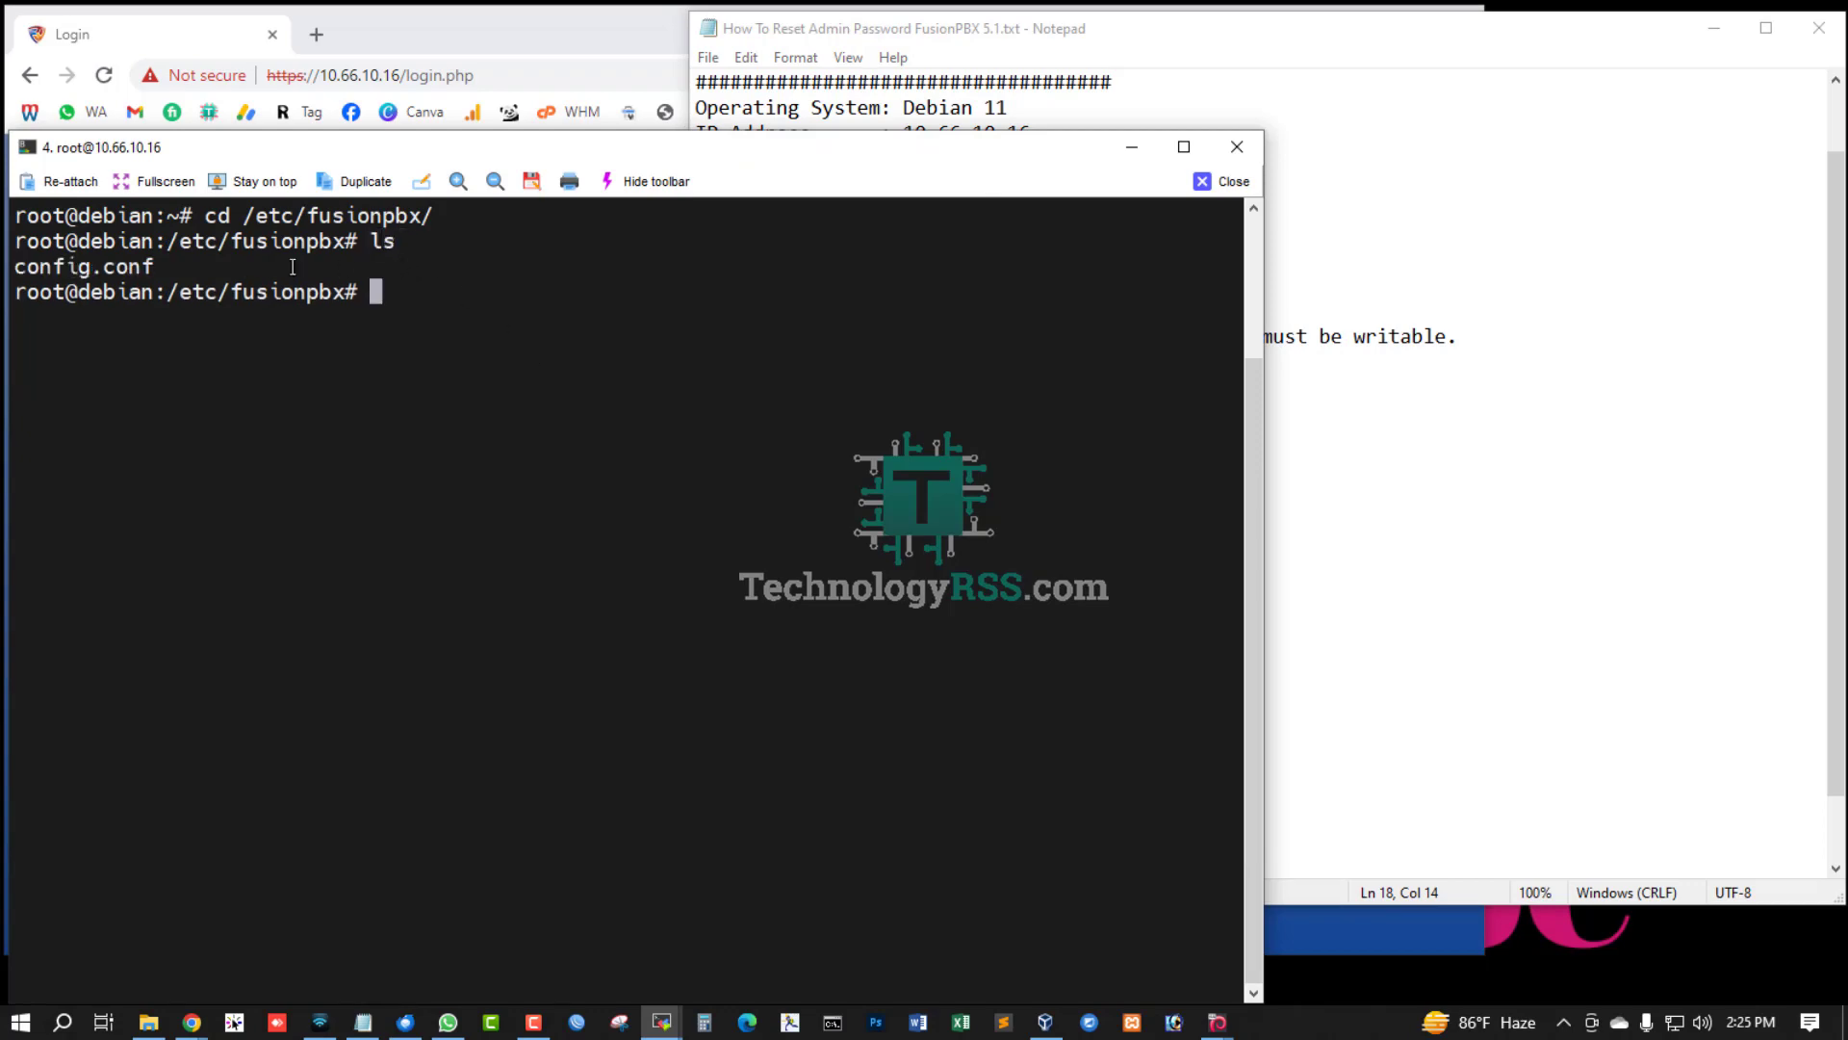
pyautogui.doubleClick(83, 266)
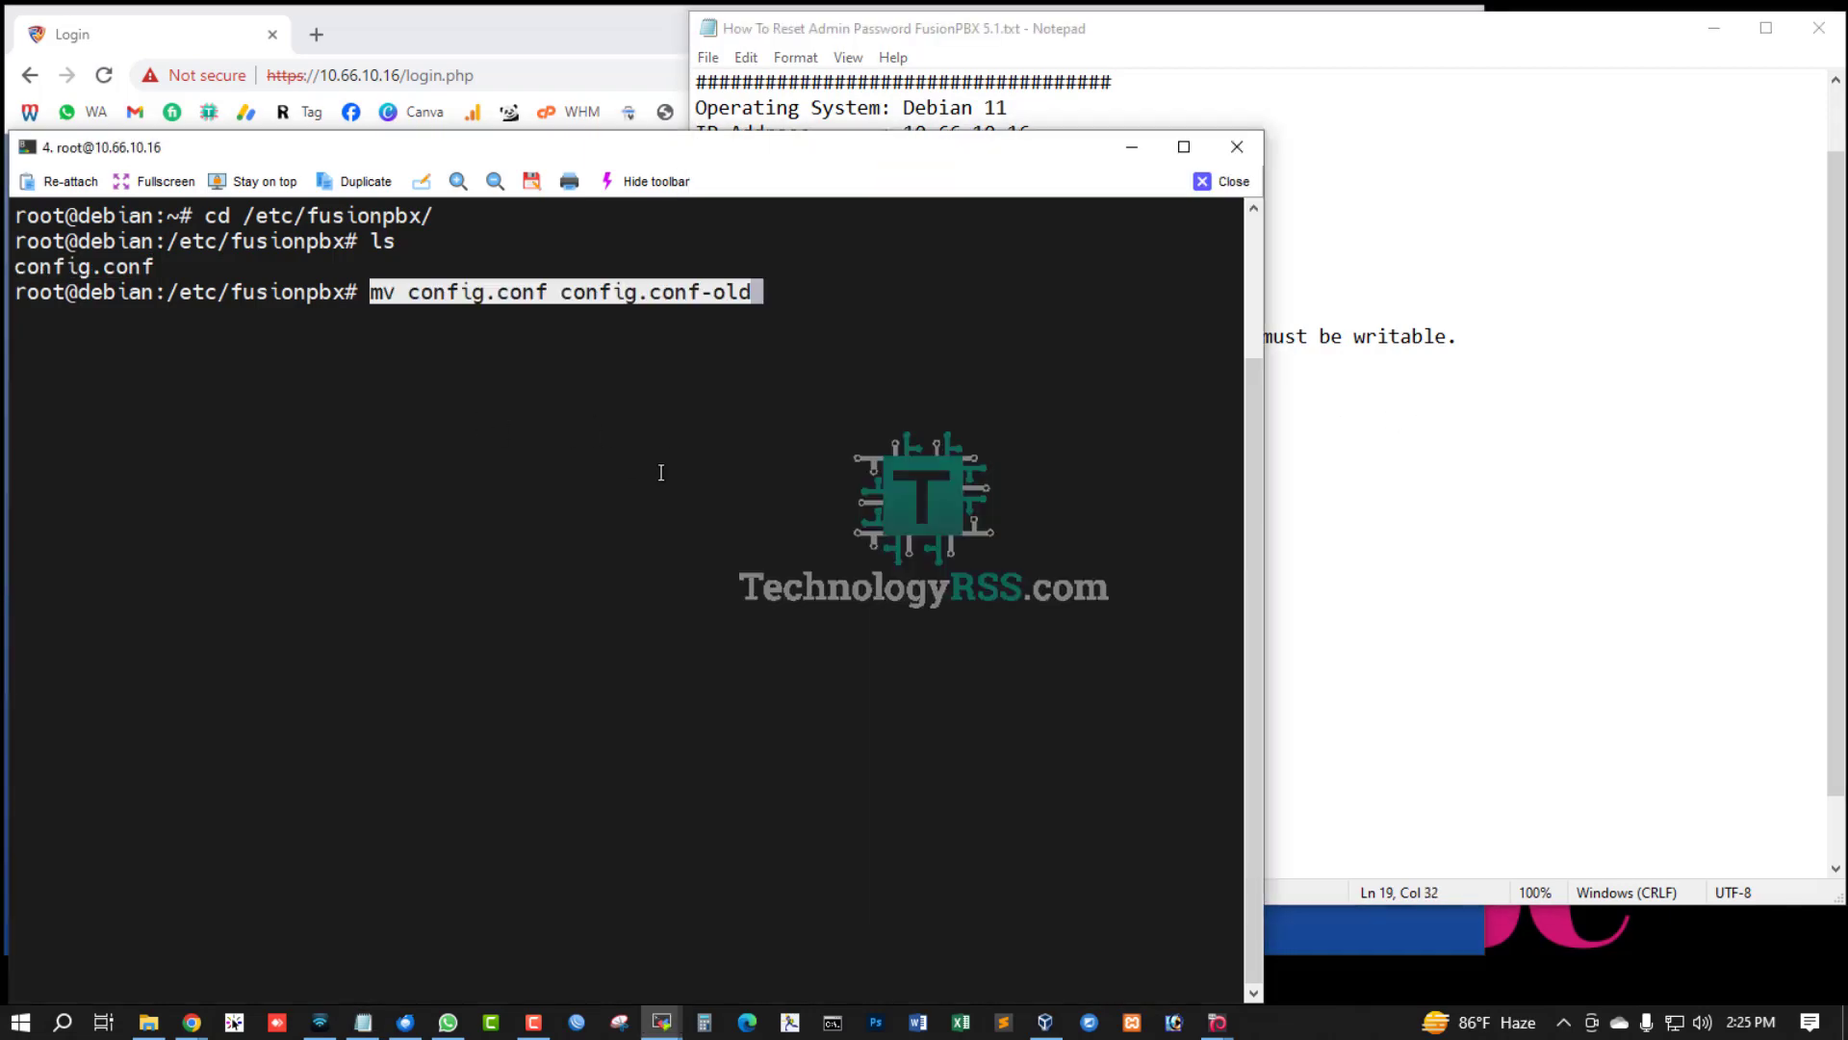
pyautogui.press('Return')
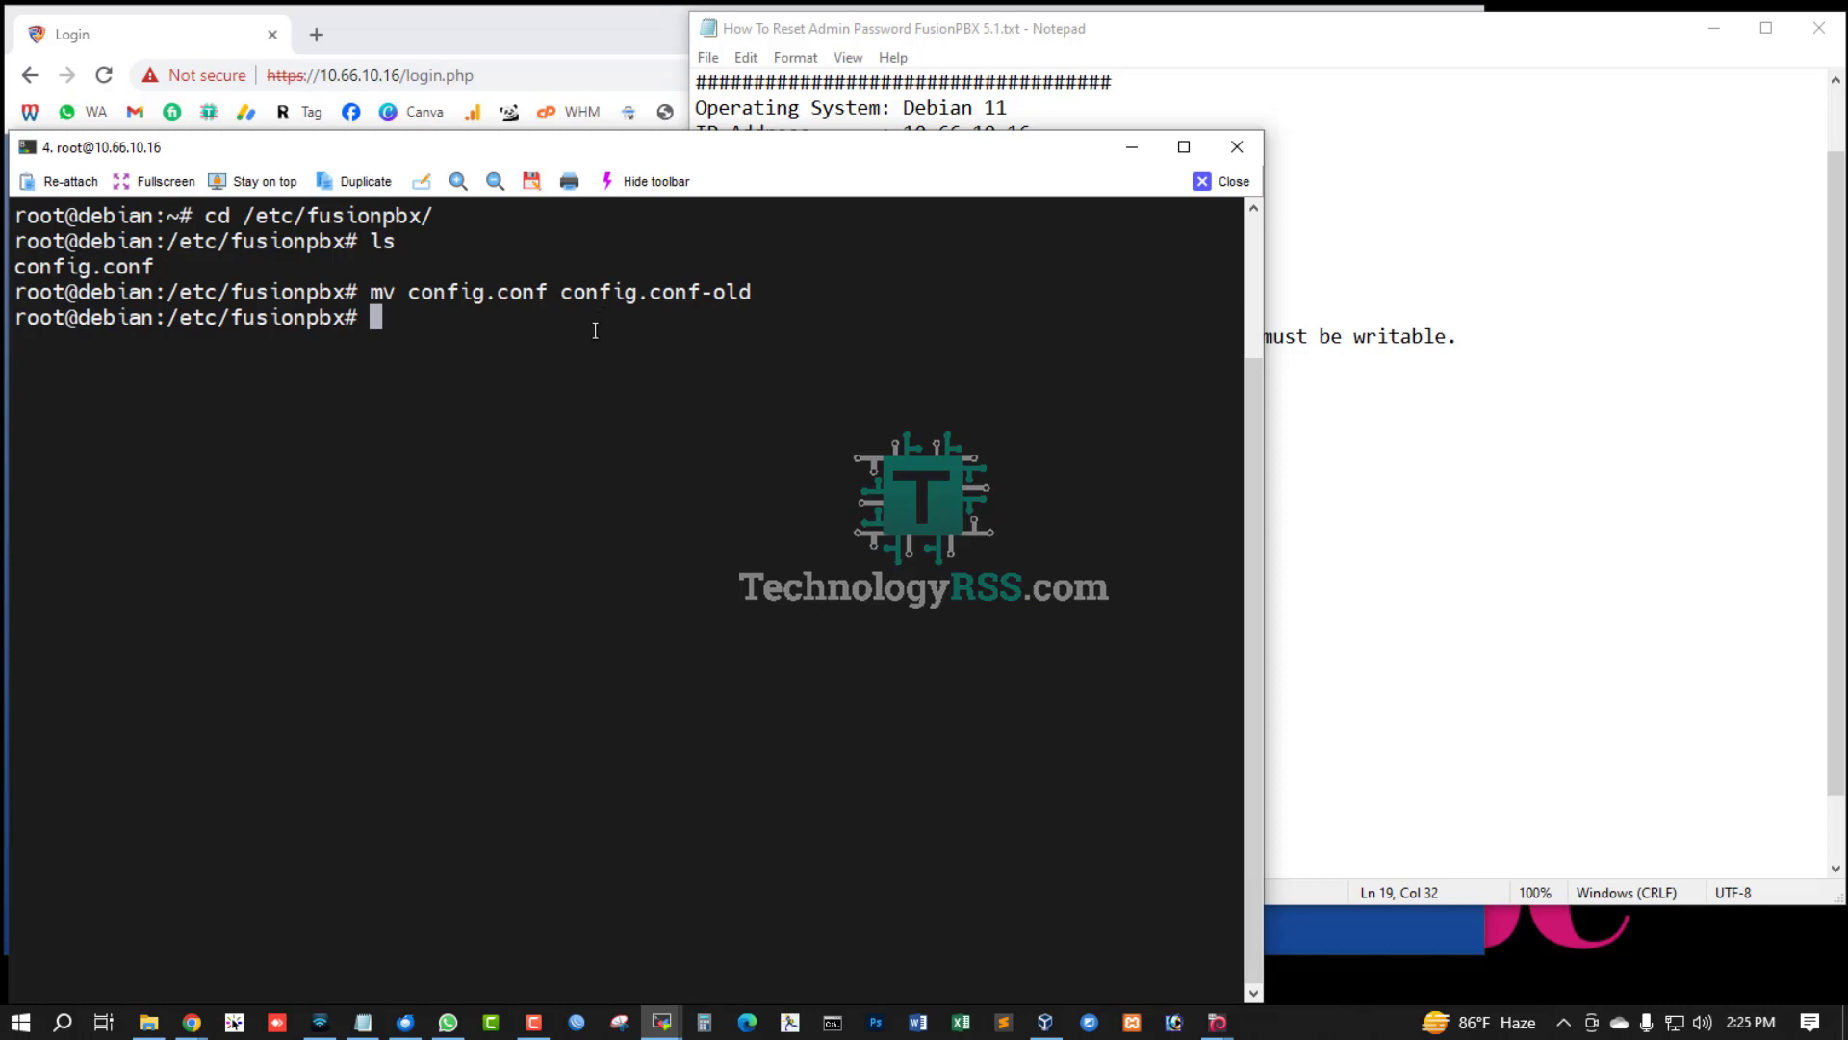
pyautogui.moveTo(1517, 474)
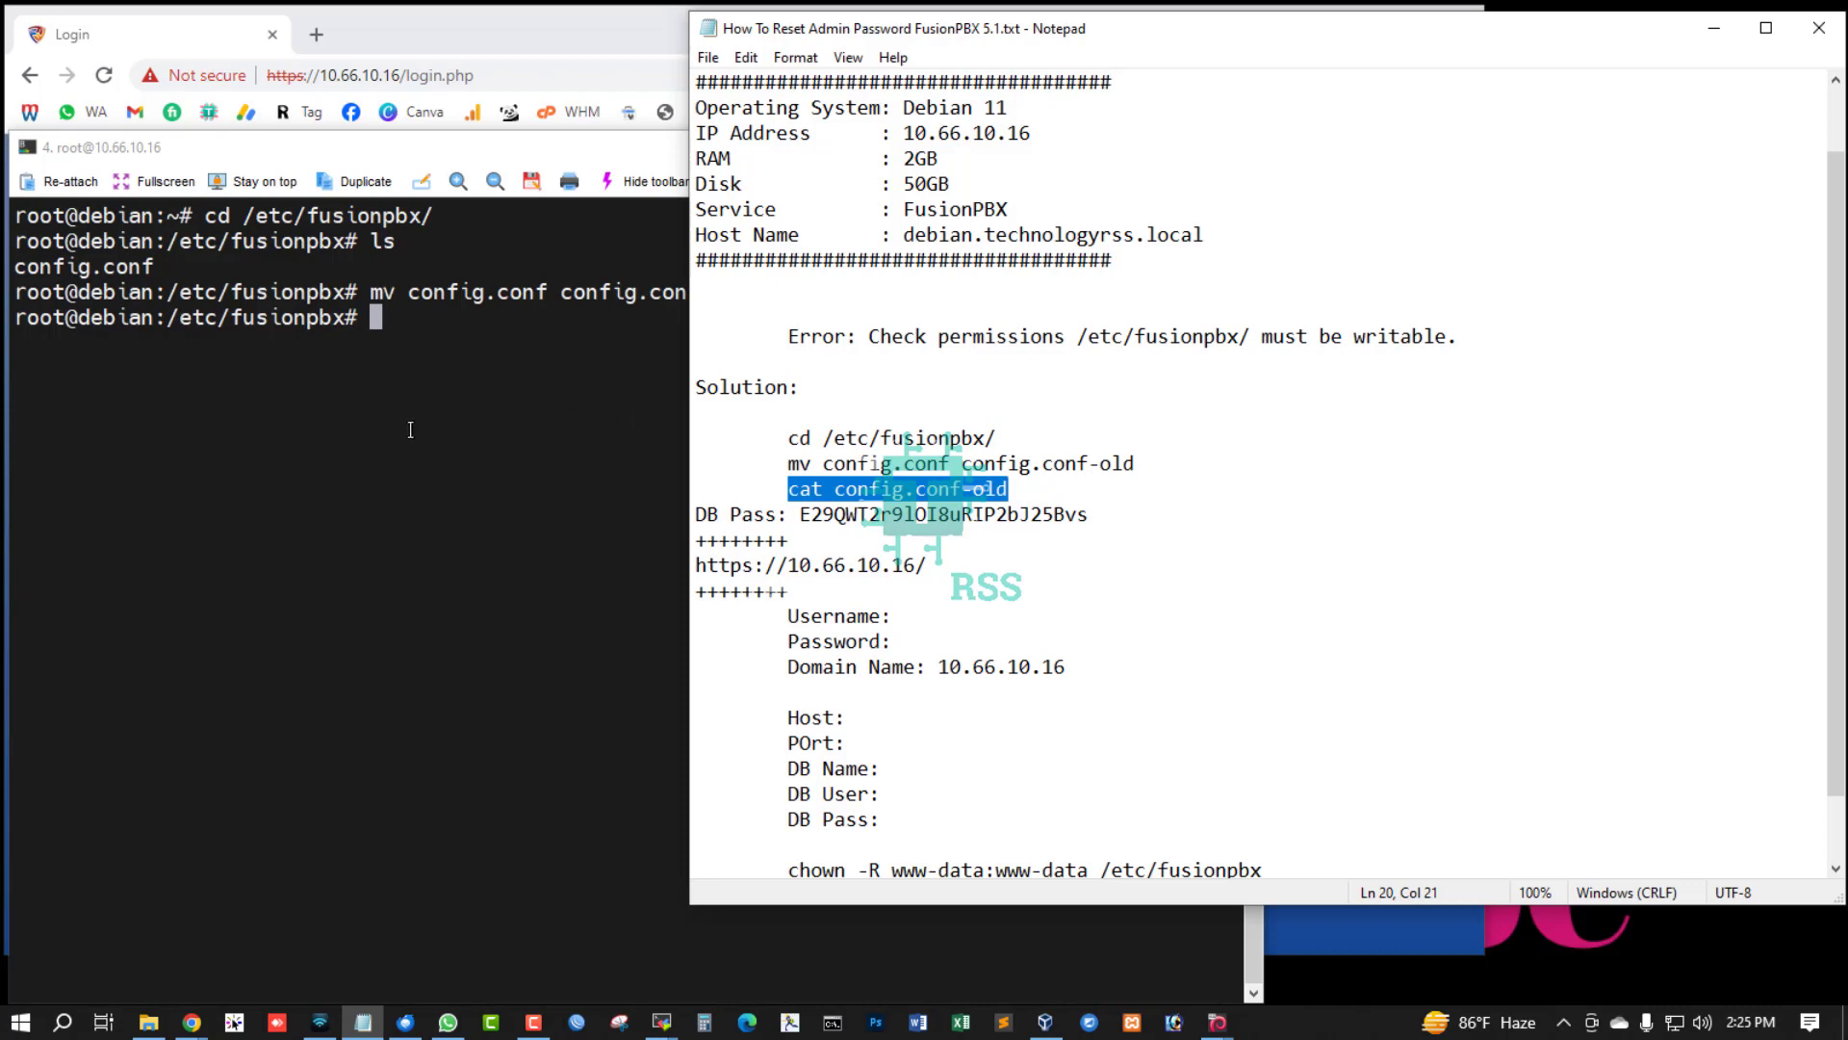
# Step: Display config.conf-old with cat and copy the database.0.password value
pyautogui.write('cat config.conf-old')
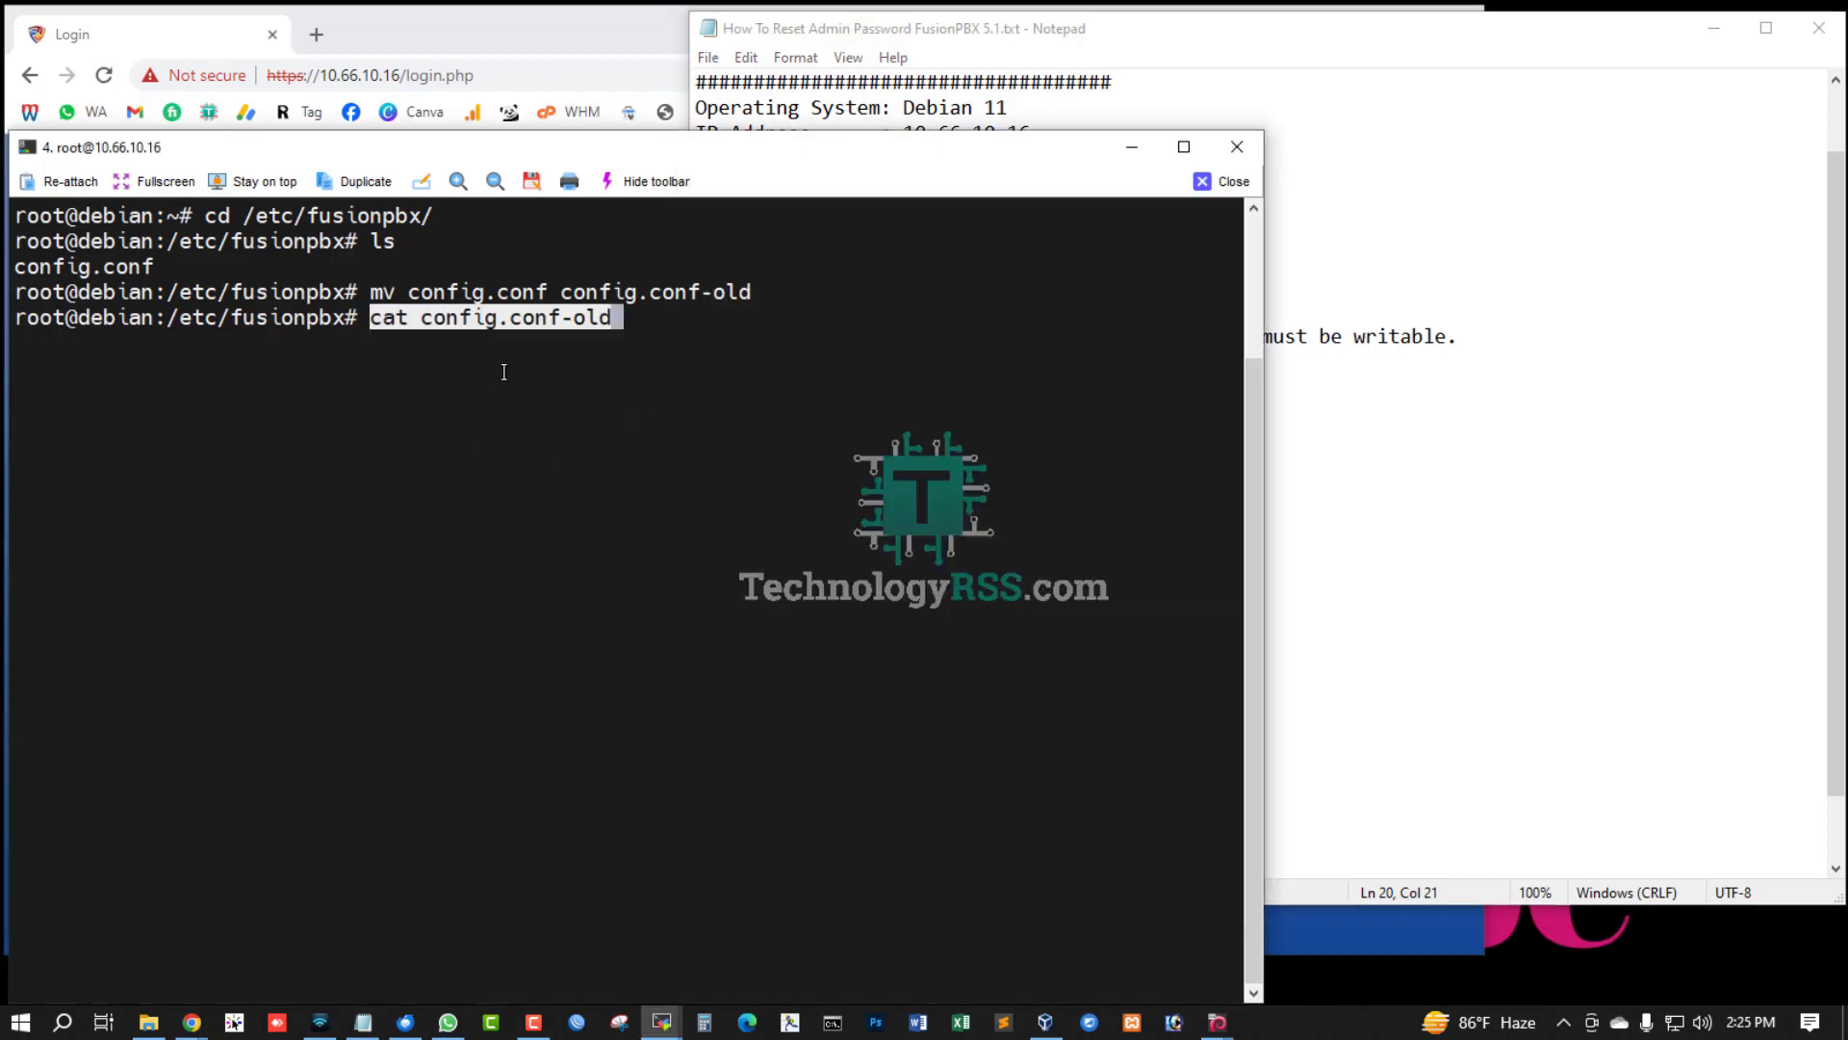
pyautogui.press('Return')
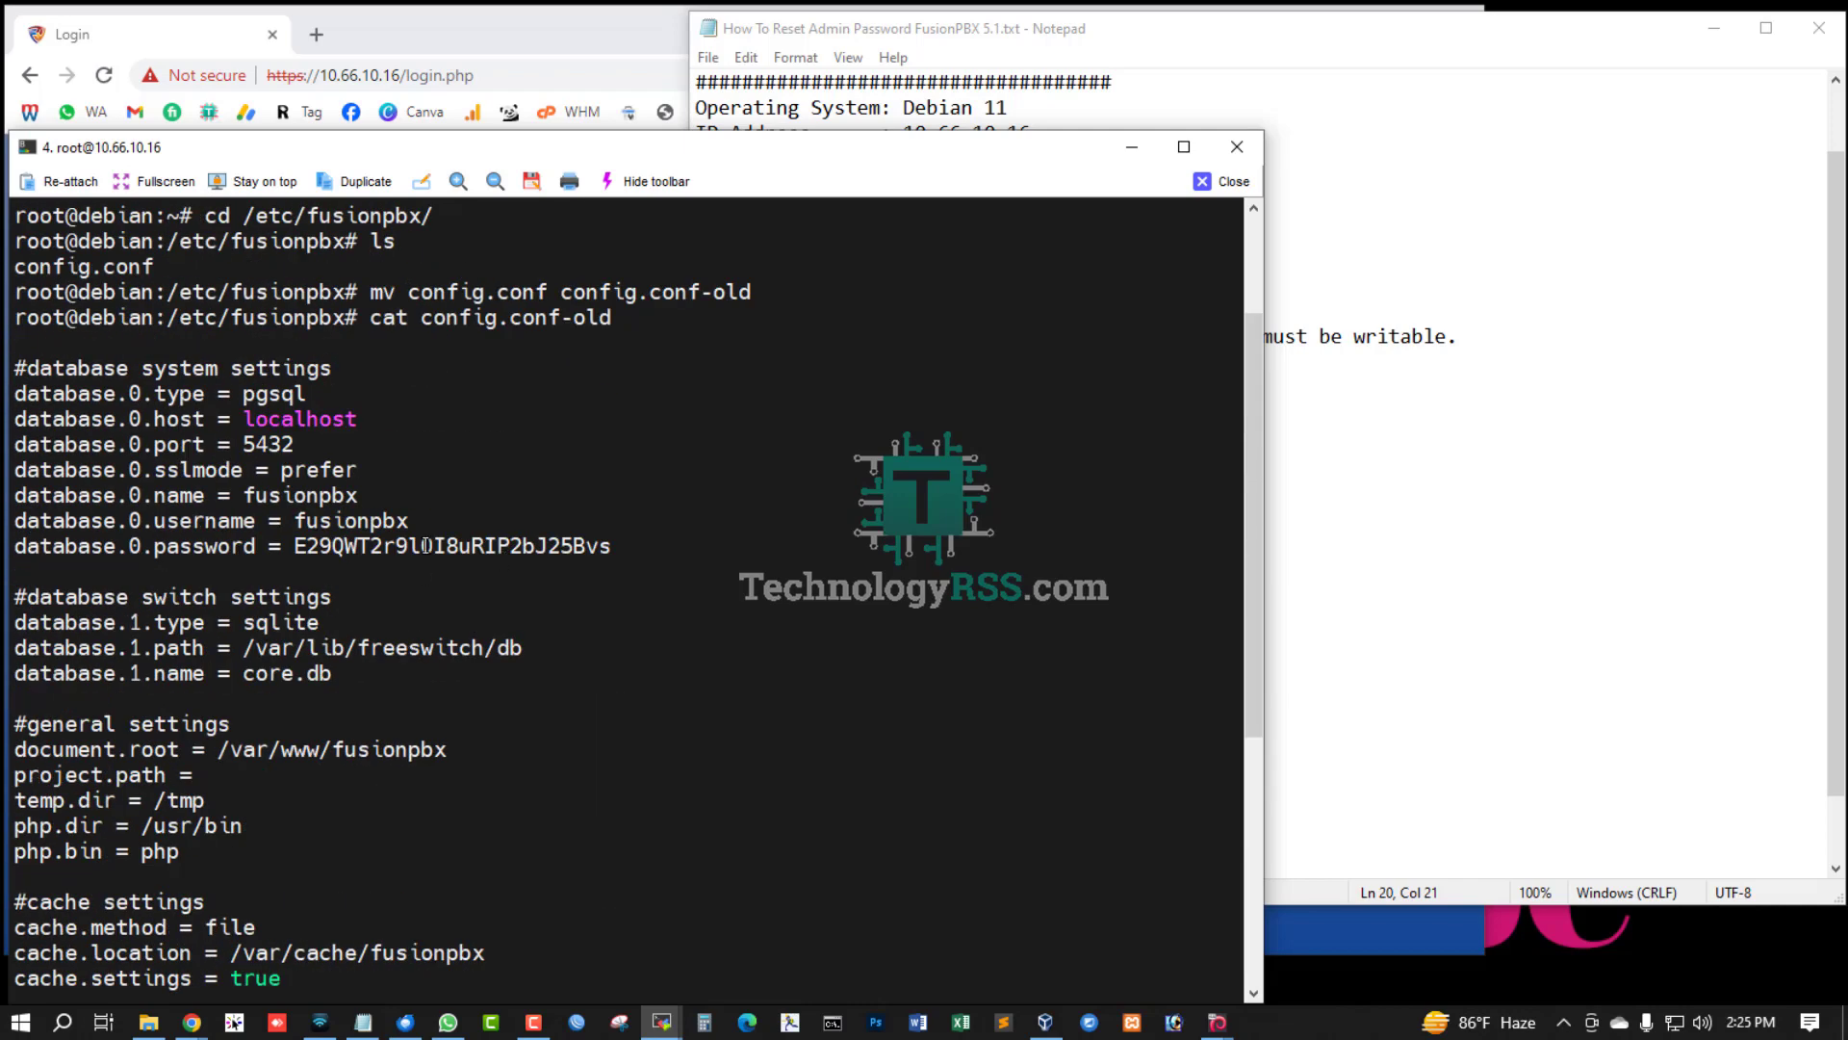
pyautogui.doubleClick(451, 546)
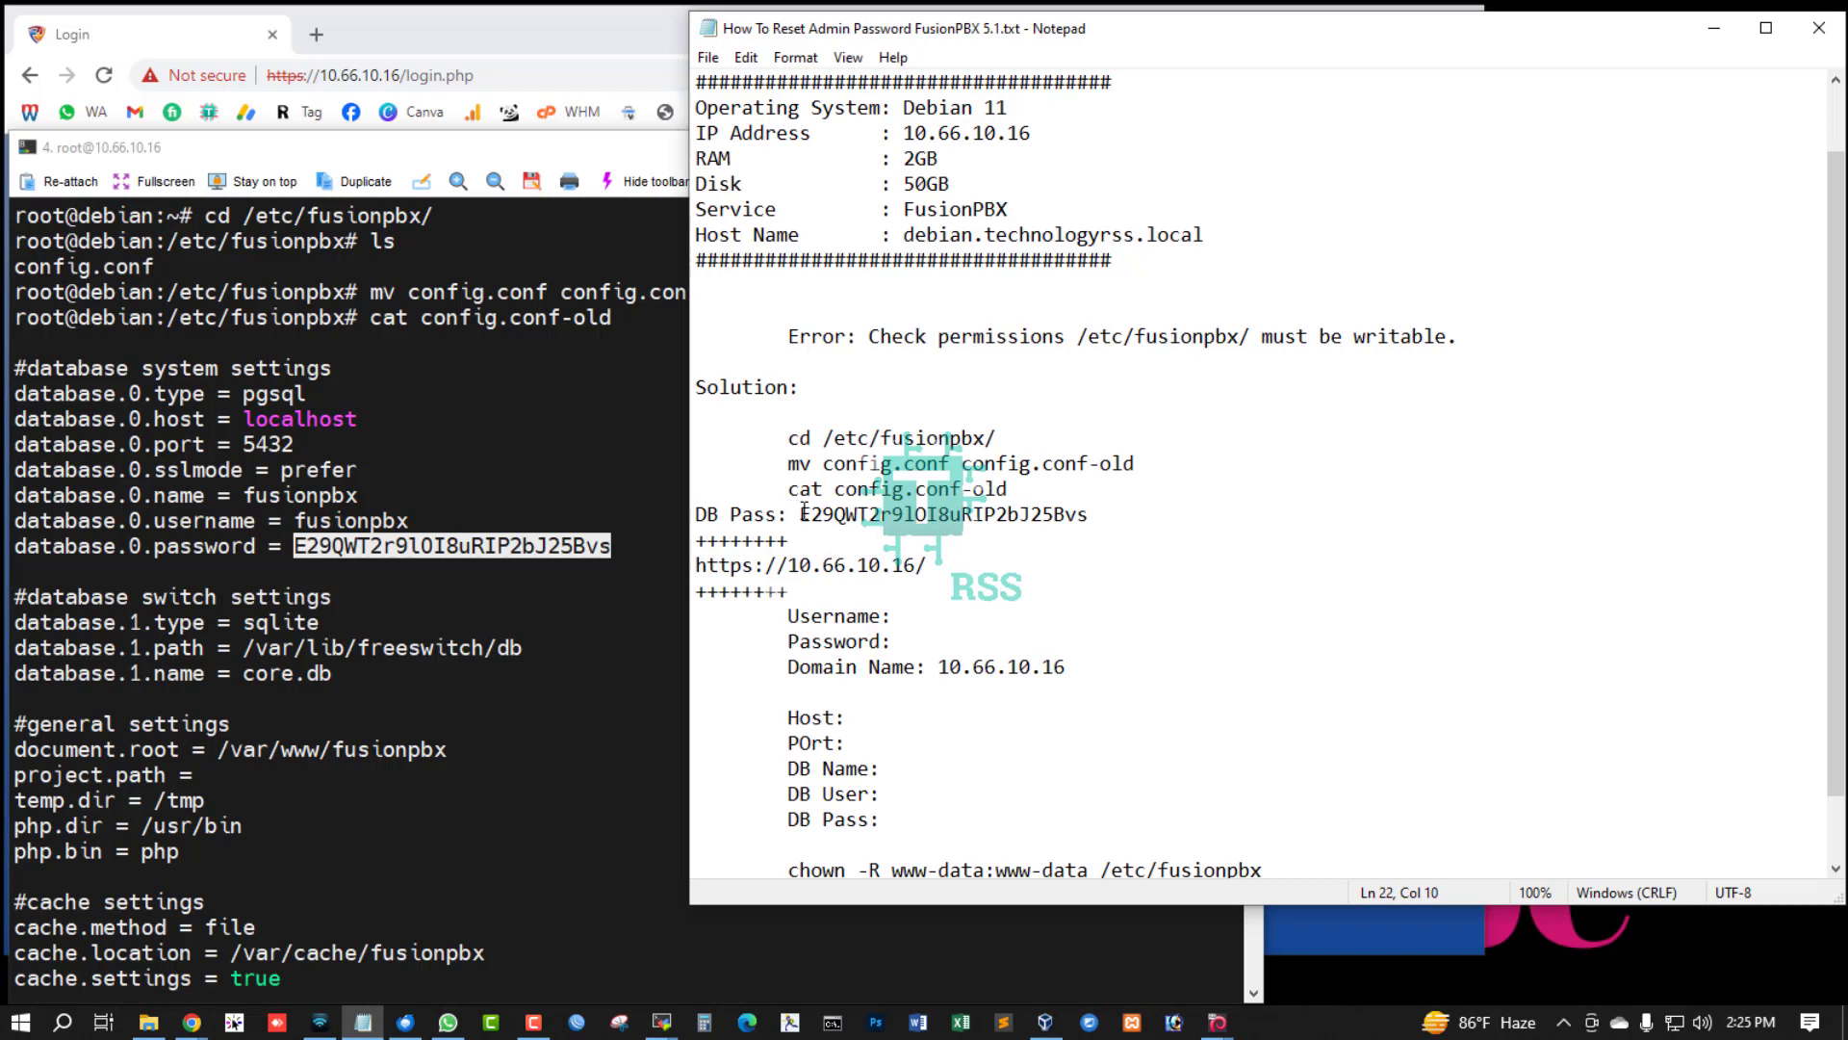
pyautogui.doubleClick(944, 514)
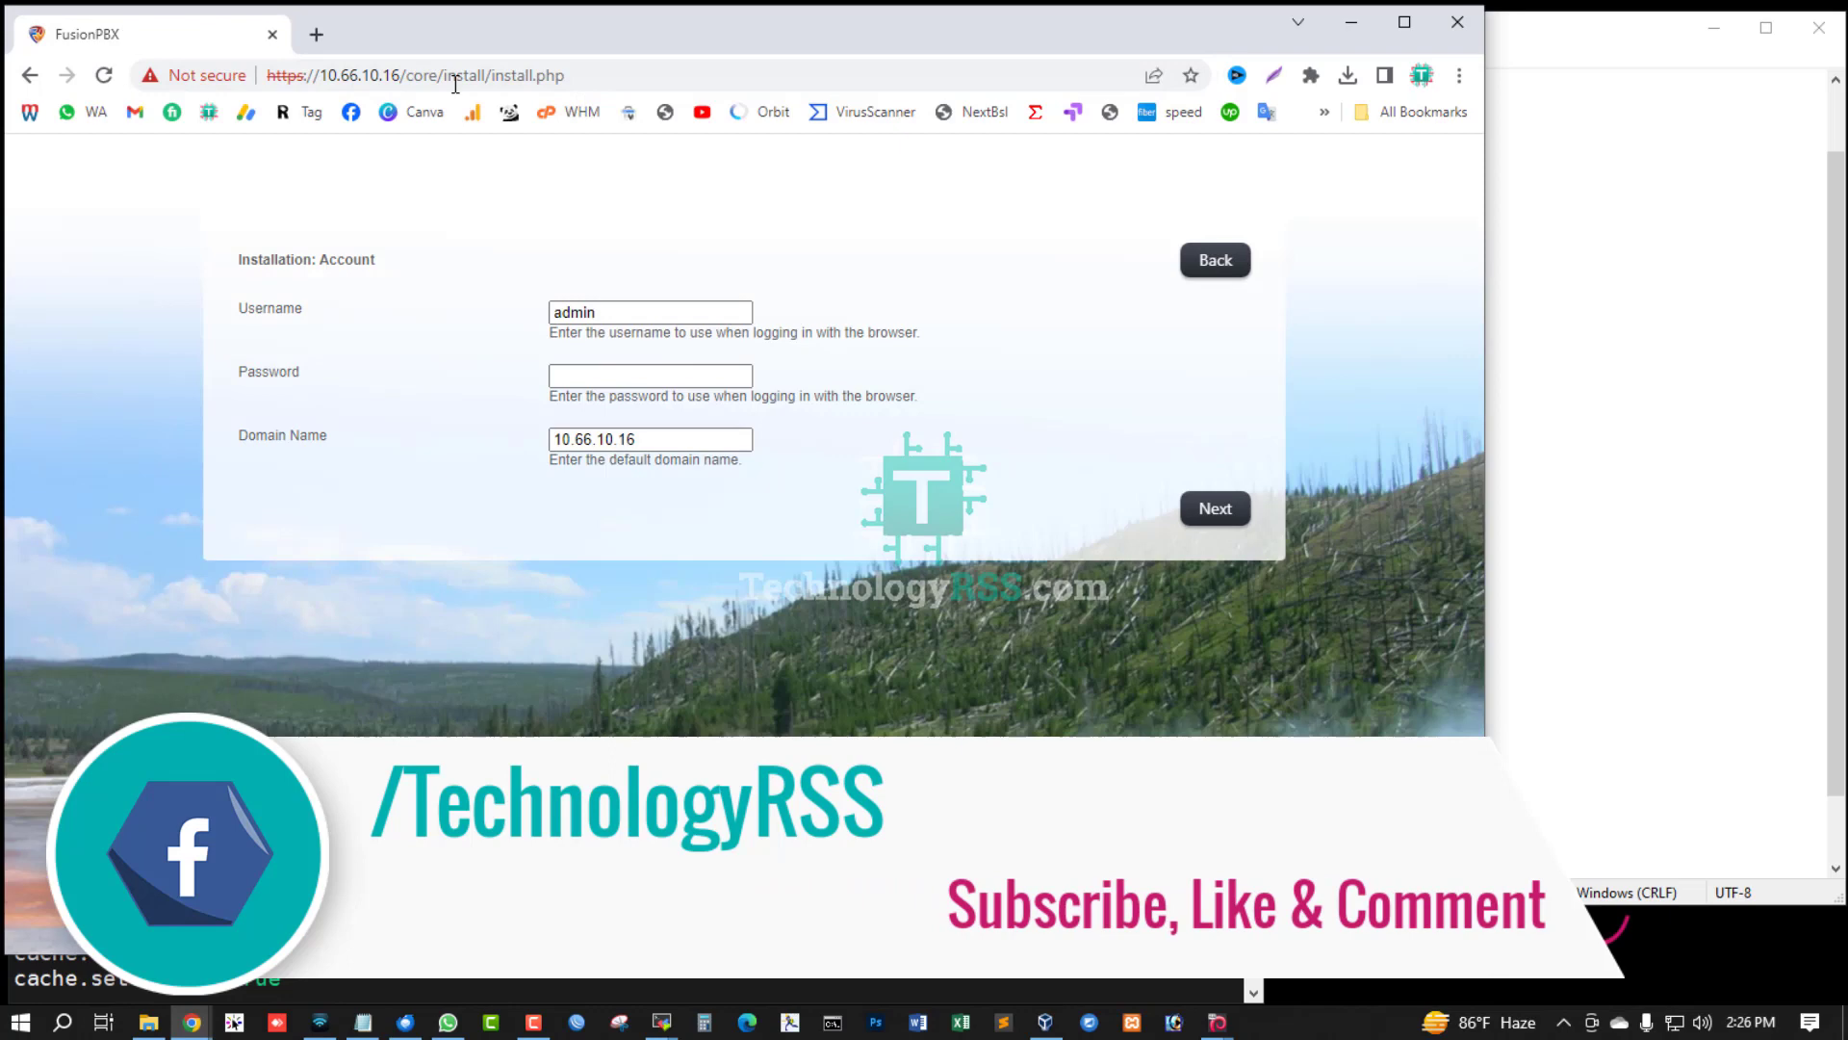
pyautogui.moveTo(404, 351)
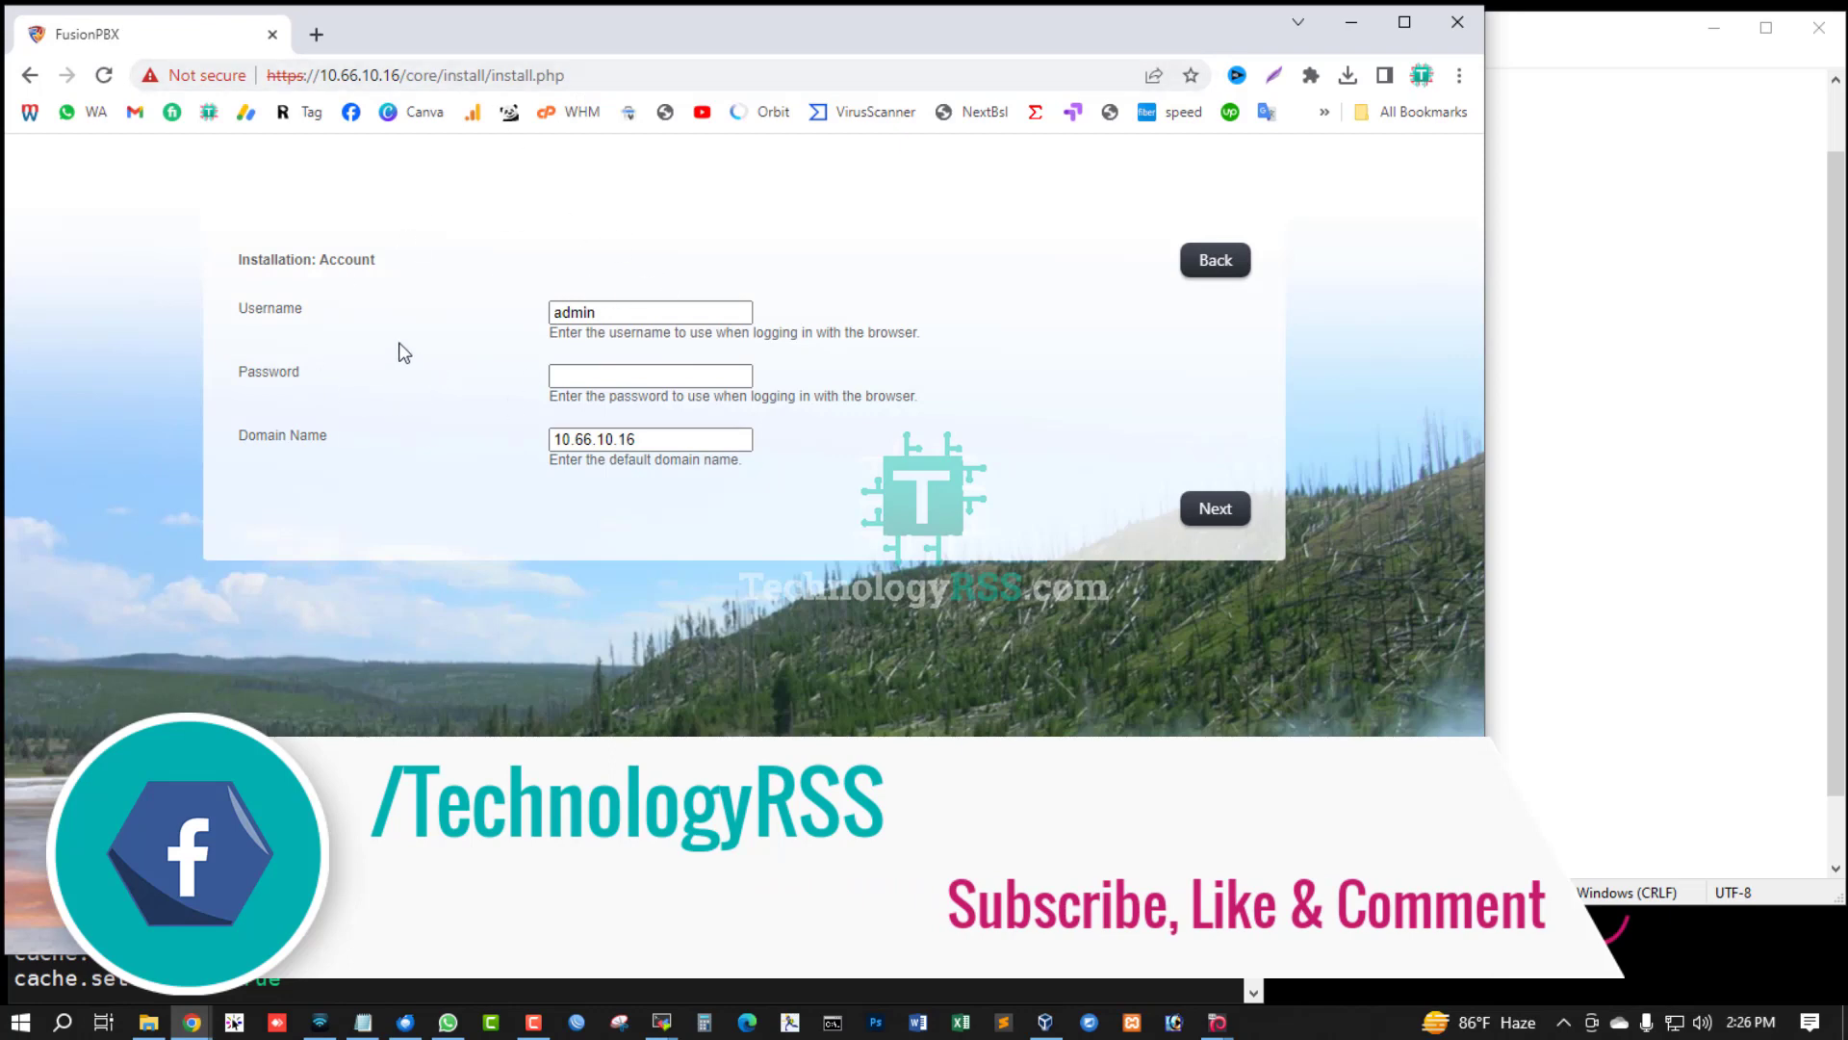
pyautogui.doubleClick(271, 308)
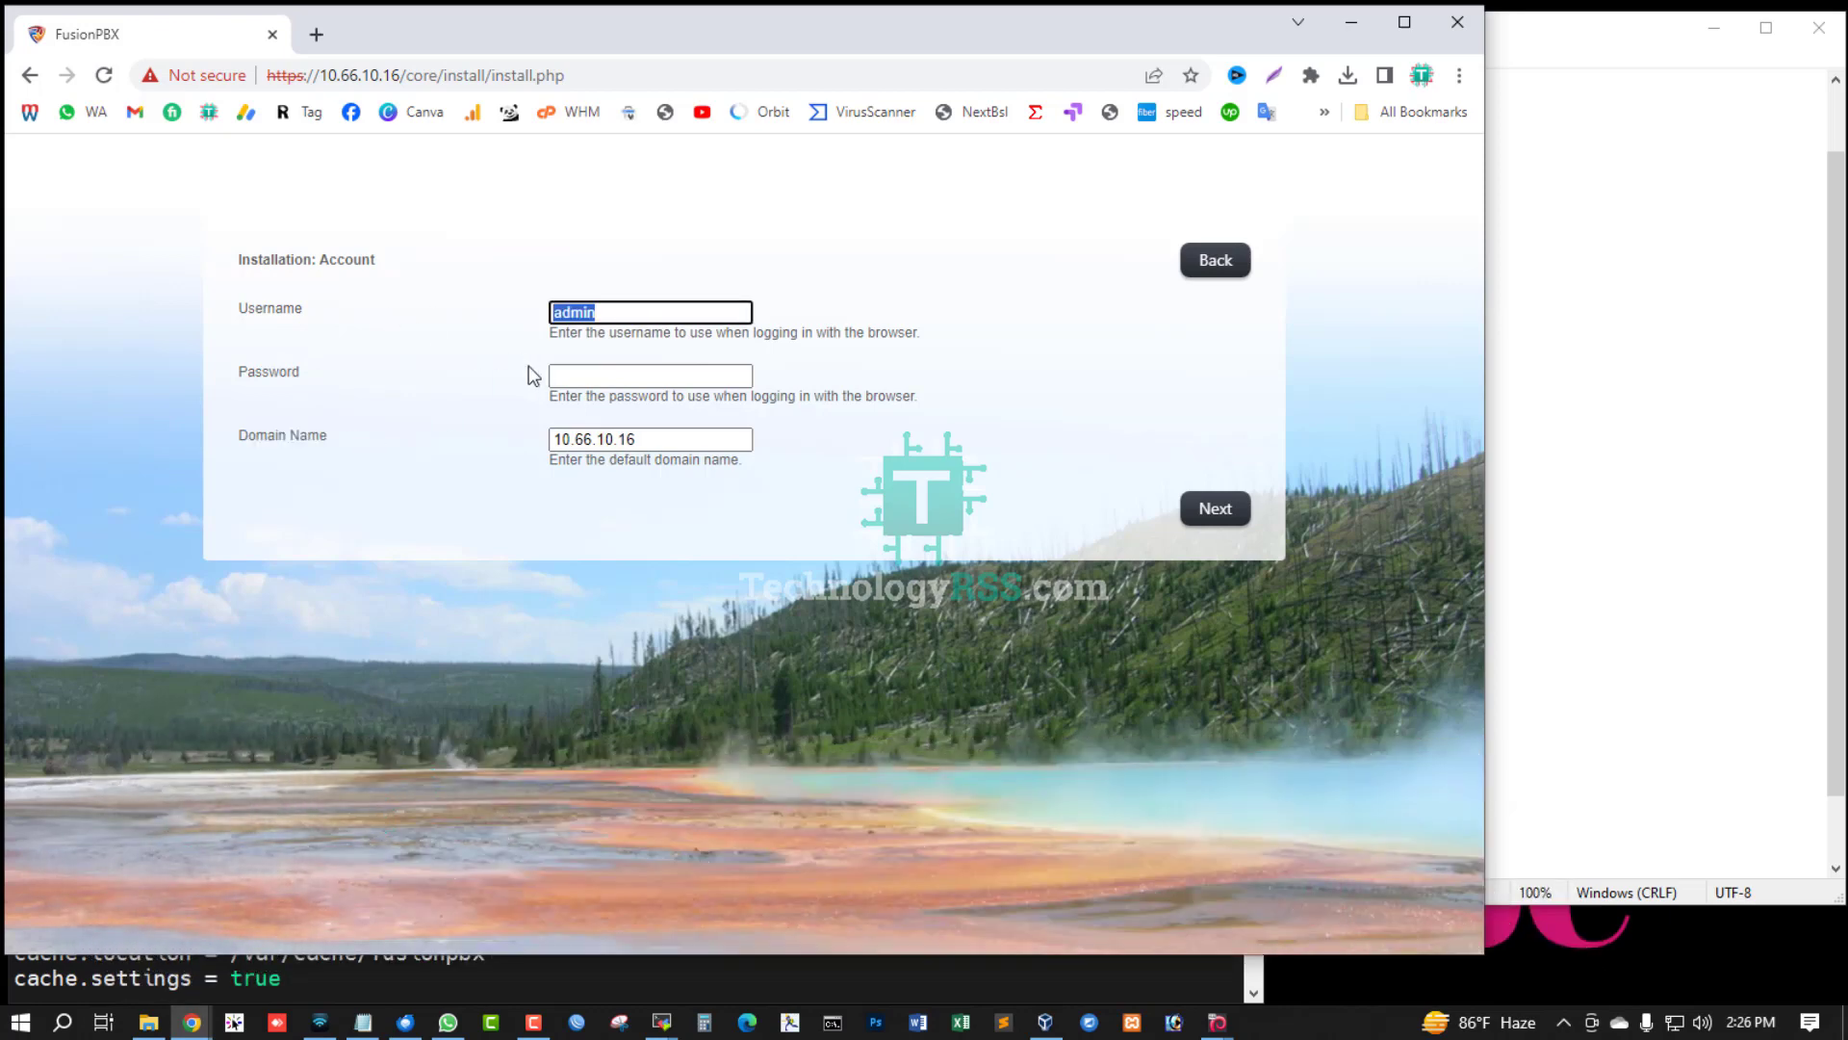
pyautogui.click(650, 374)
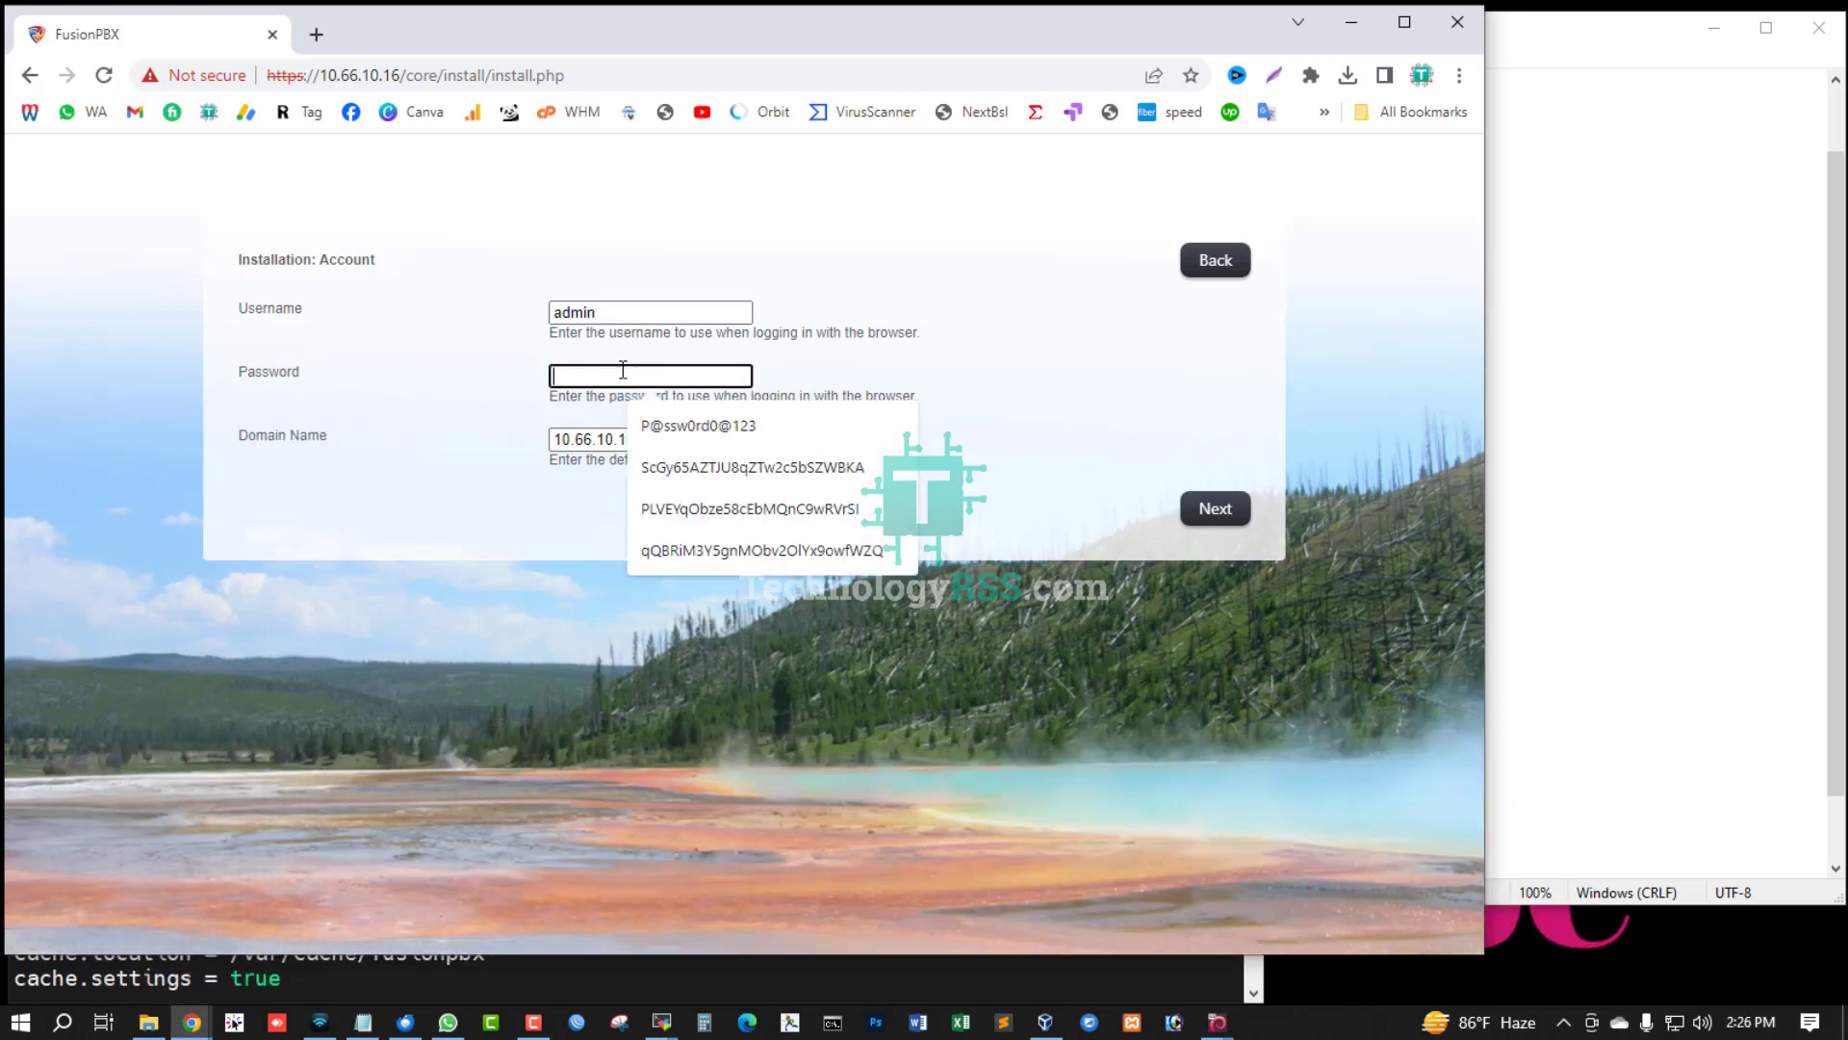
pyautogui.click(698, 426)
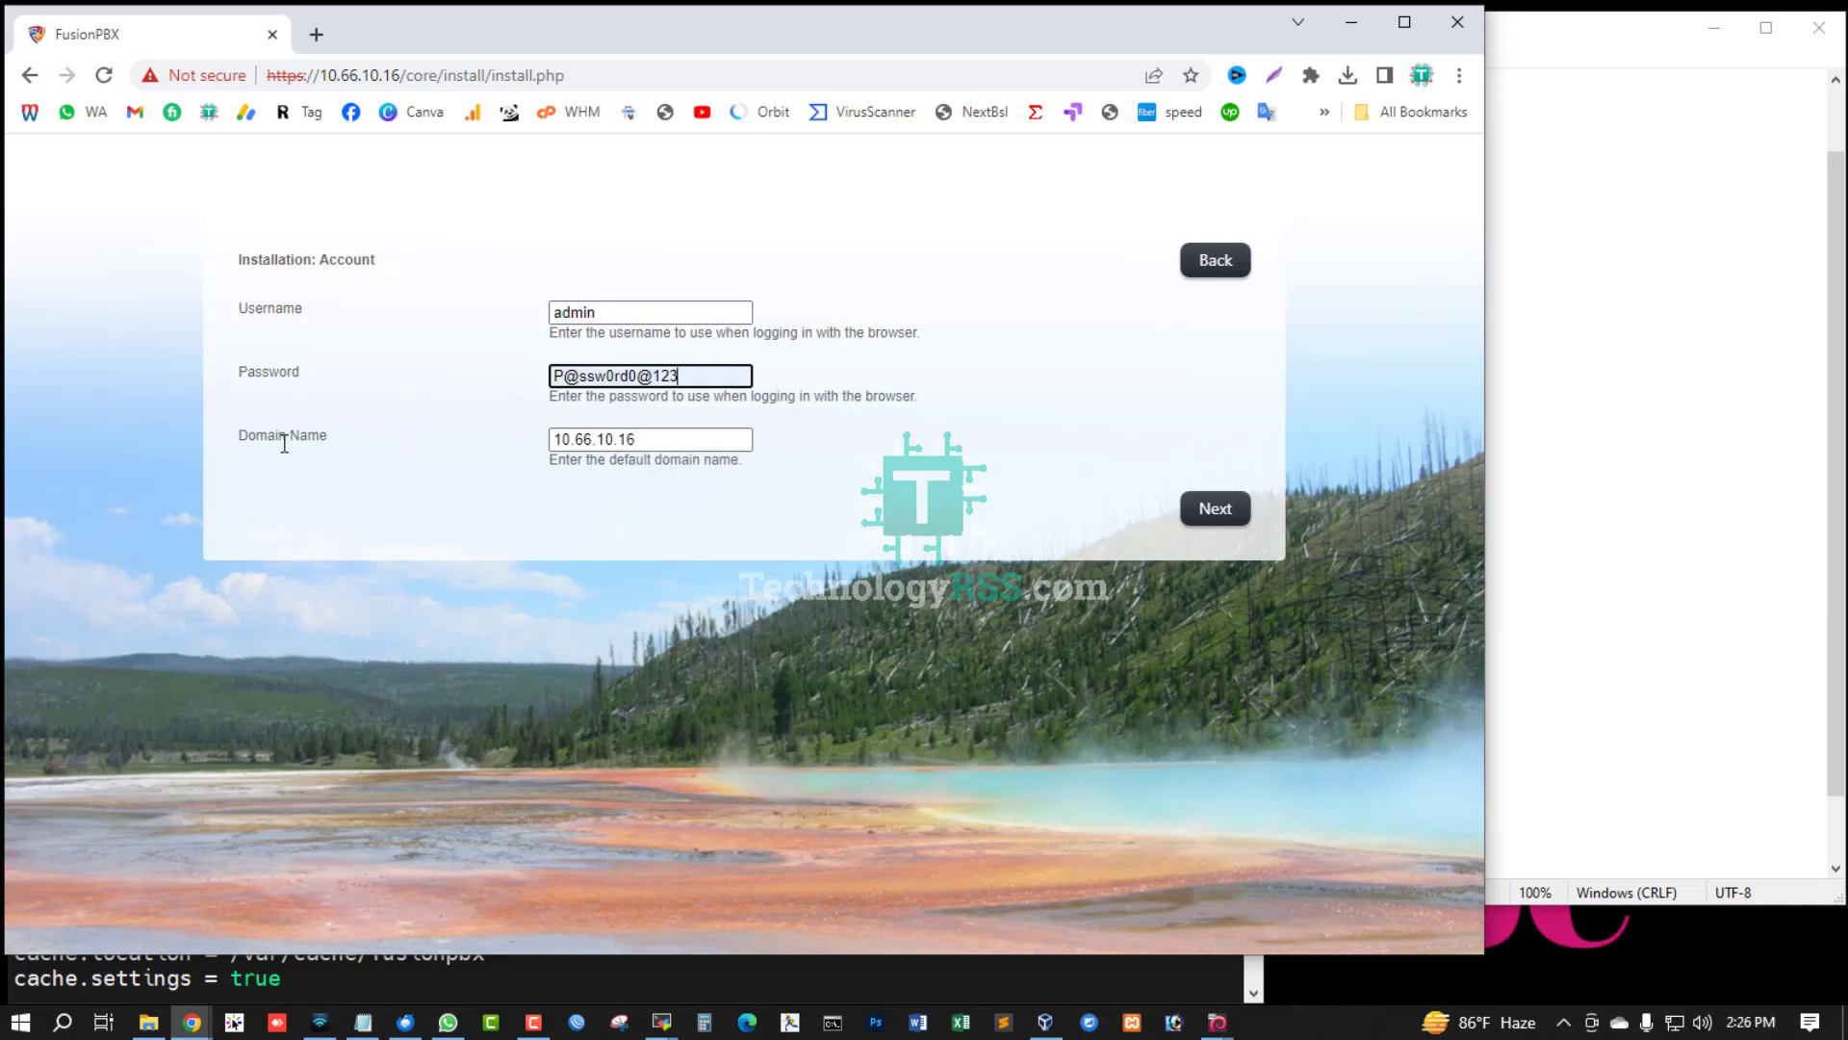
pyautogui.tripleClick(650, 439)
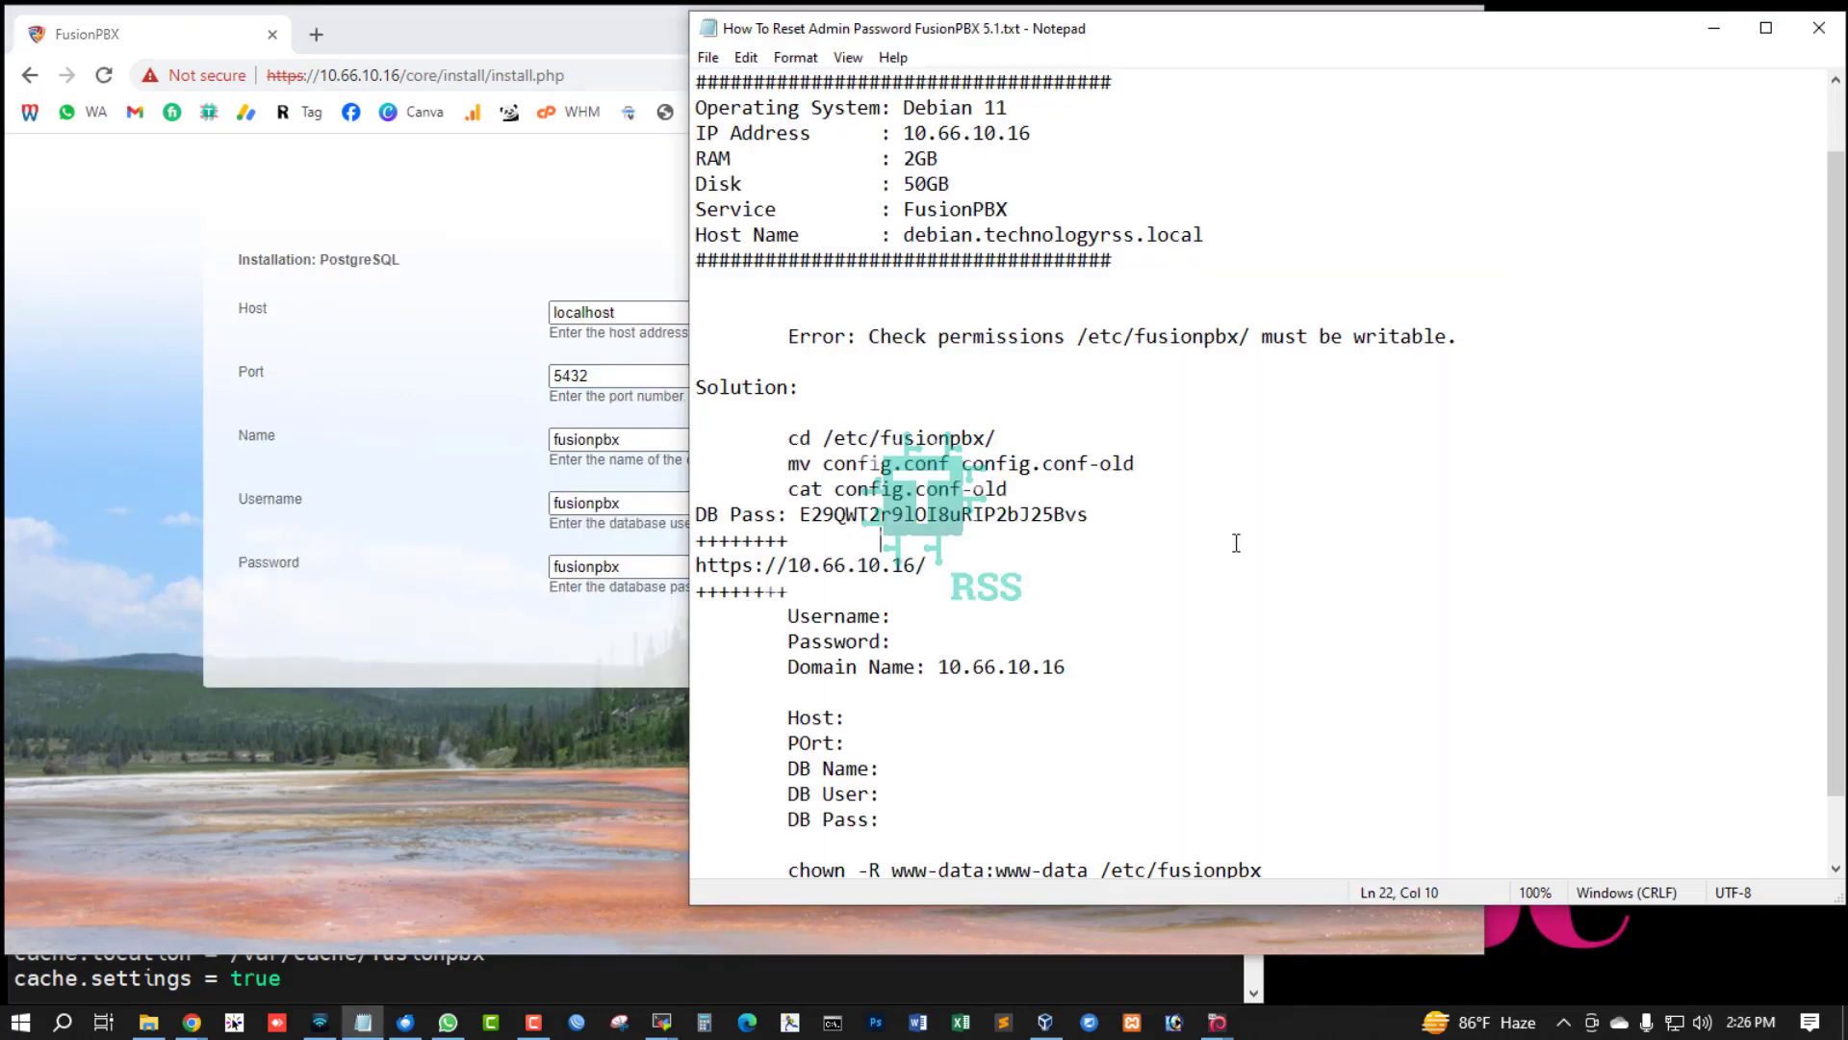
# Step: Replace the PostgreSQL password with the DB Pass from the notes and start Install
pyautogui.scroll(-3)
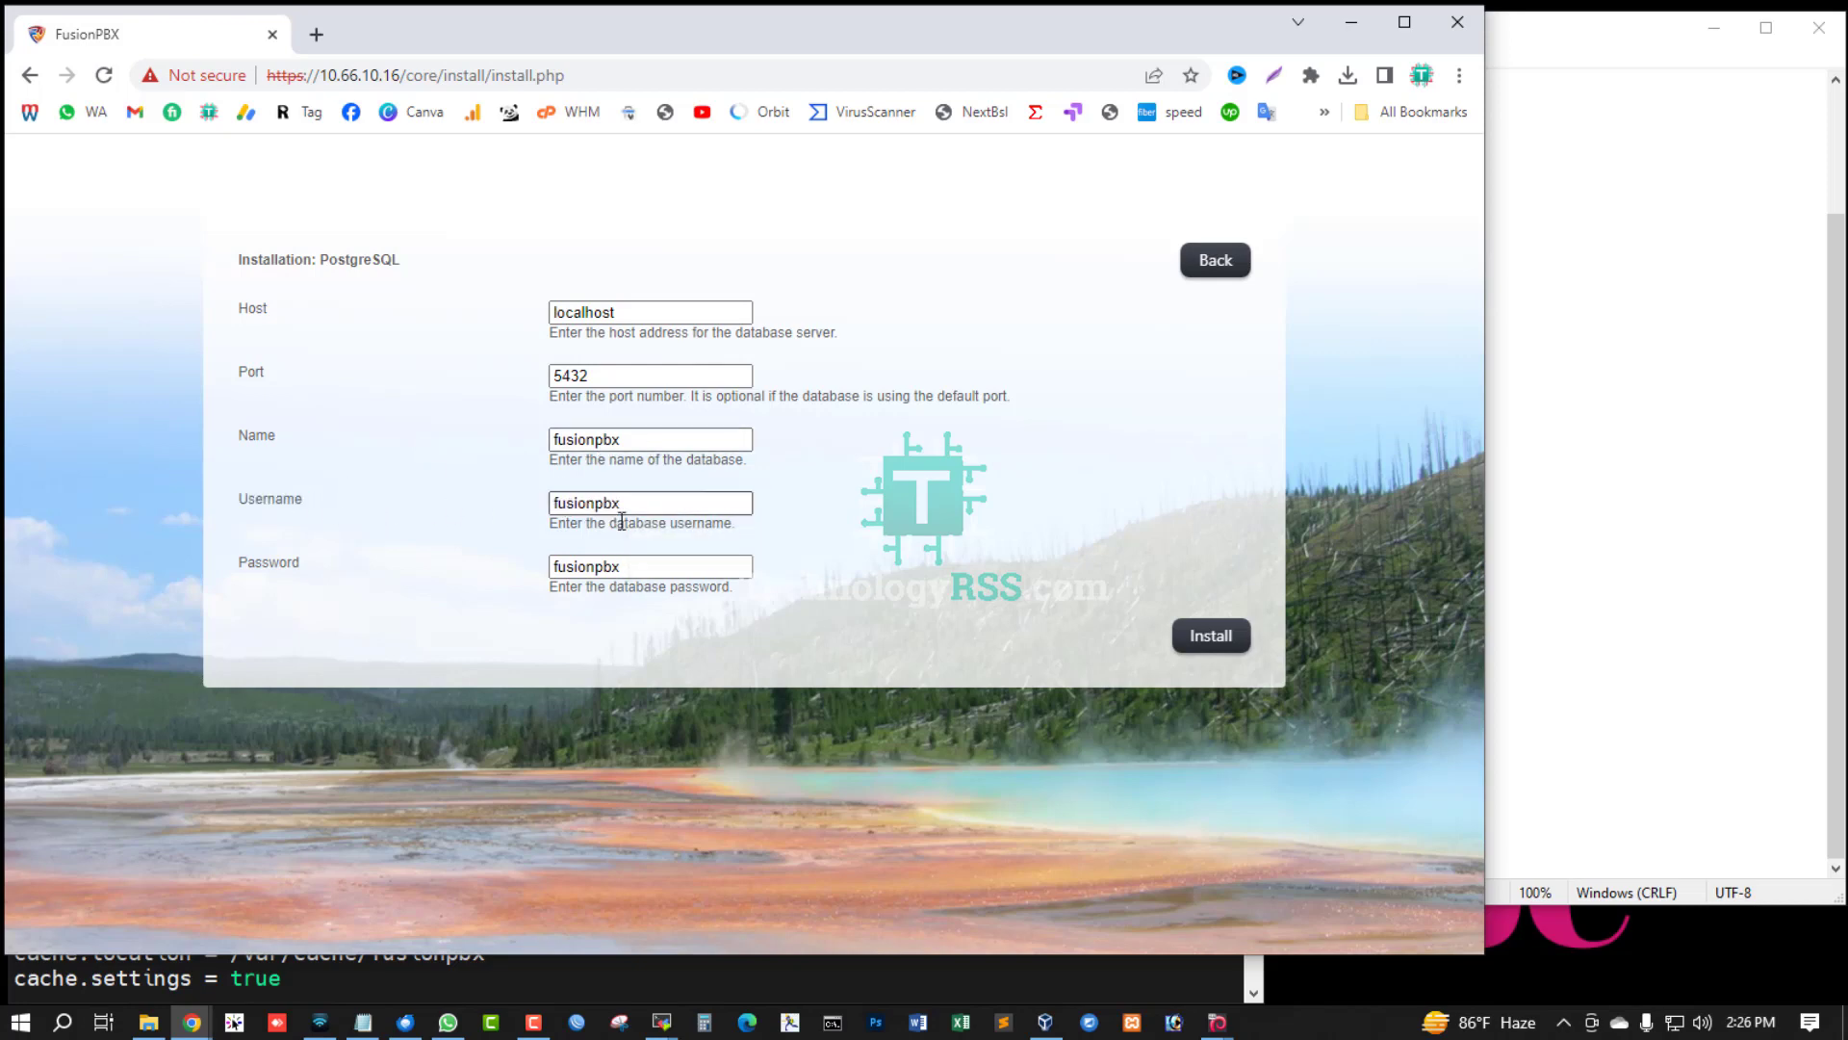
pyautogui.doubleClick(268, 562)
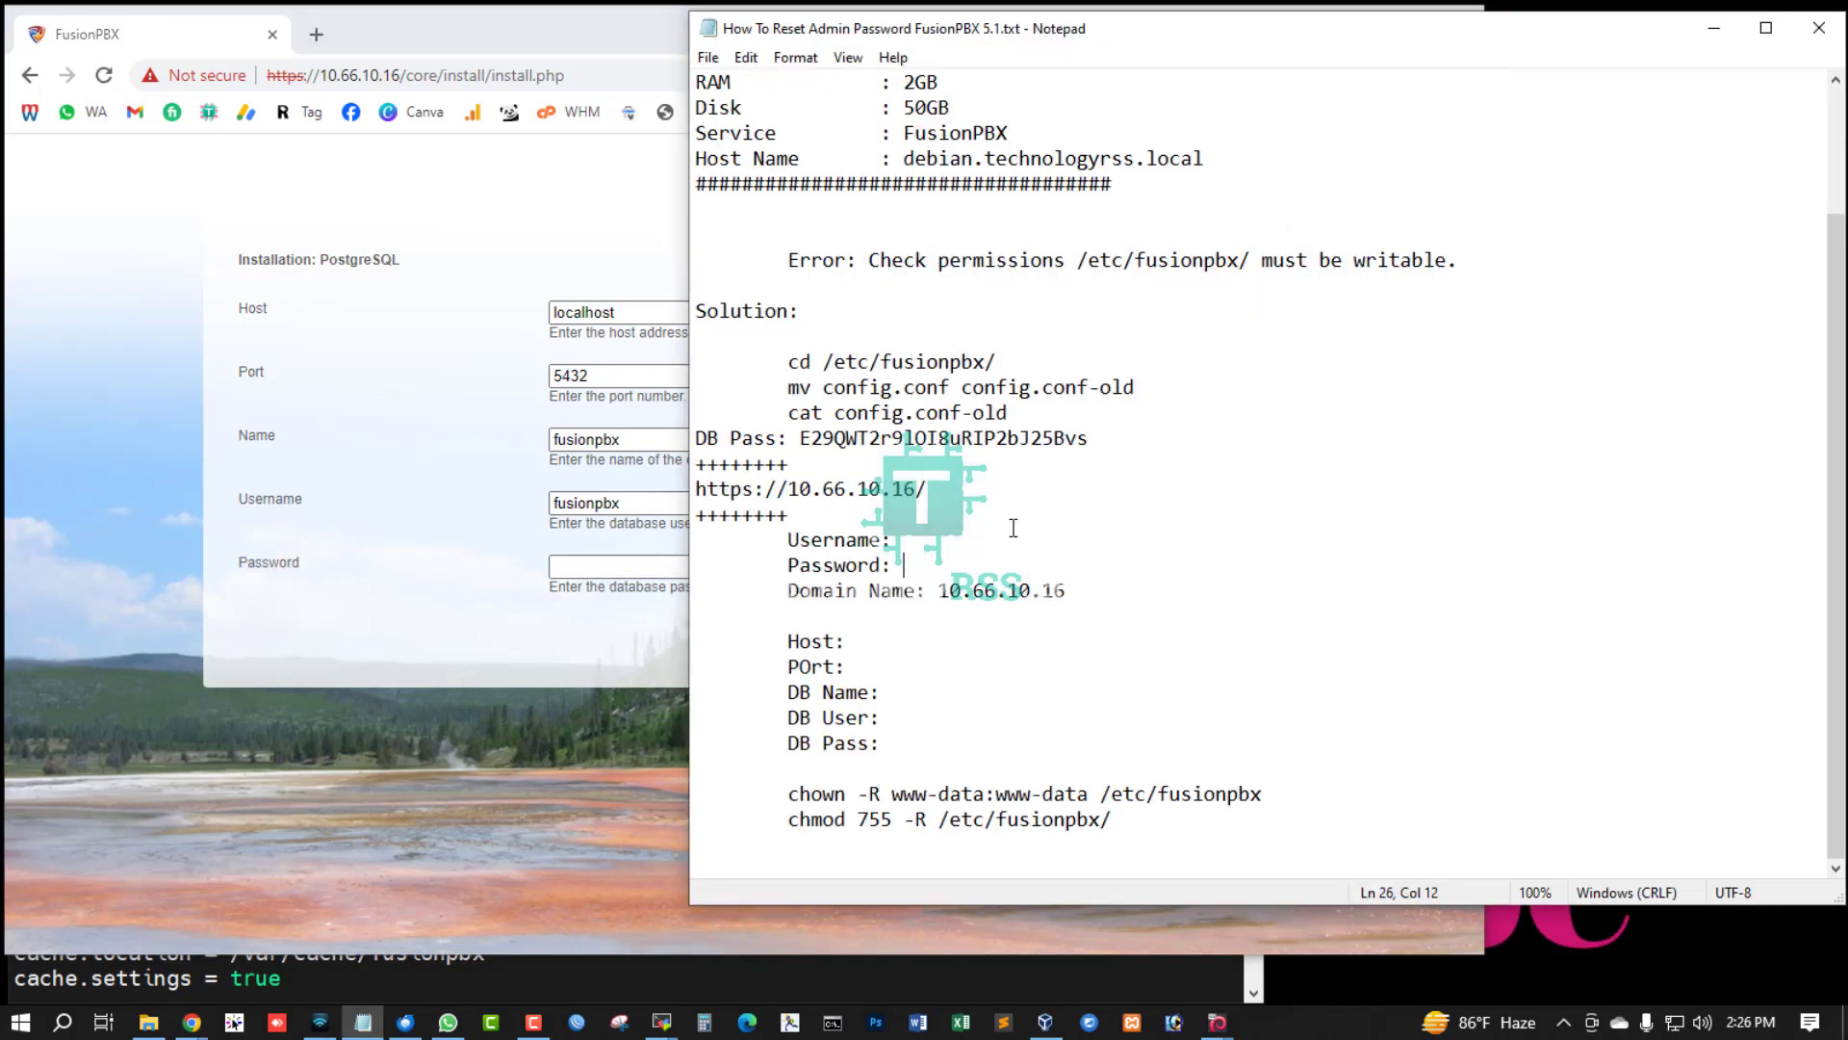
pyautogui.doubleClick(943, 437)
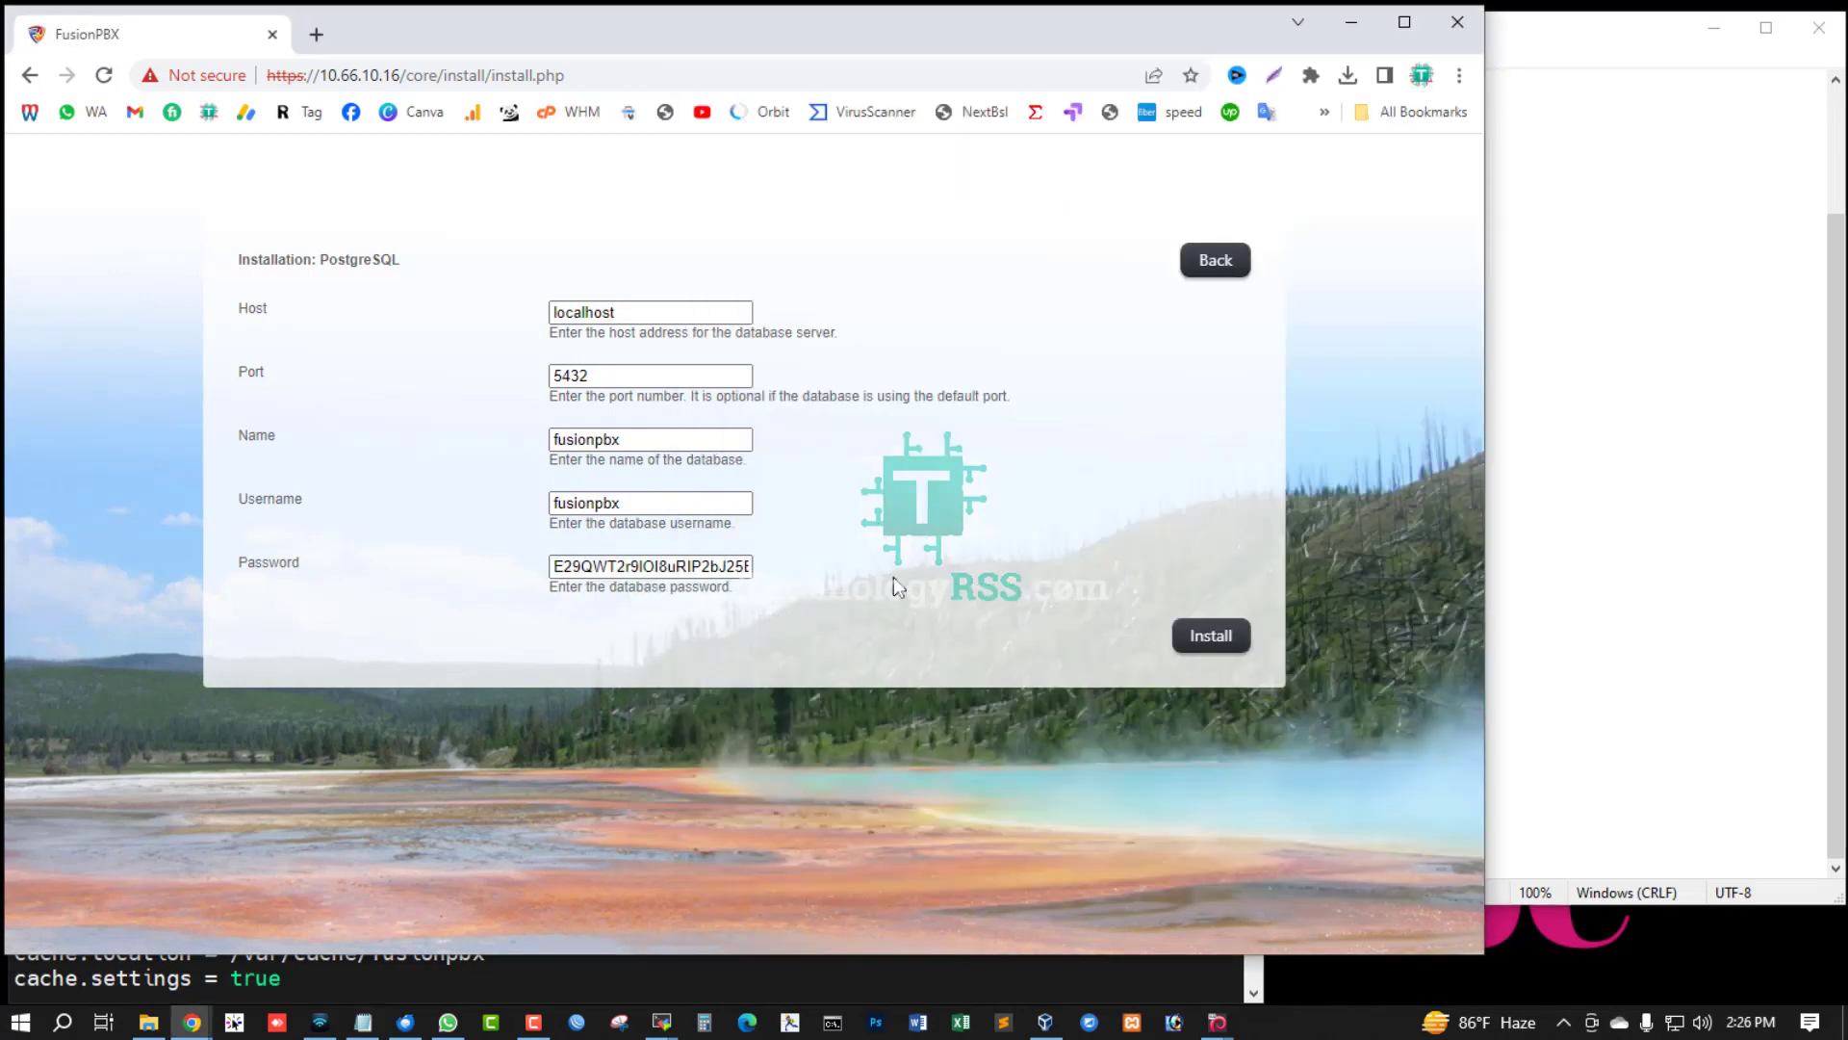
pyautogui.click(1209, 635)
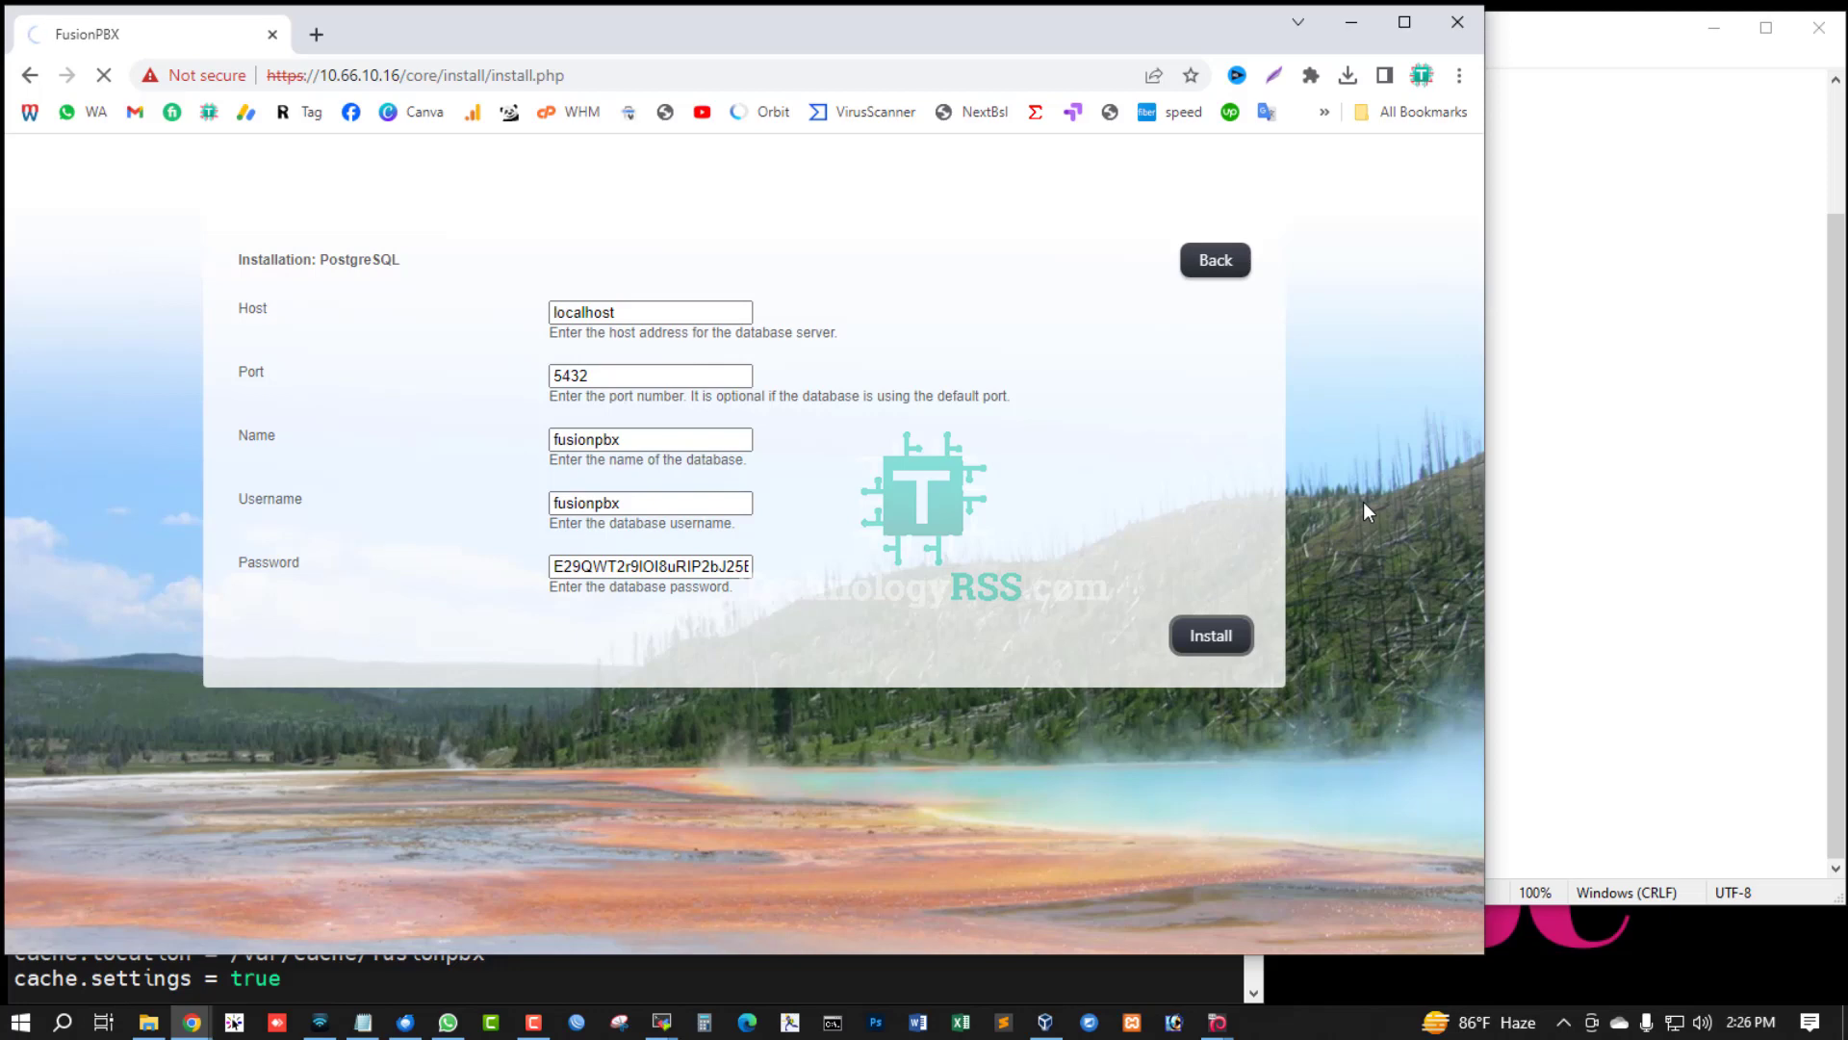
pyautogui.moveTo(997, 520)
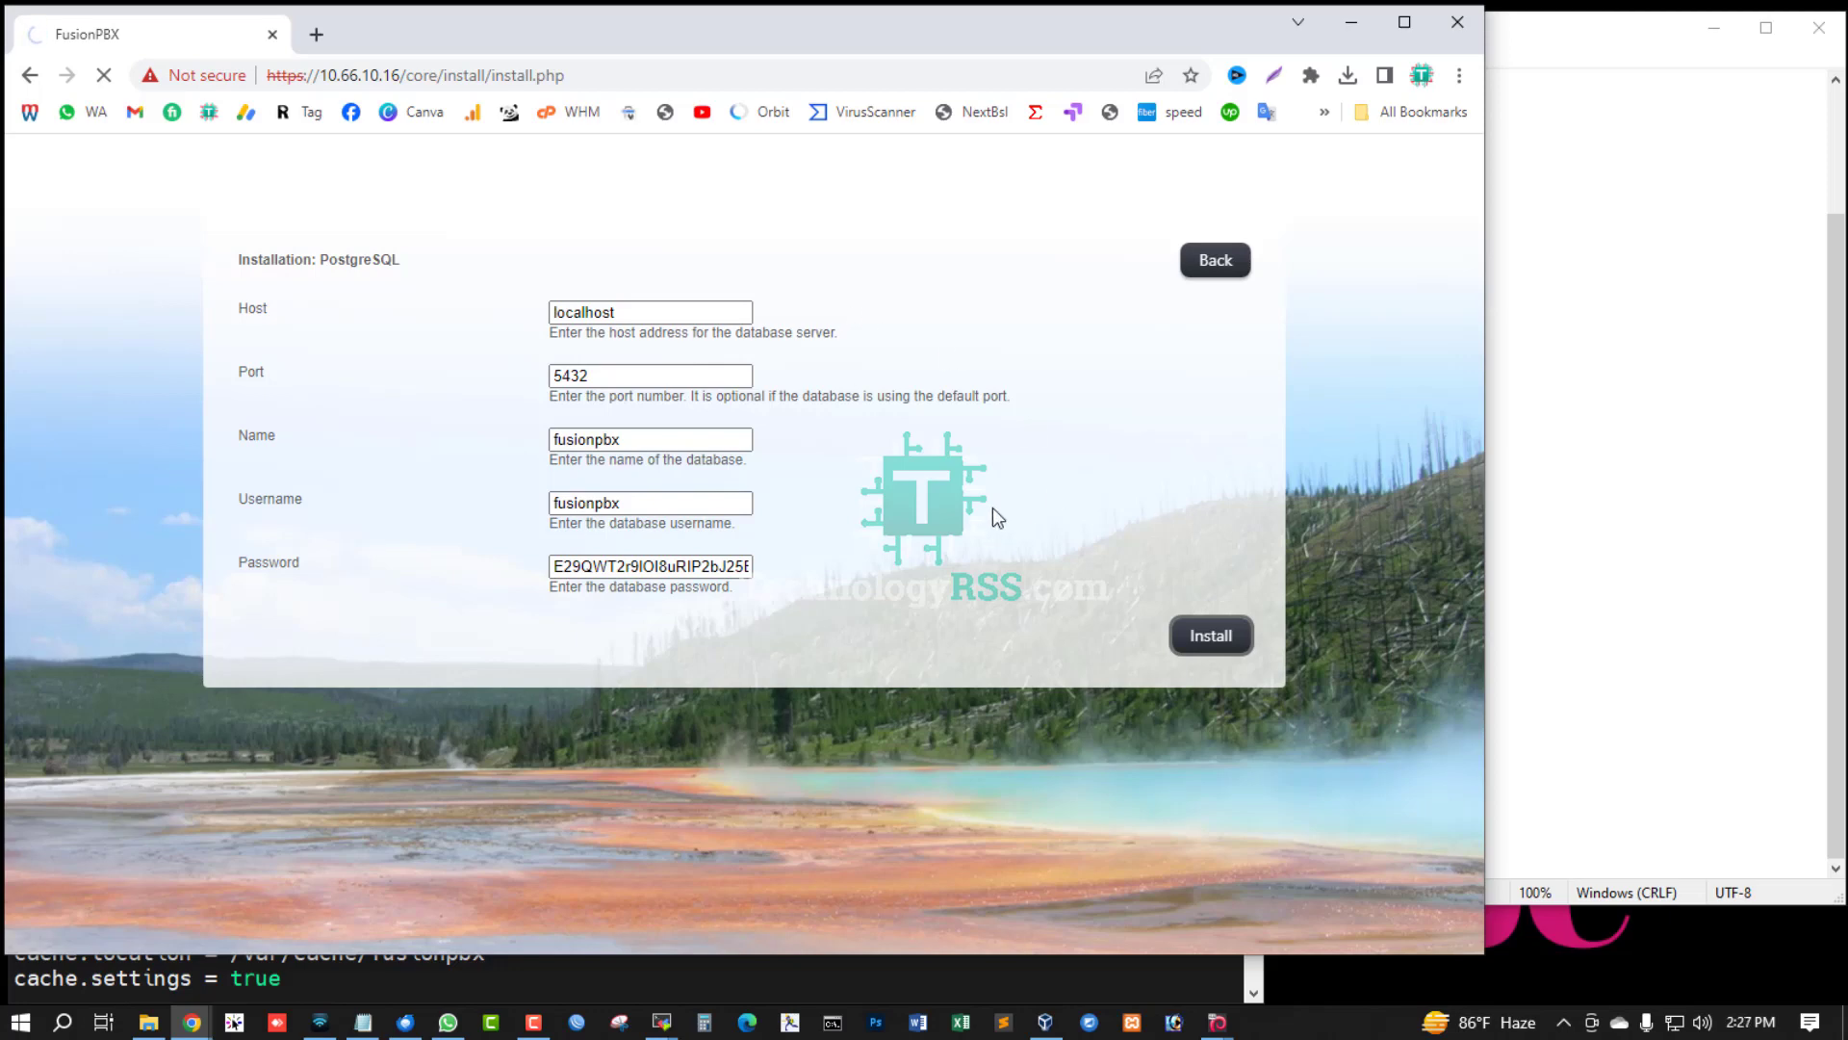
pyautogui.moveTo(1055, 492)
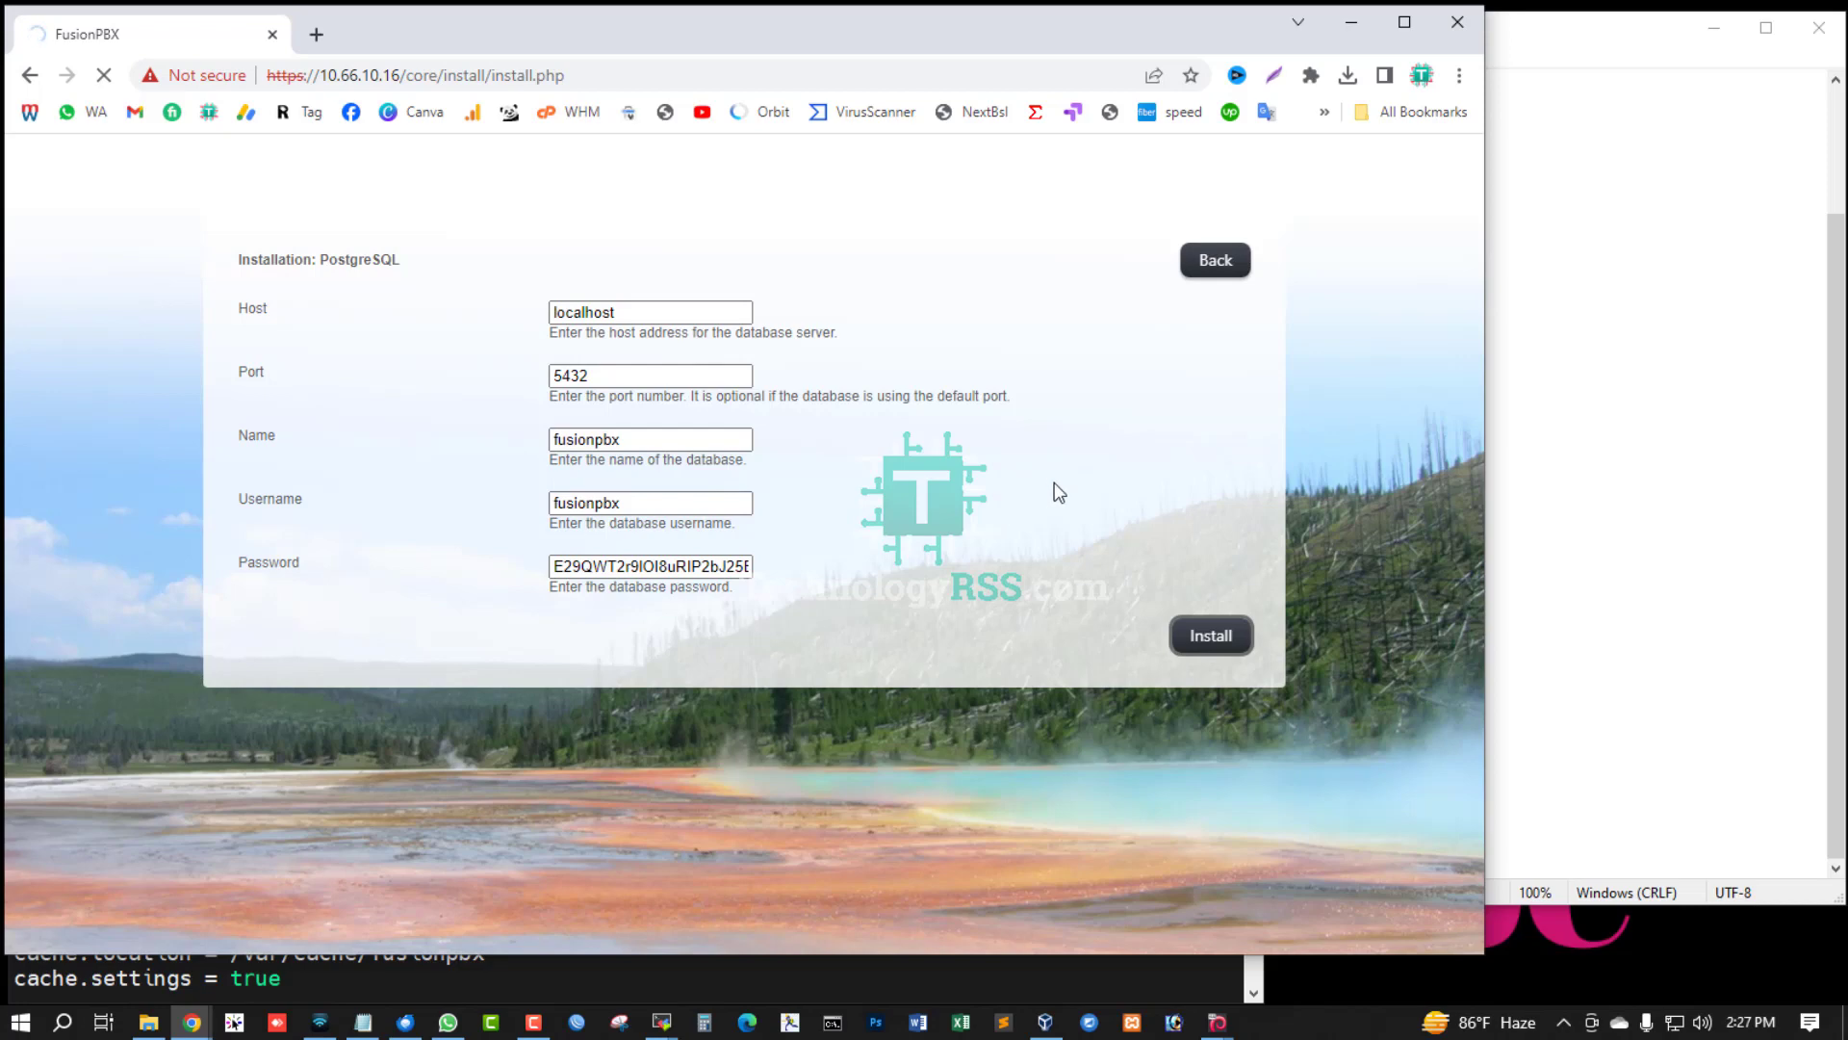
pyautogui.moveTo(1183, 482)
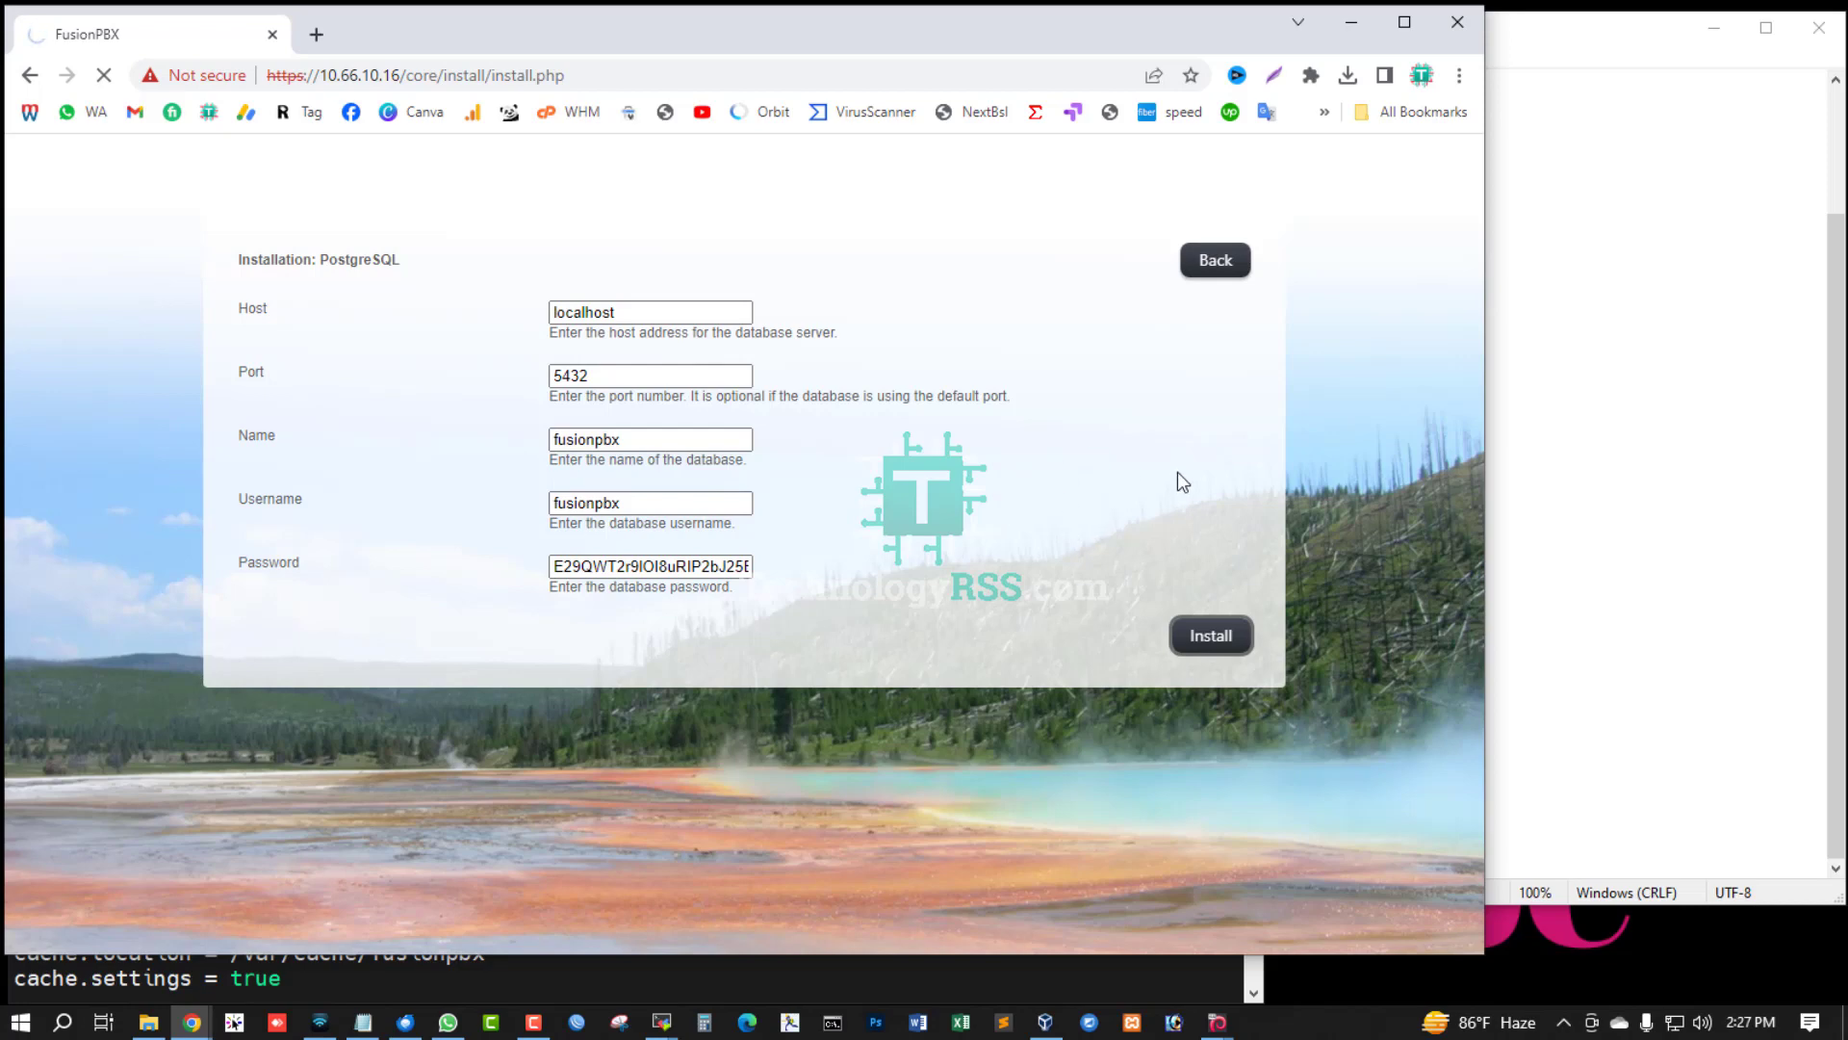
pyautogui.moveTo(1250, 521)
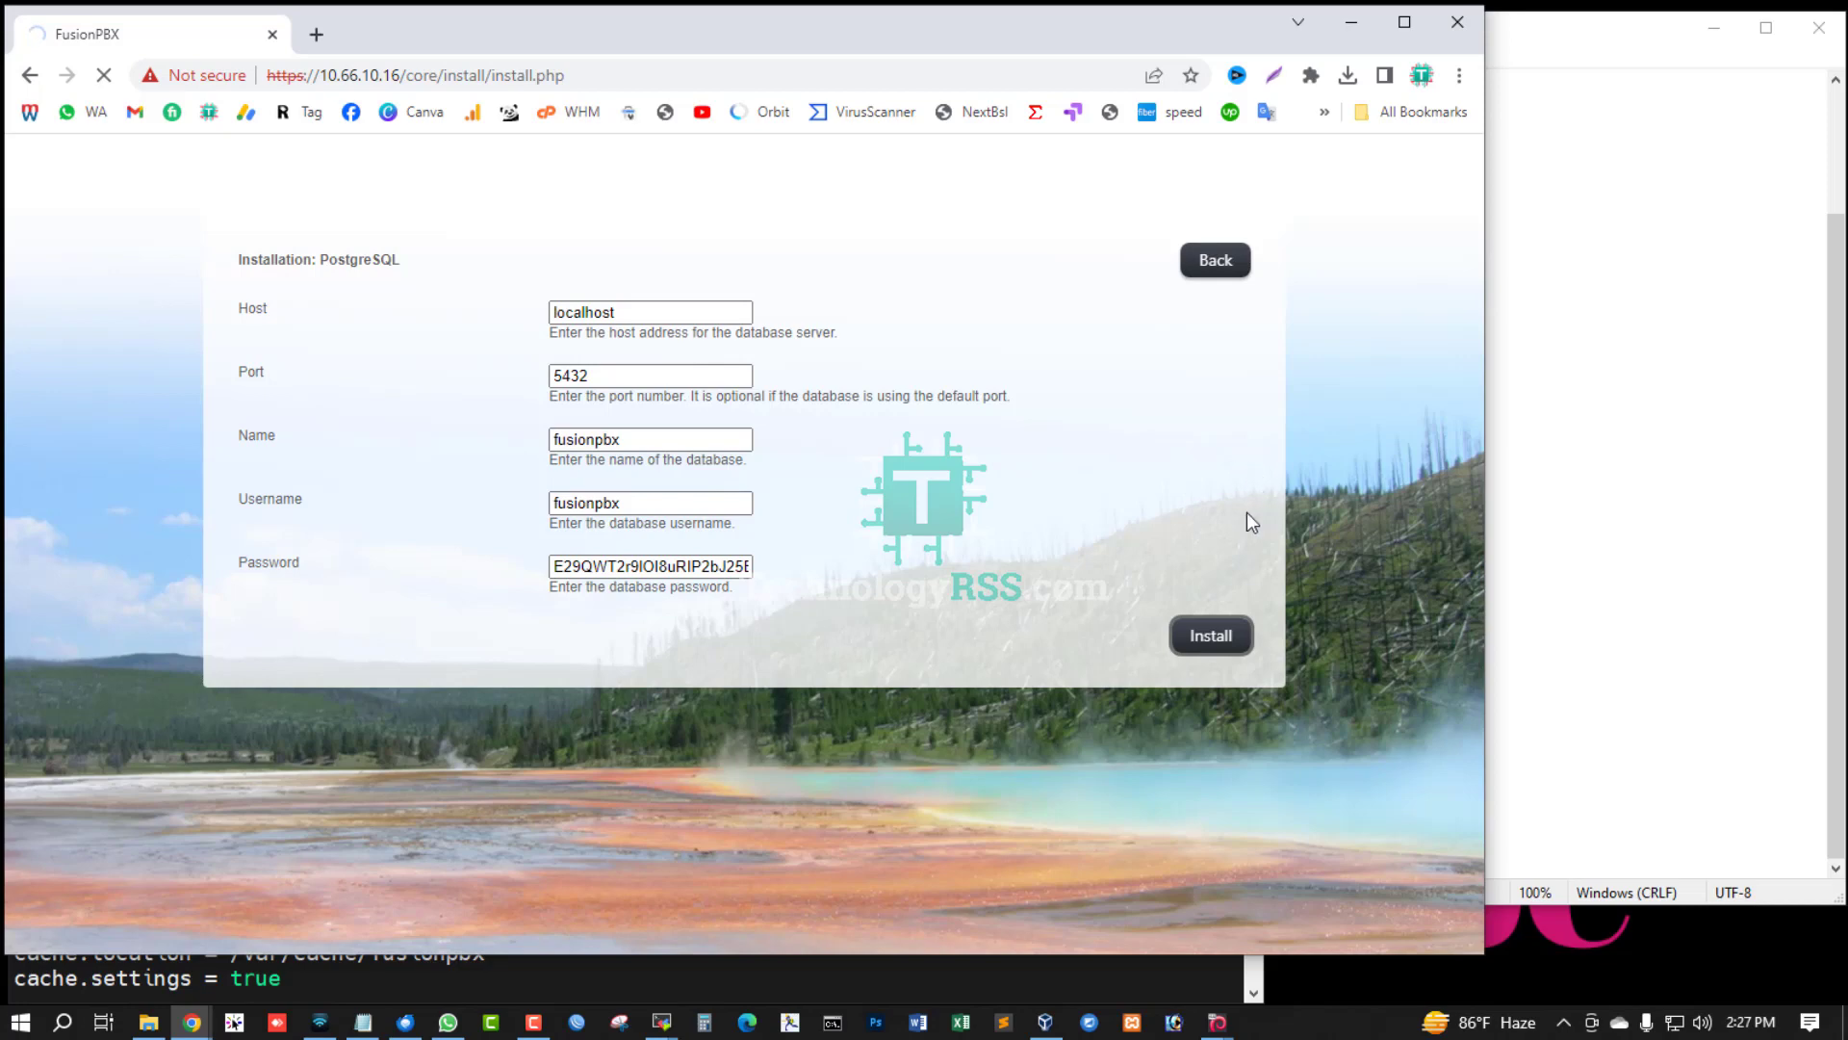
pyautogui.moveTo(1033, 453)
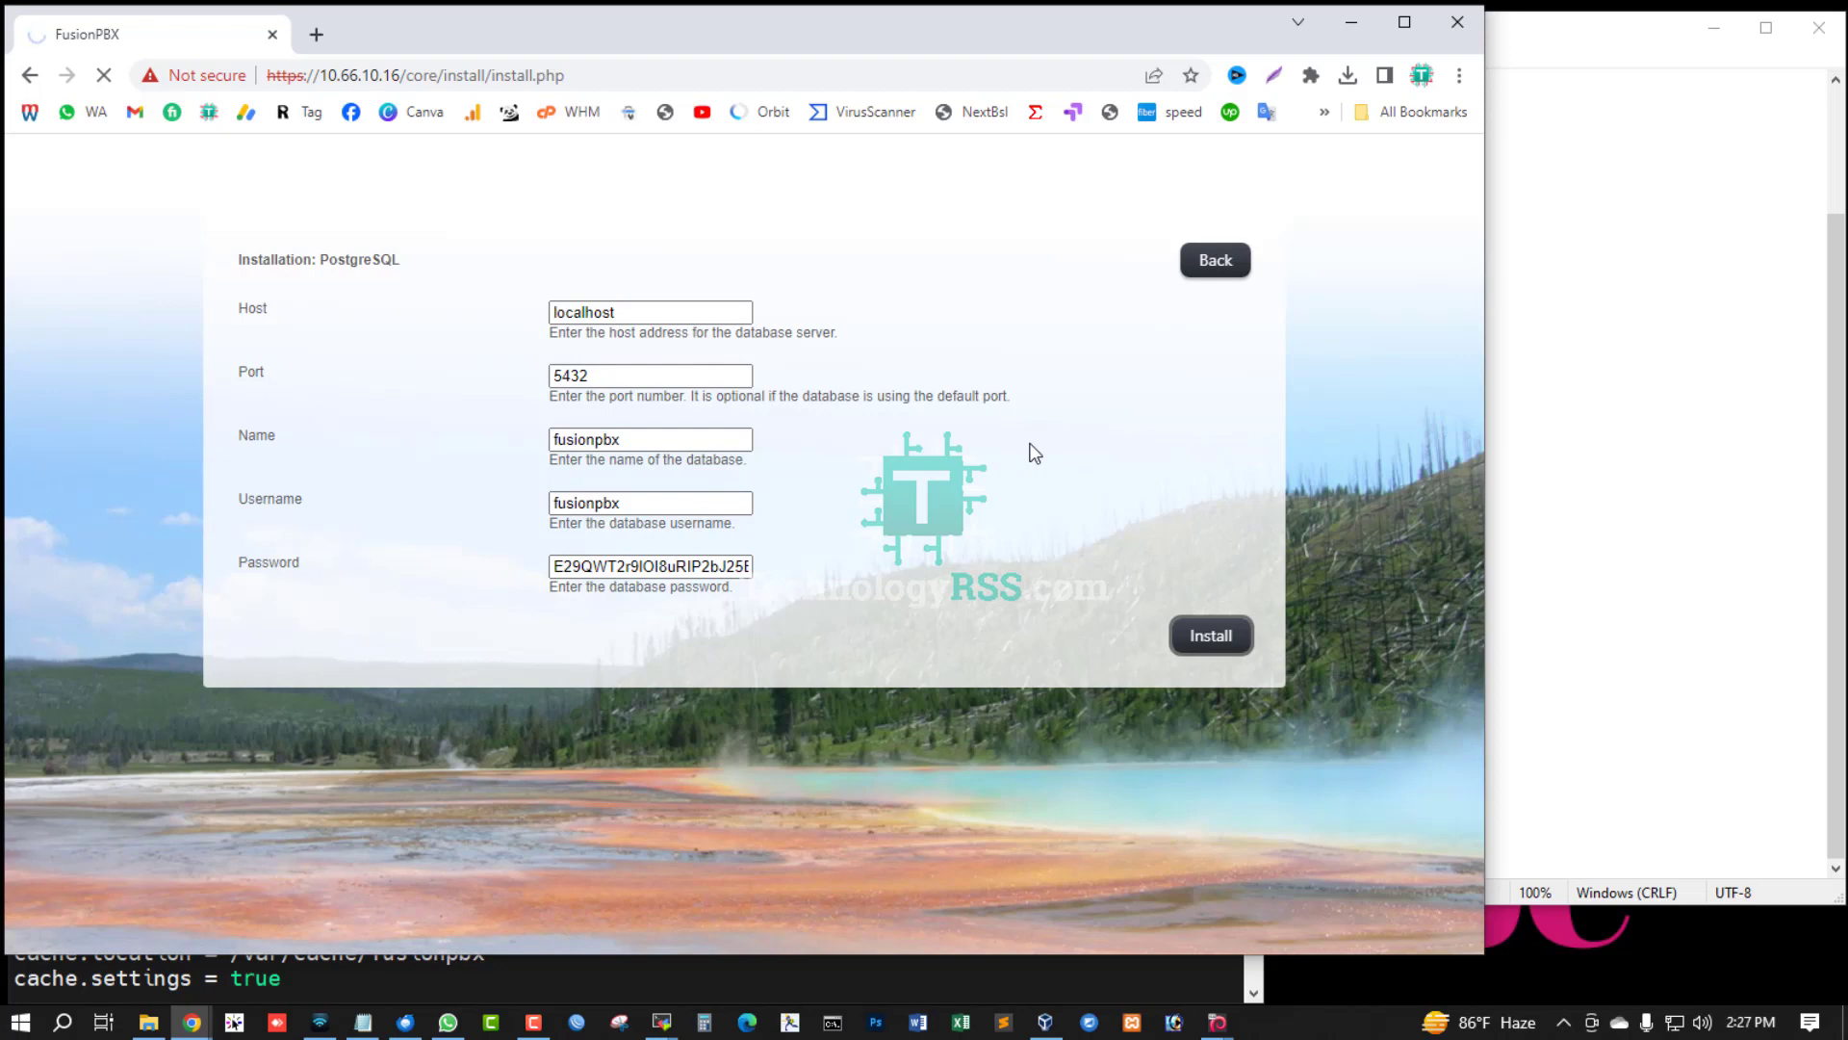
pyautogui.moveTo(1033, 415)
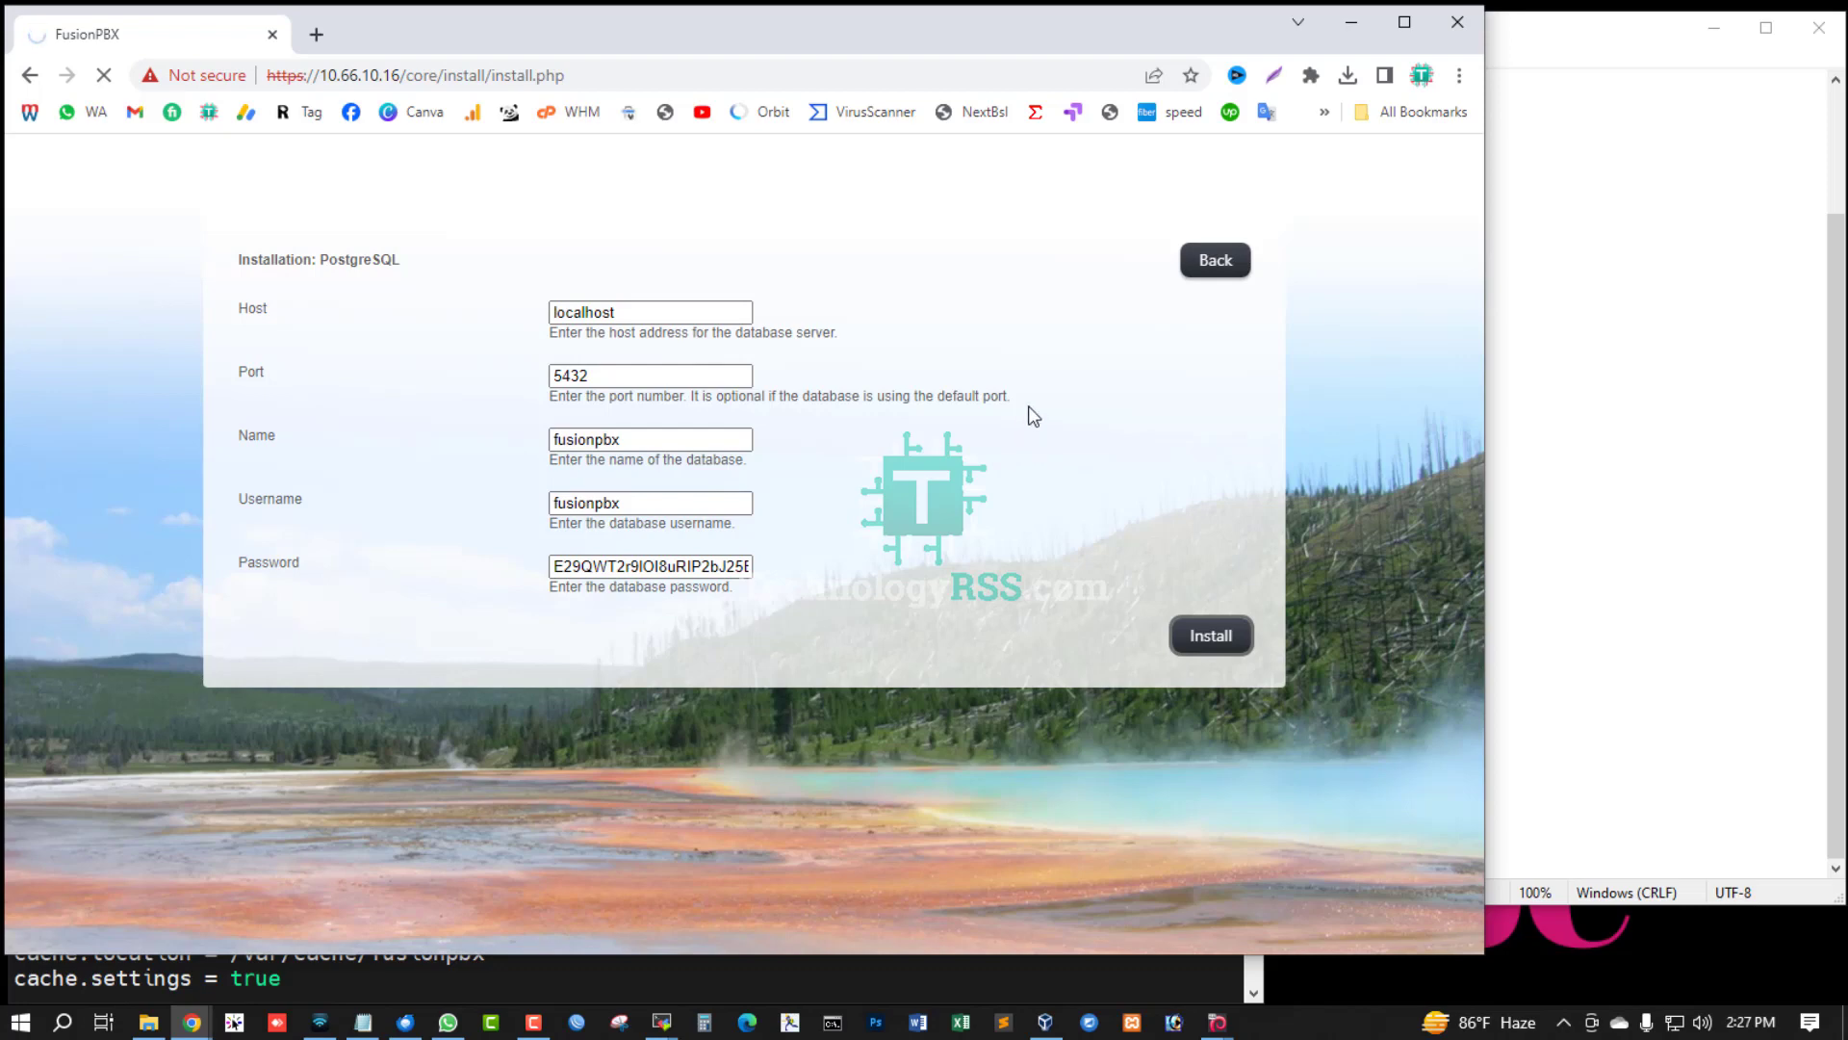
pyautogui.moveTo(1060, 415)
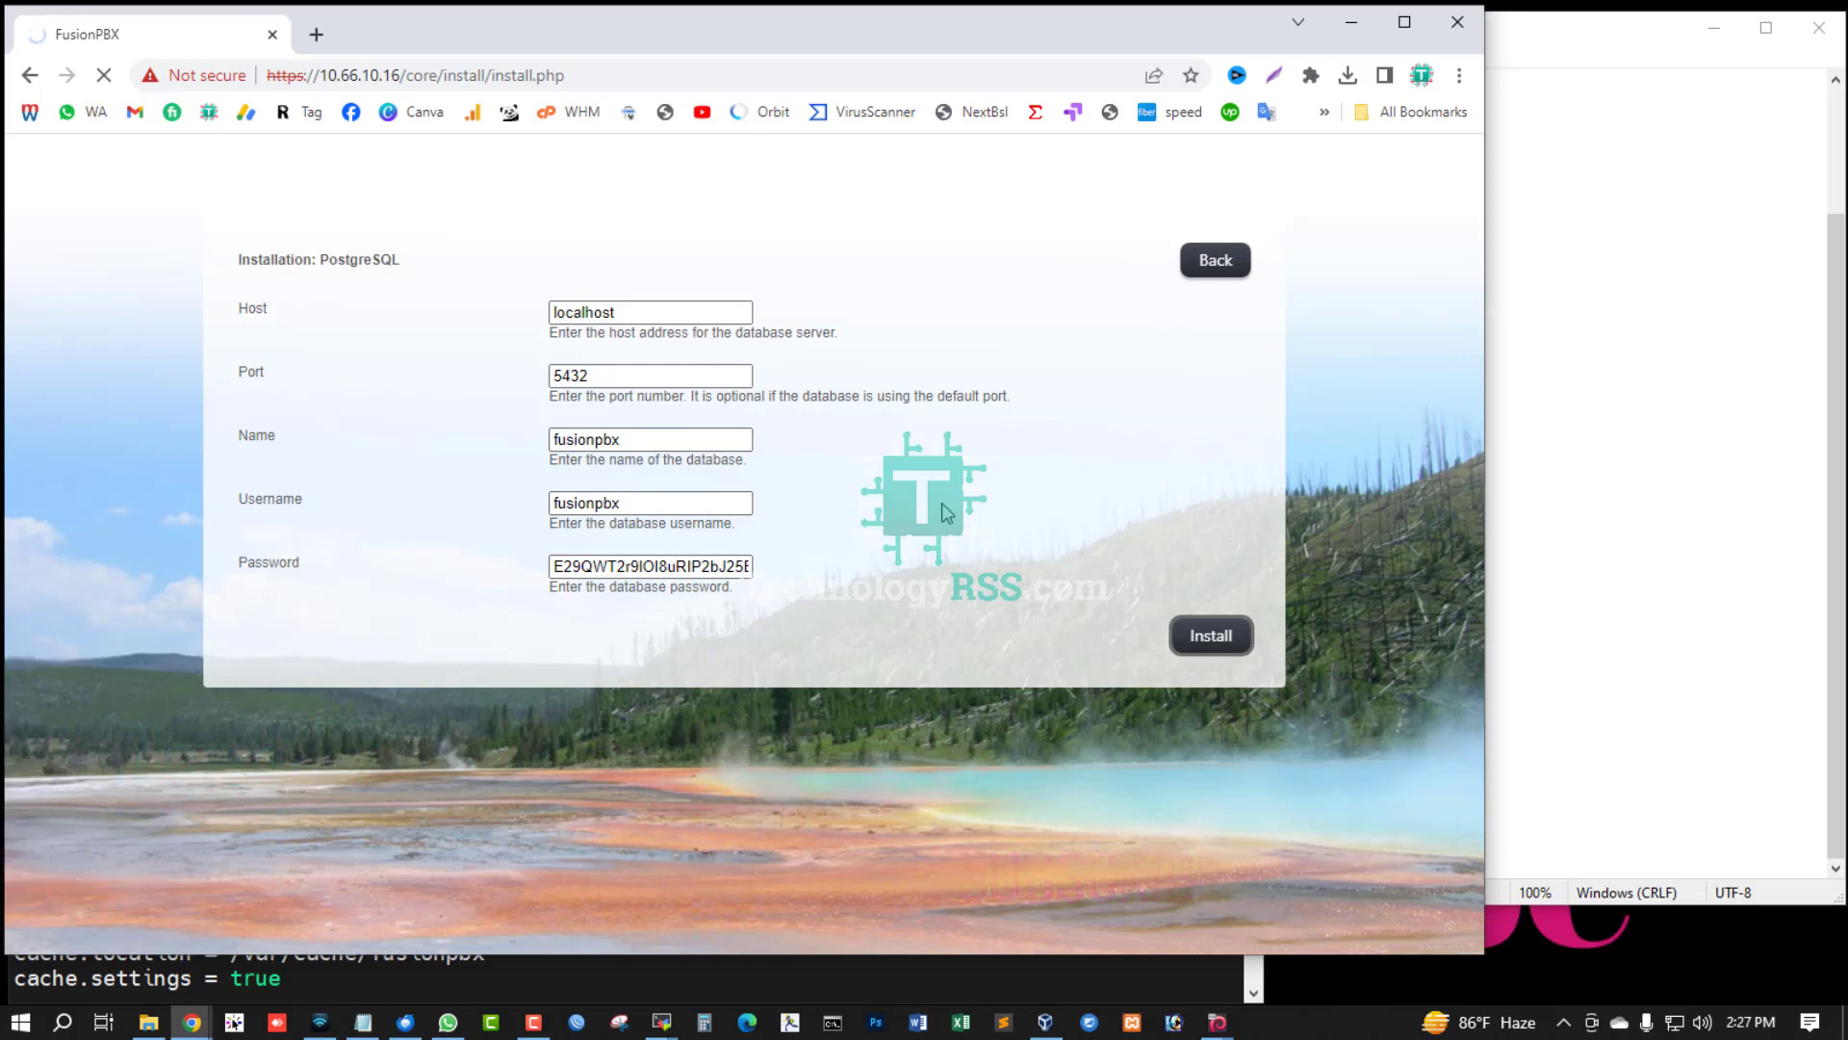
pyautogui.moveTo(925, 508)
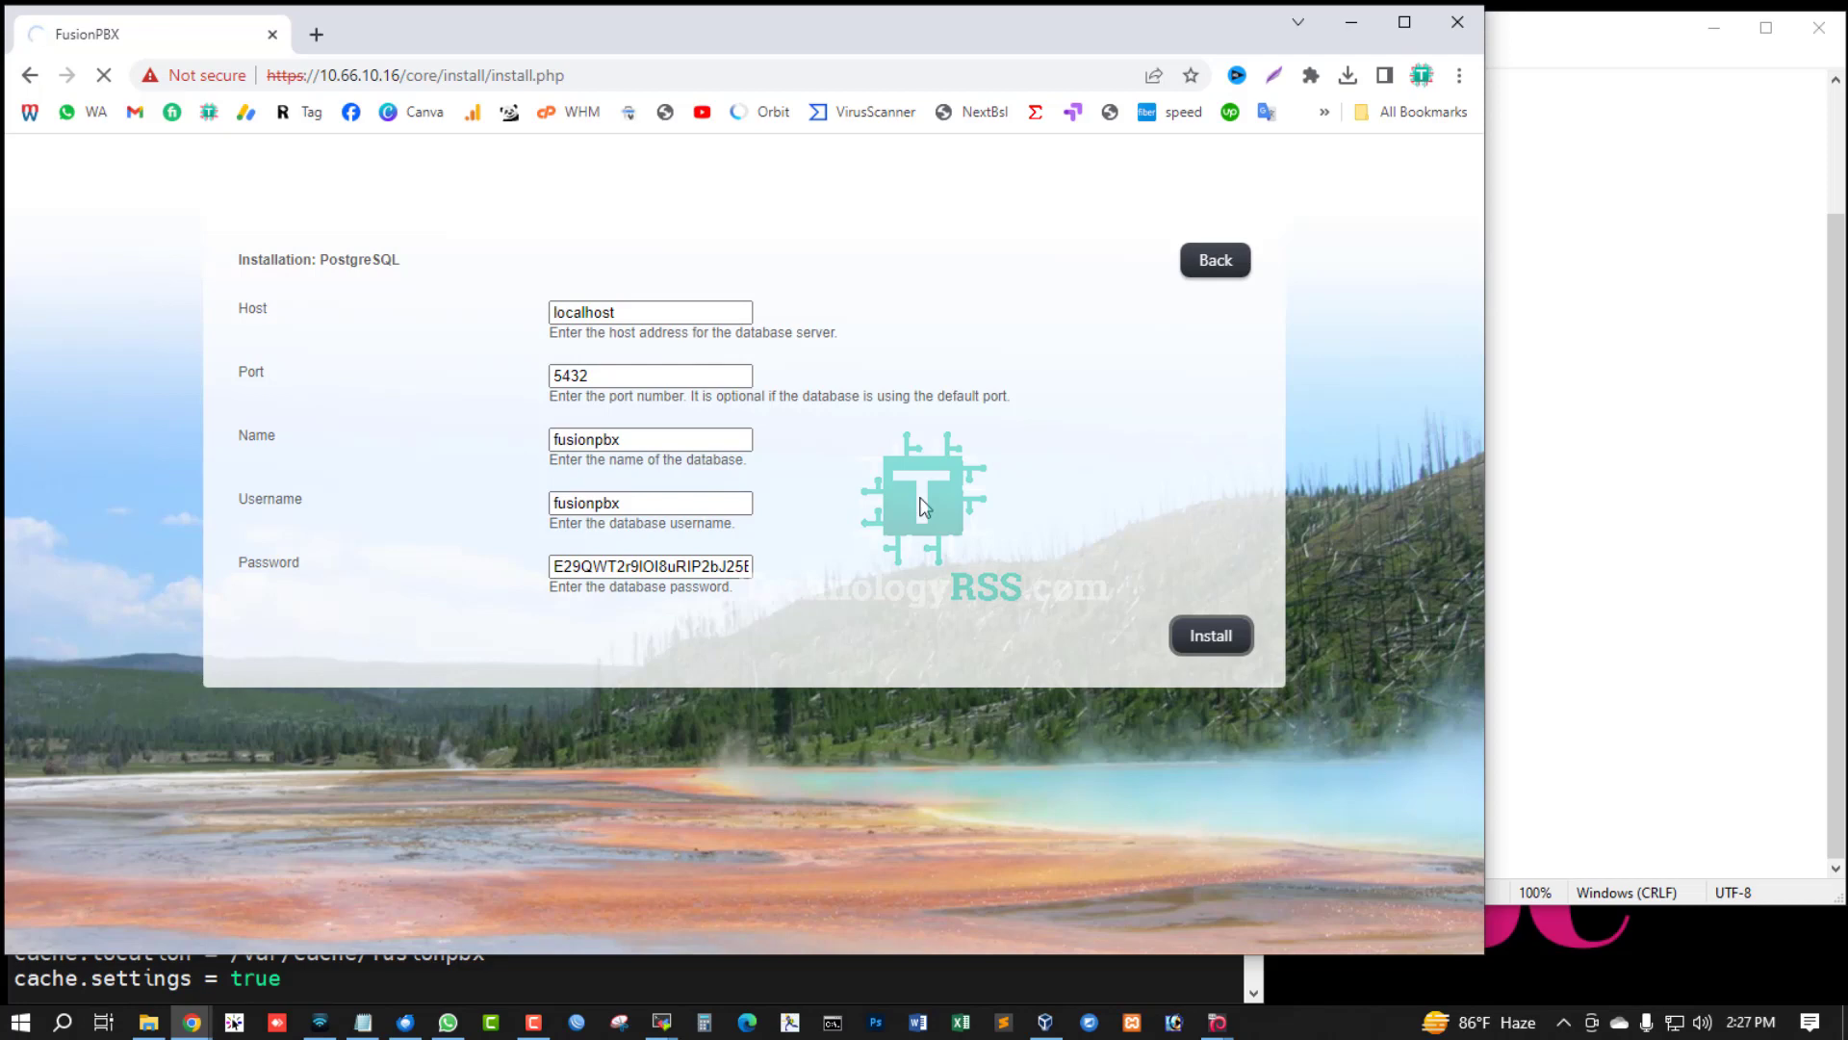
# Step: Wait for install.php to finish, then select the login page's Username field
pyautogui.click(1210, 635)
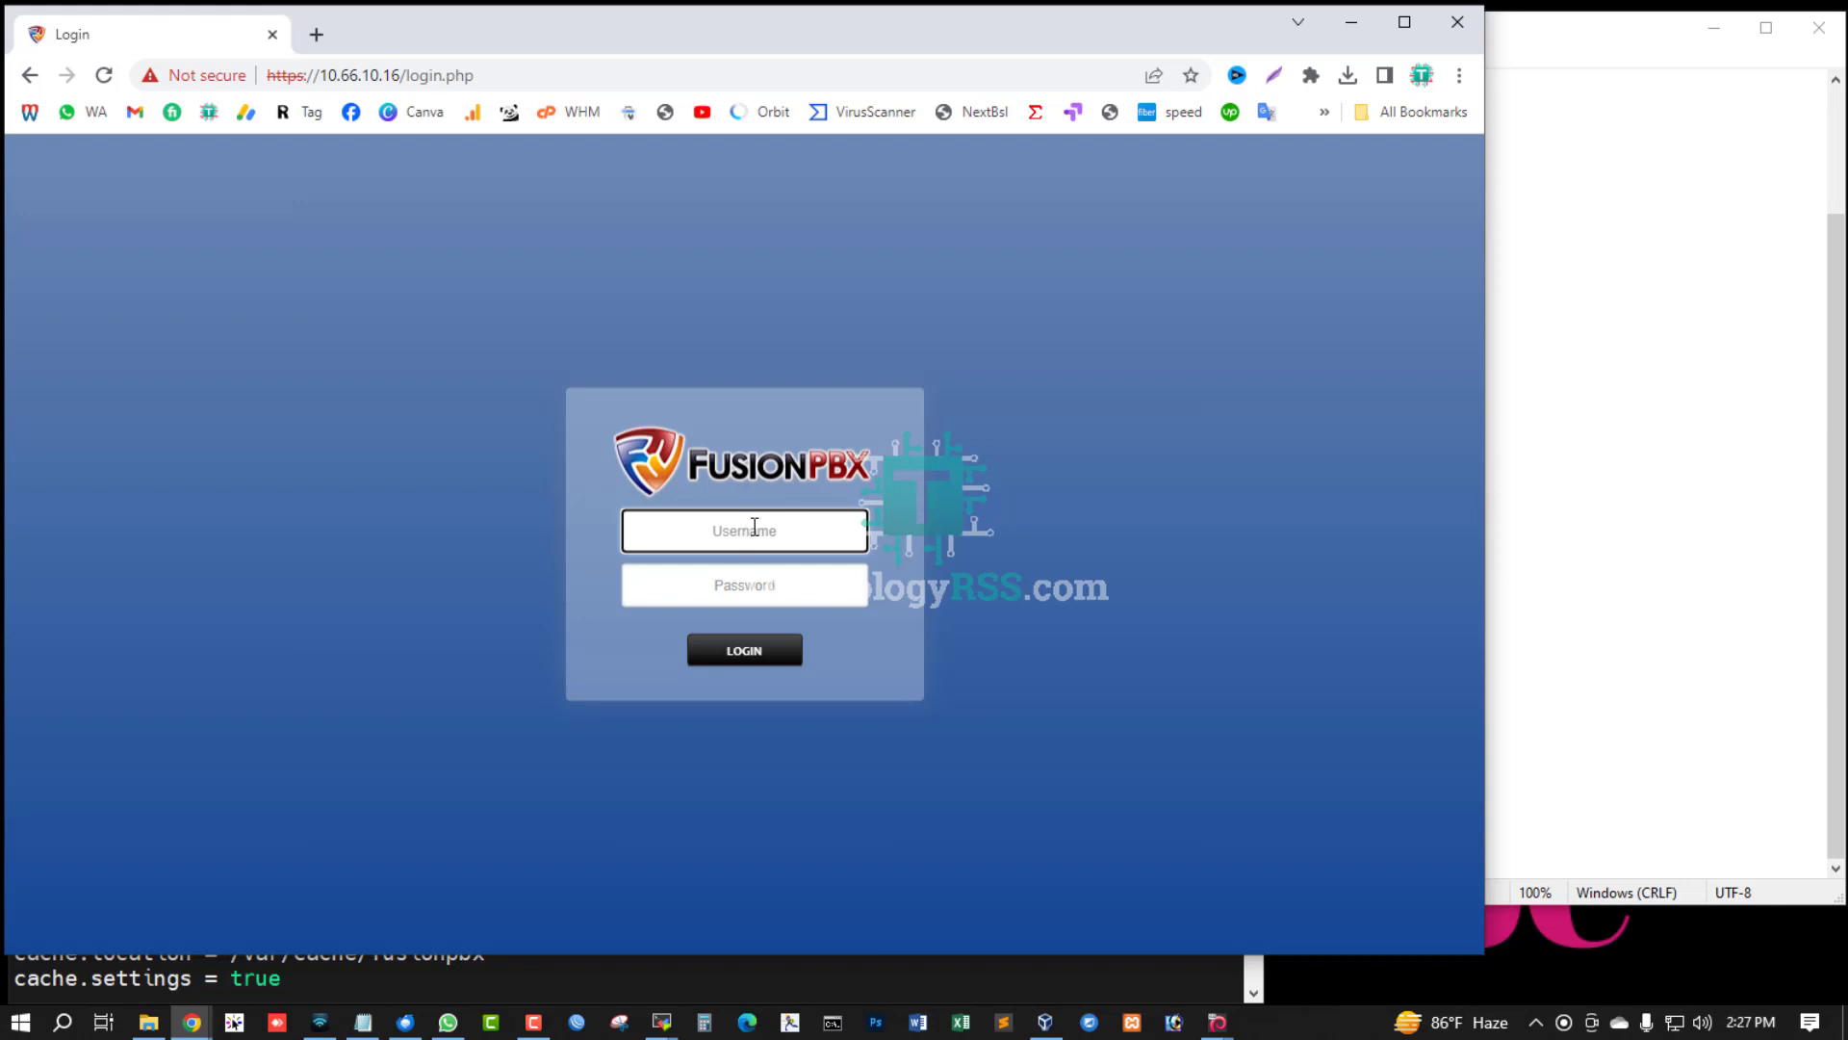
# Step: Enter username admin and the new password, then submit the login
pyautogui.write('admin')
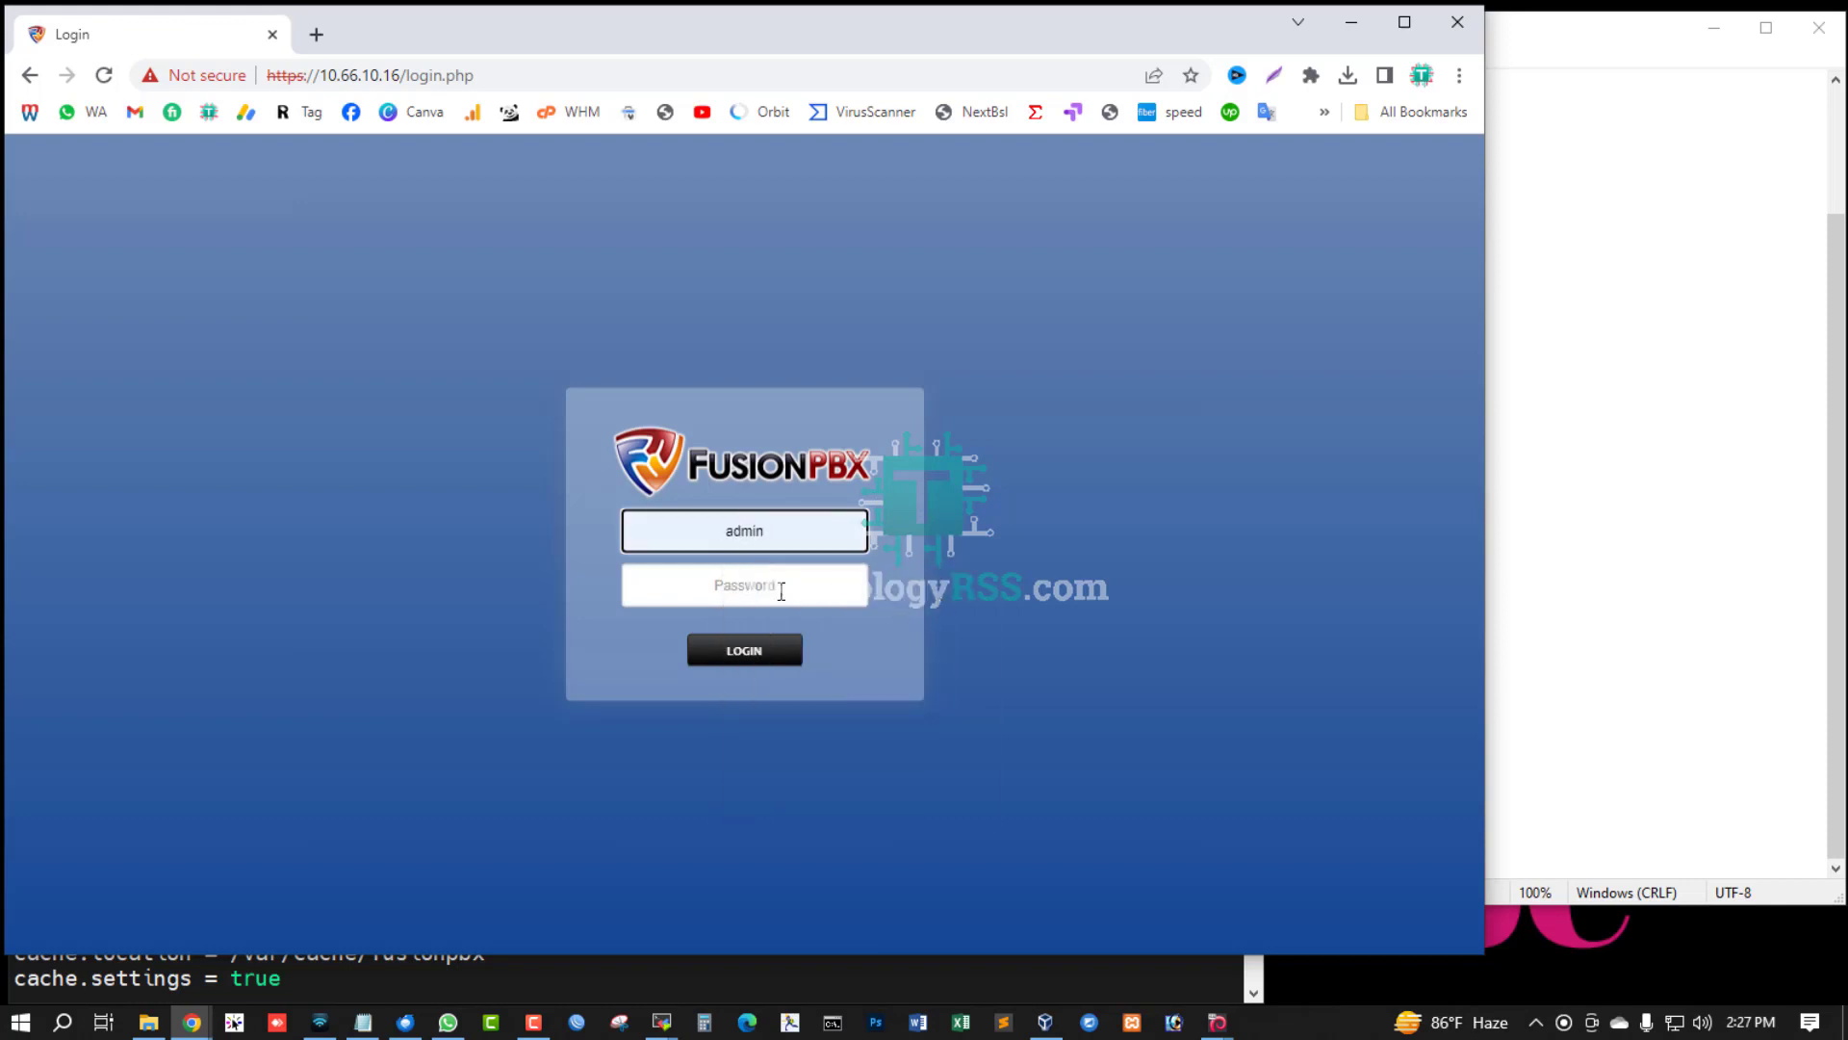
pyautogui.click(363, 1021)
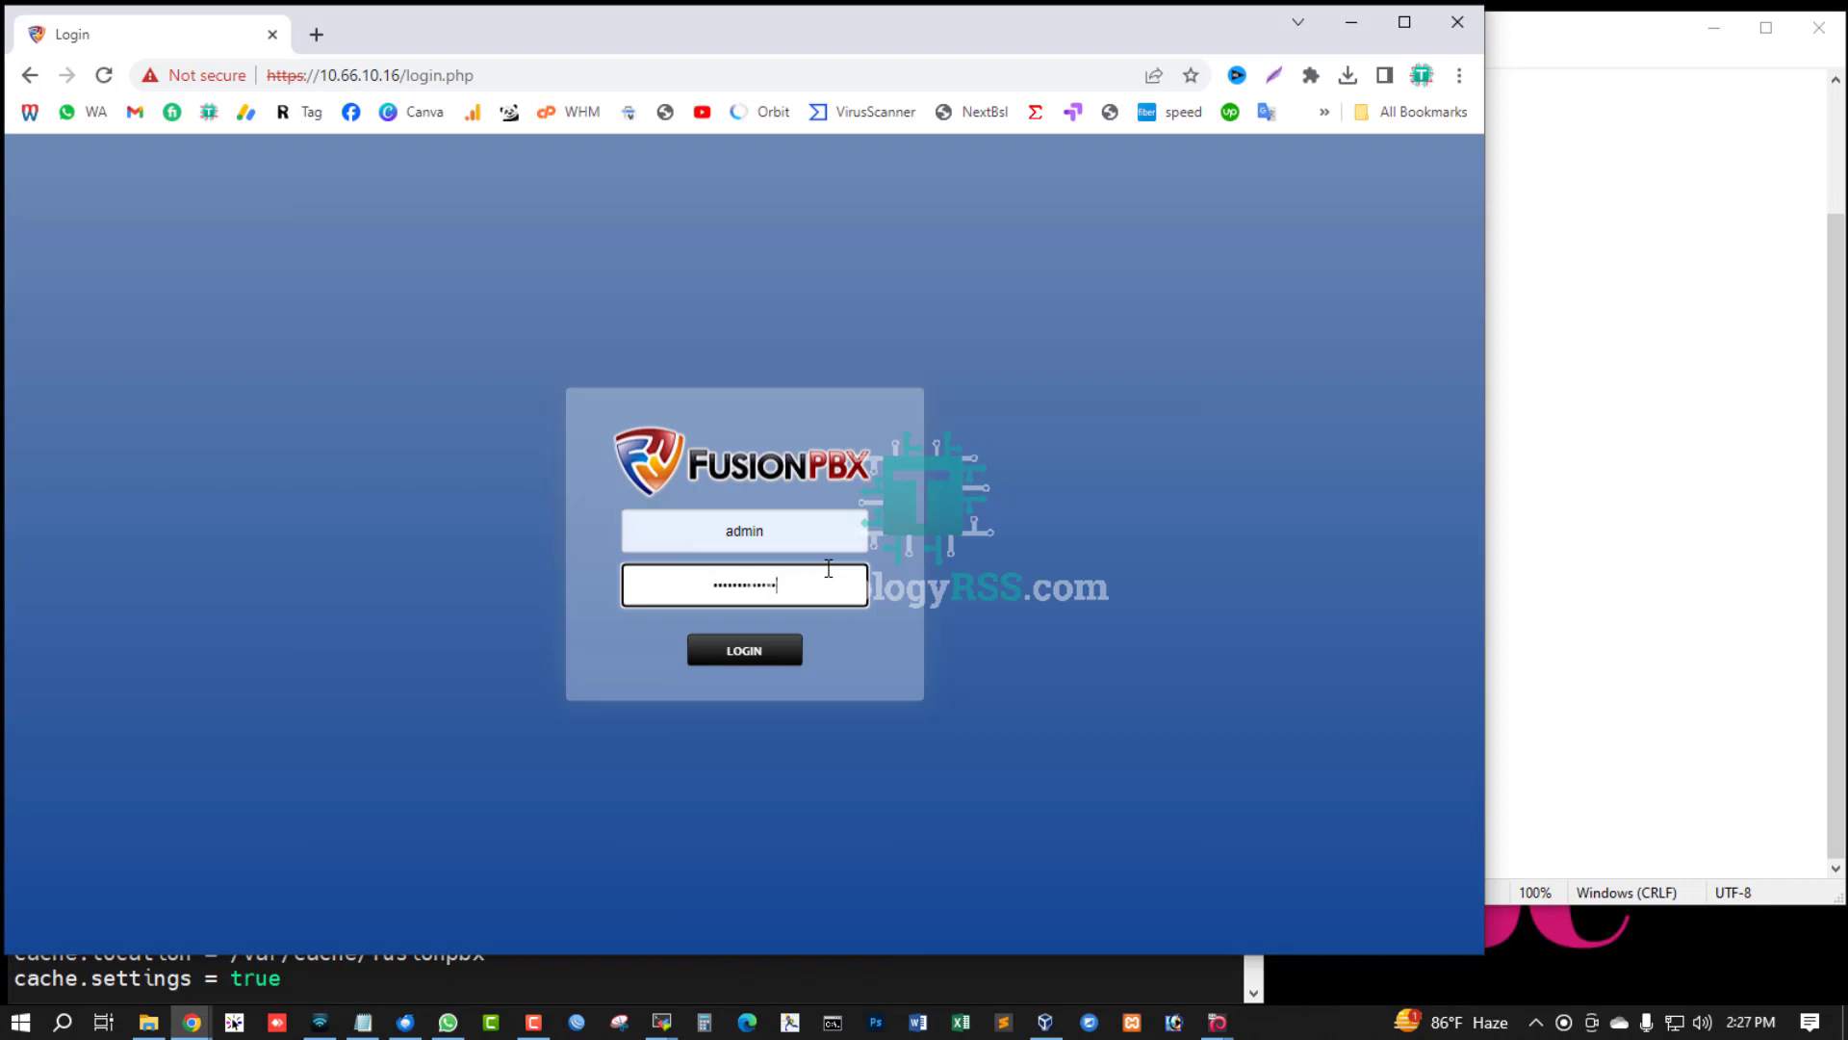
pyautogui.click(744, 650)
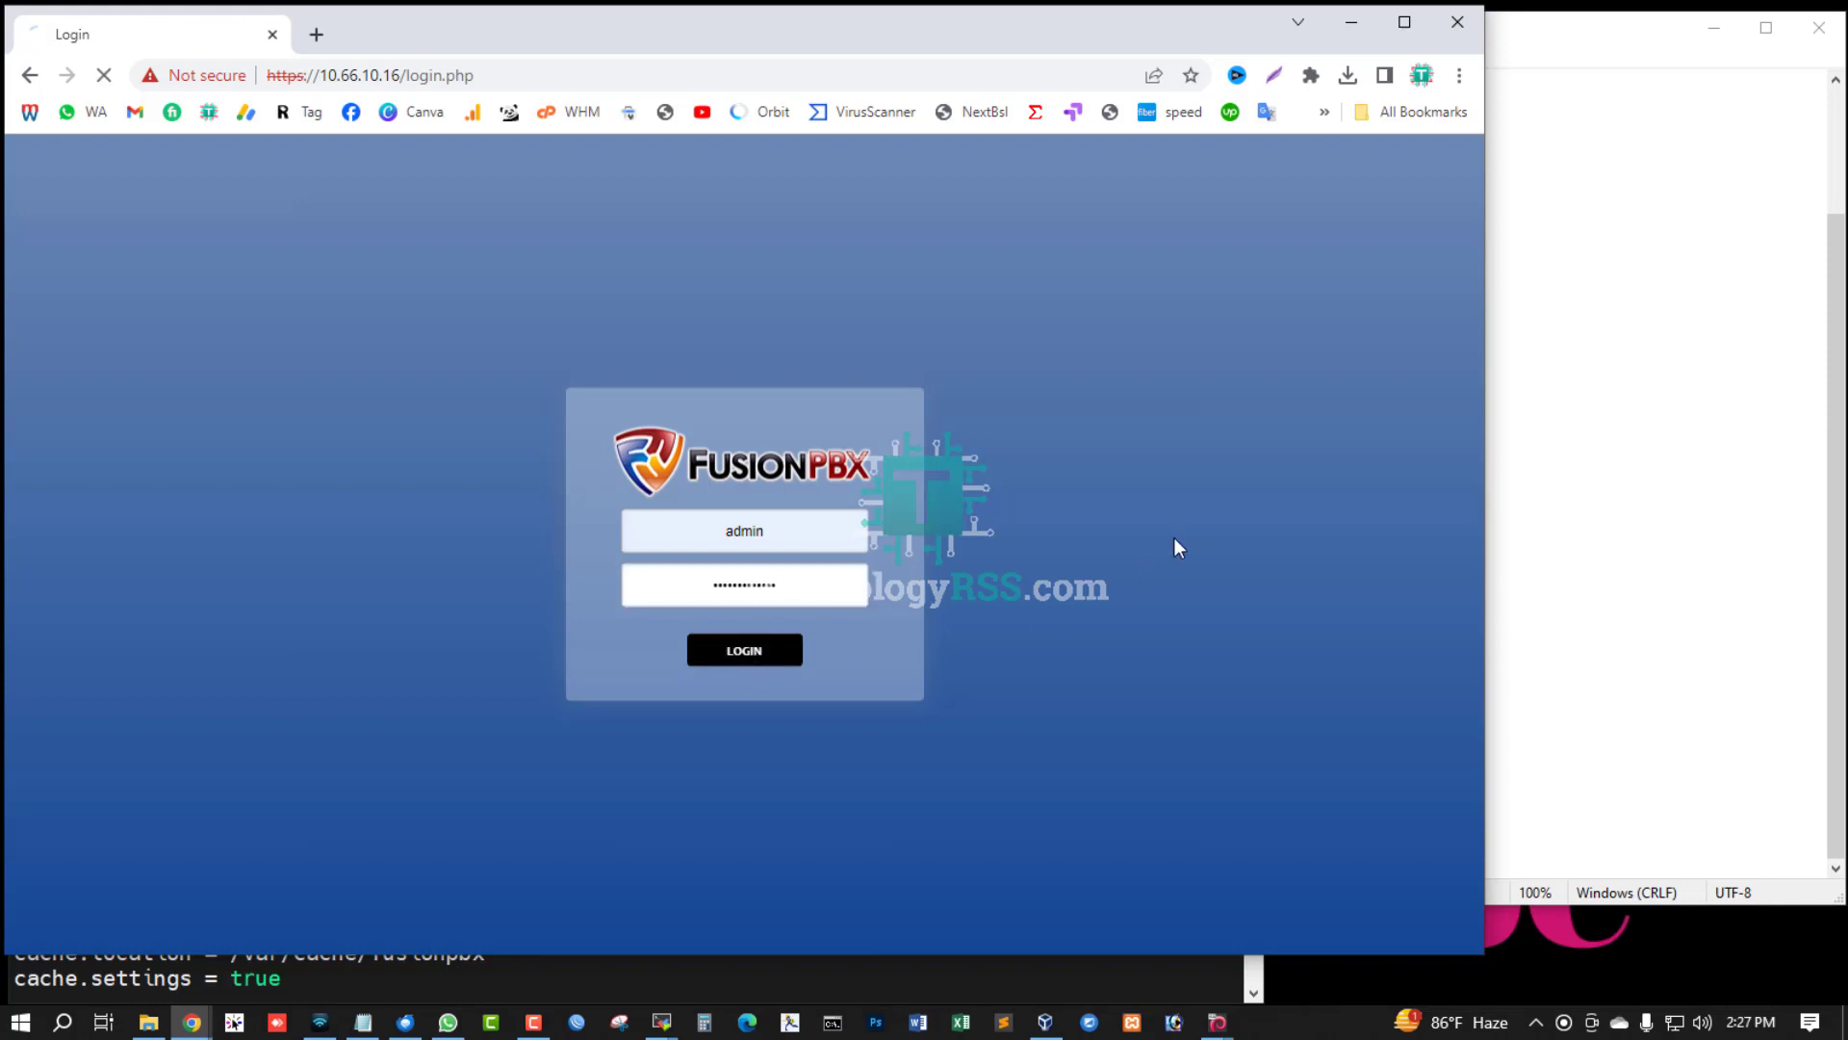
pyautogui.click(744, 650)
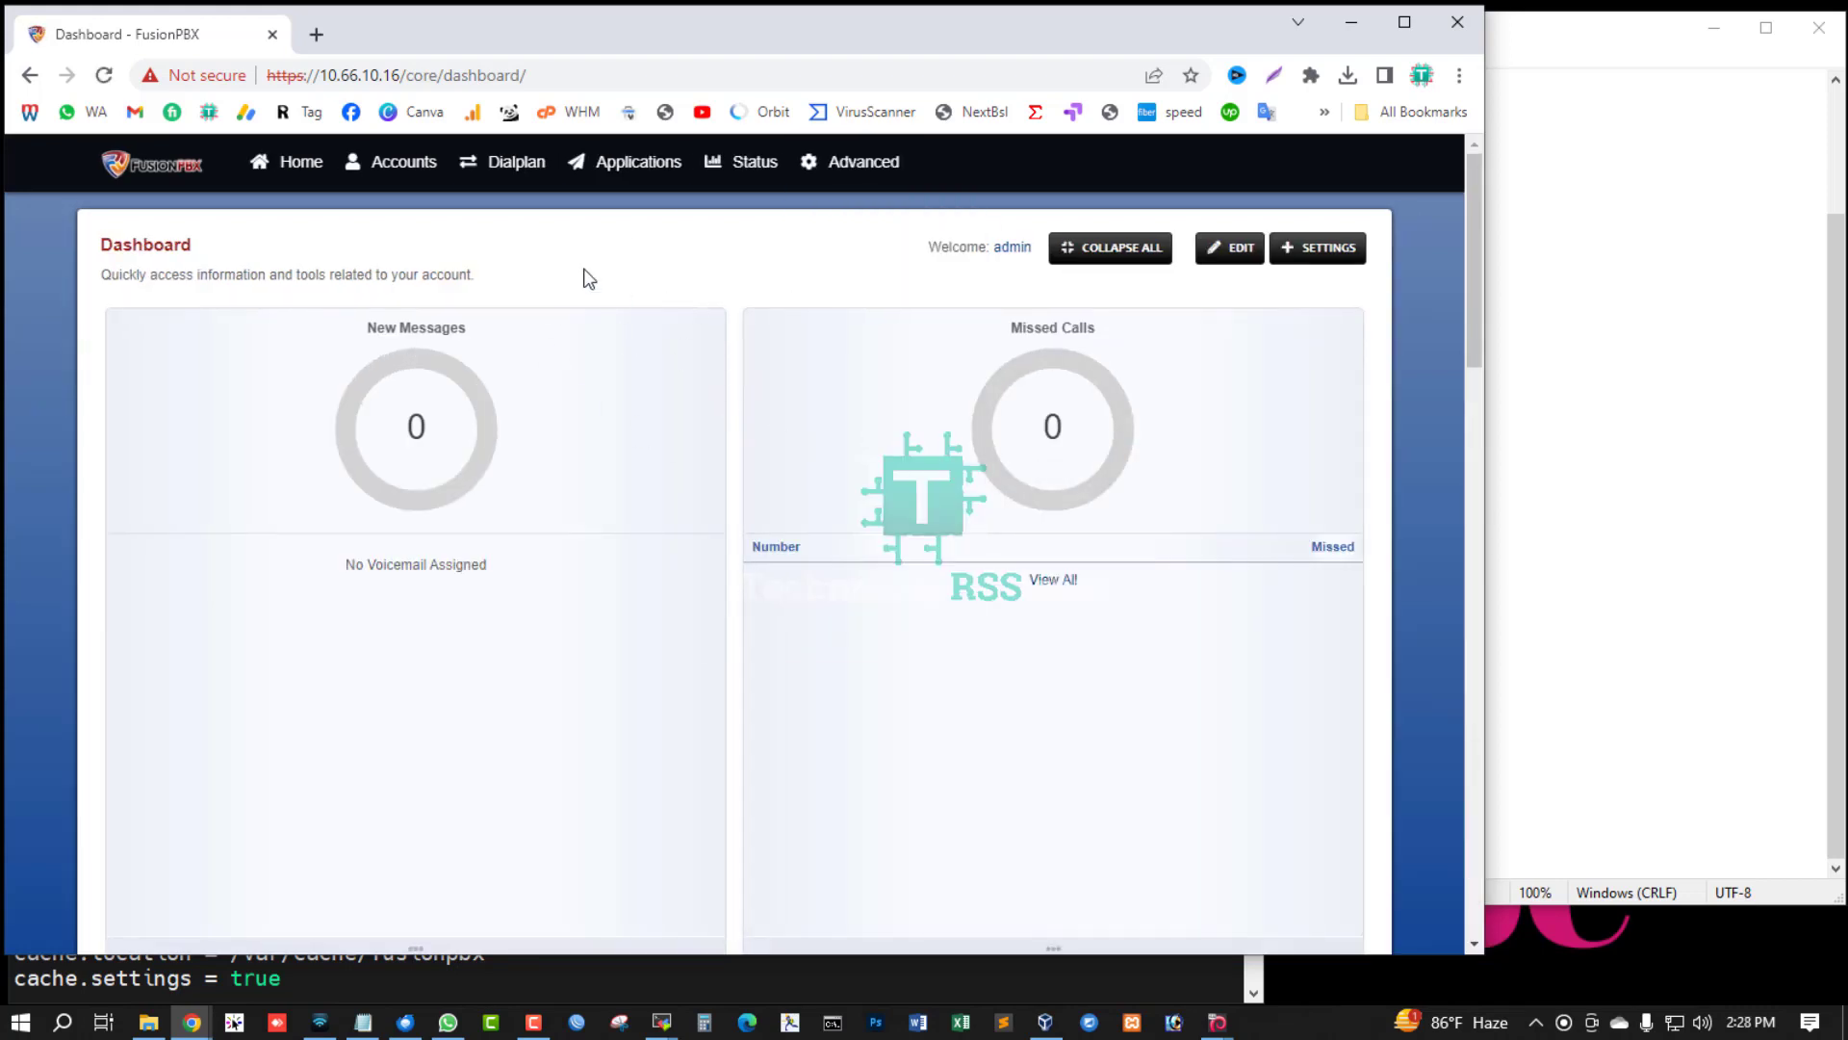
pyautogui.moveTo(336, 194)
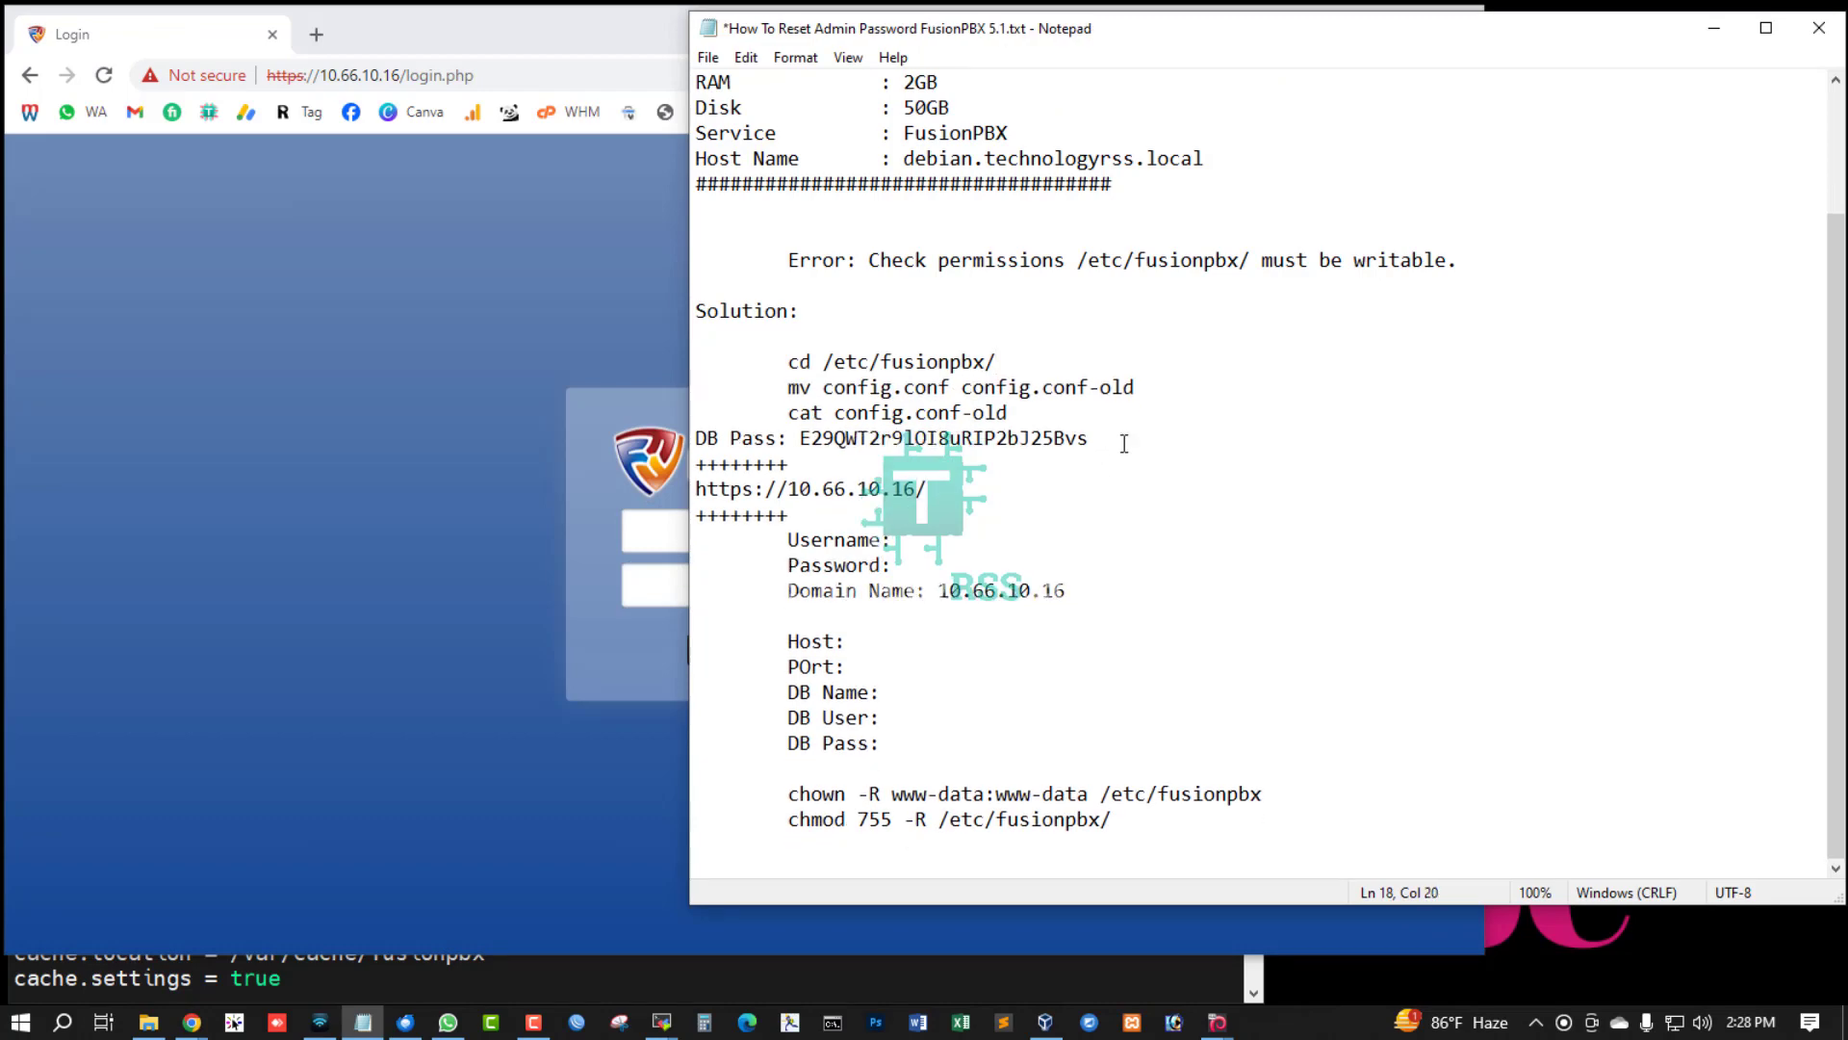
# Step: Add a new line after the chmod command and type 'P'
pyautogui.click(1155, 820)
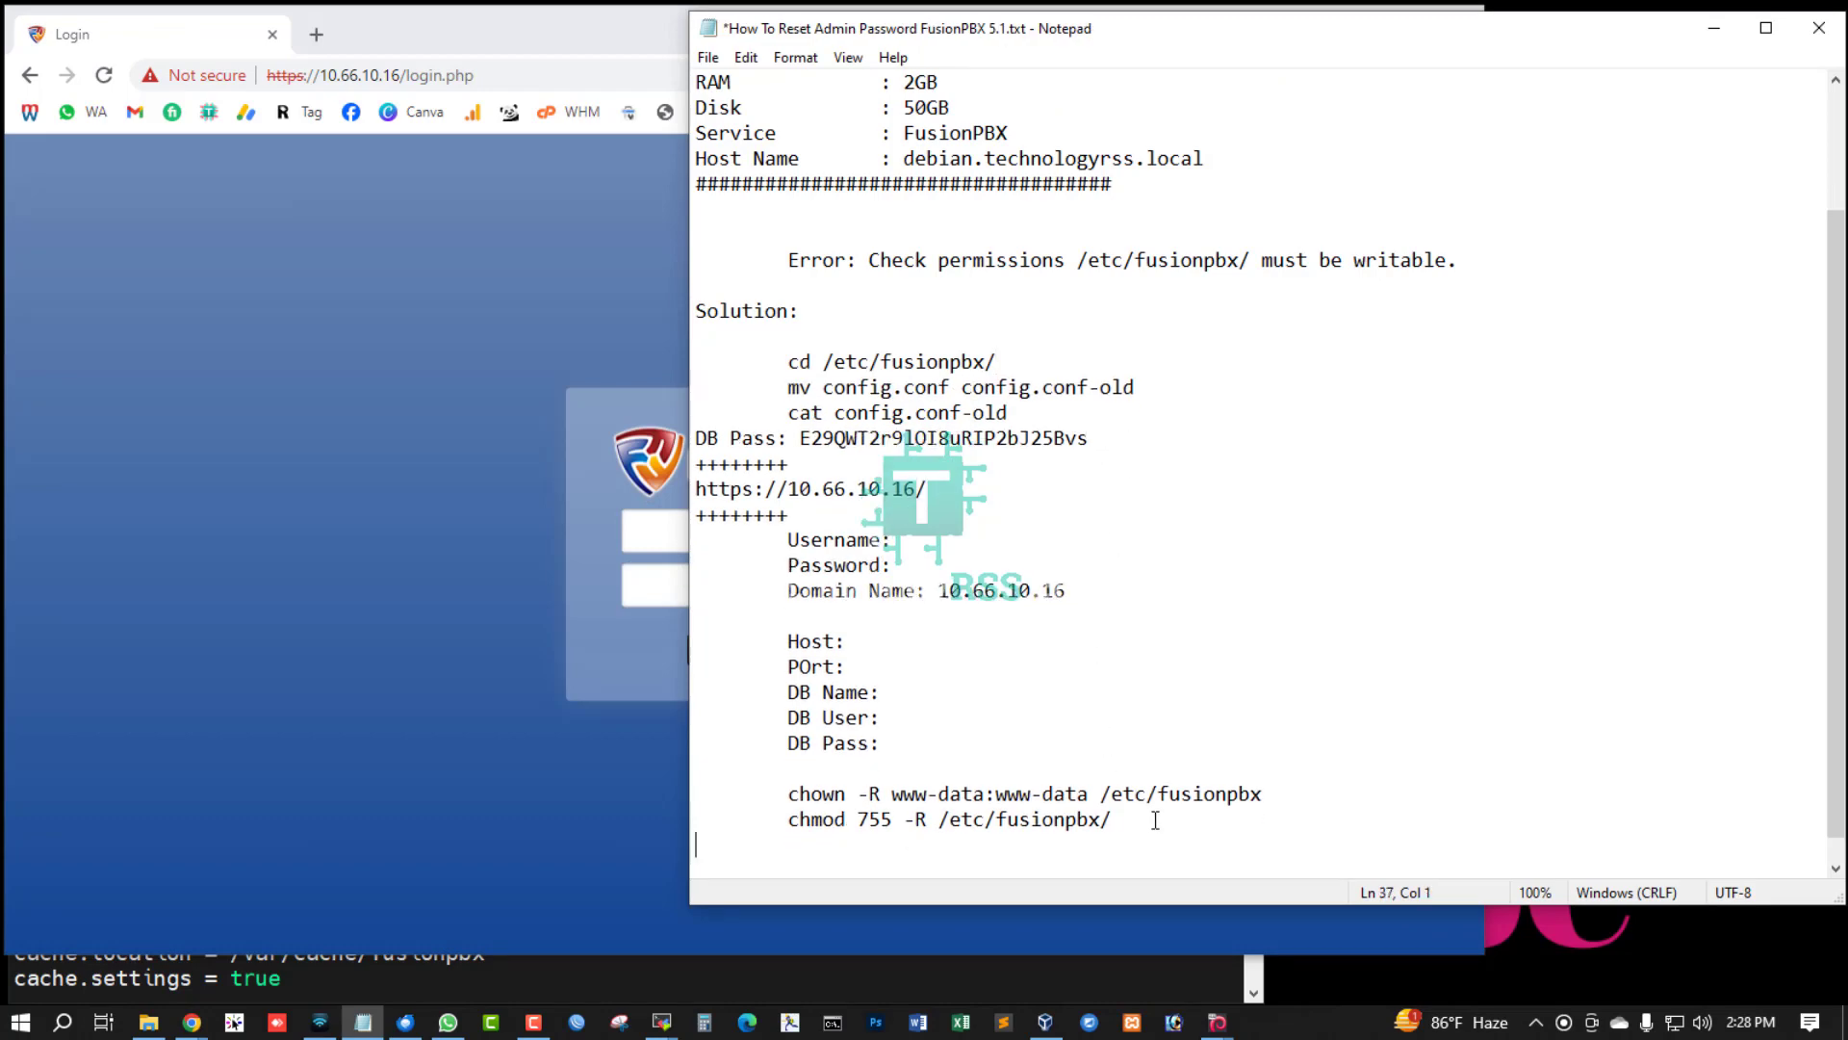
pyautogui.press('enter')
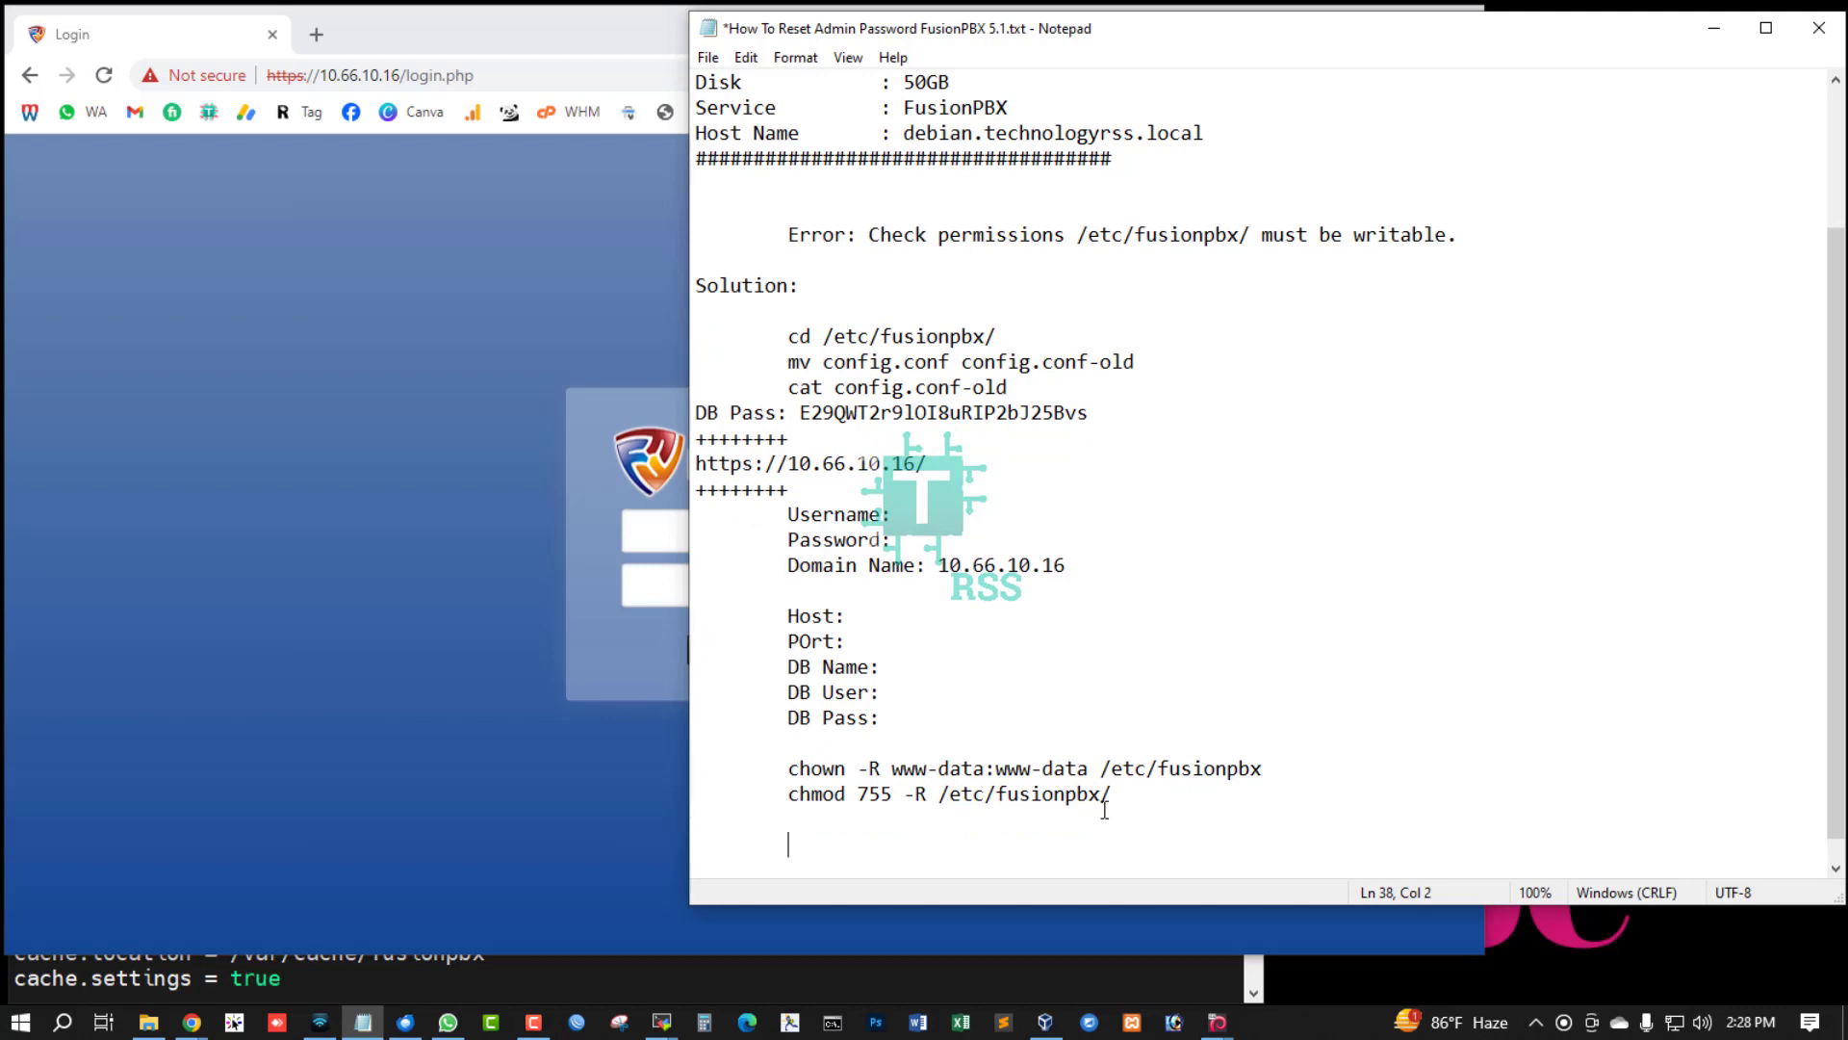
pyautogui.write('P')
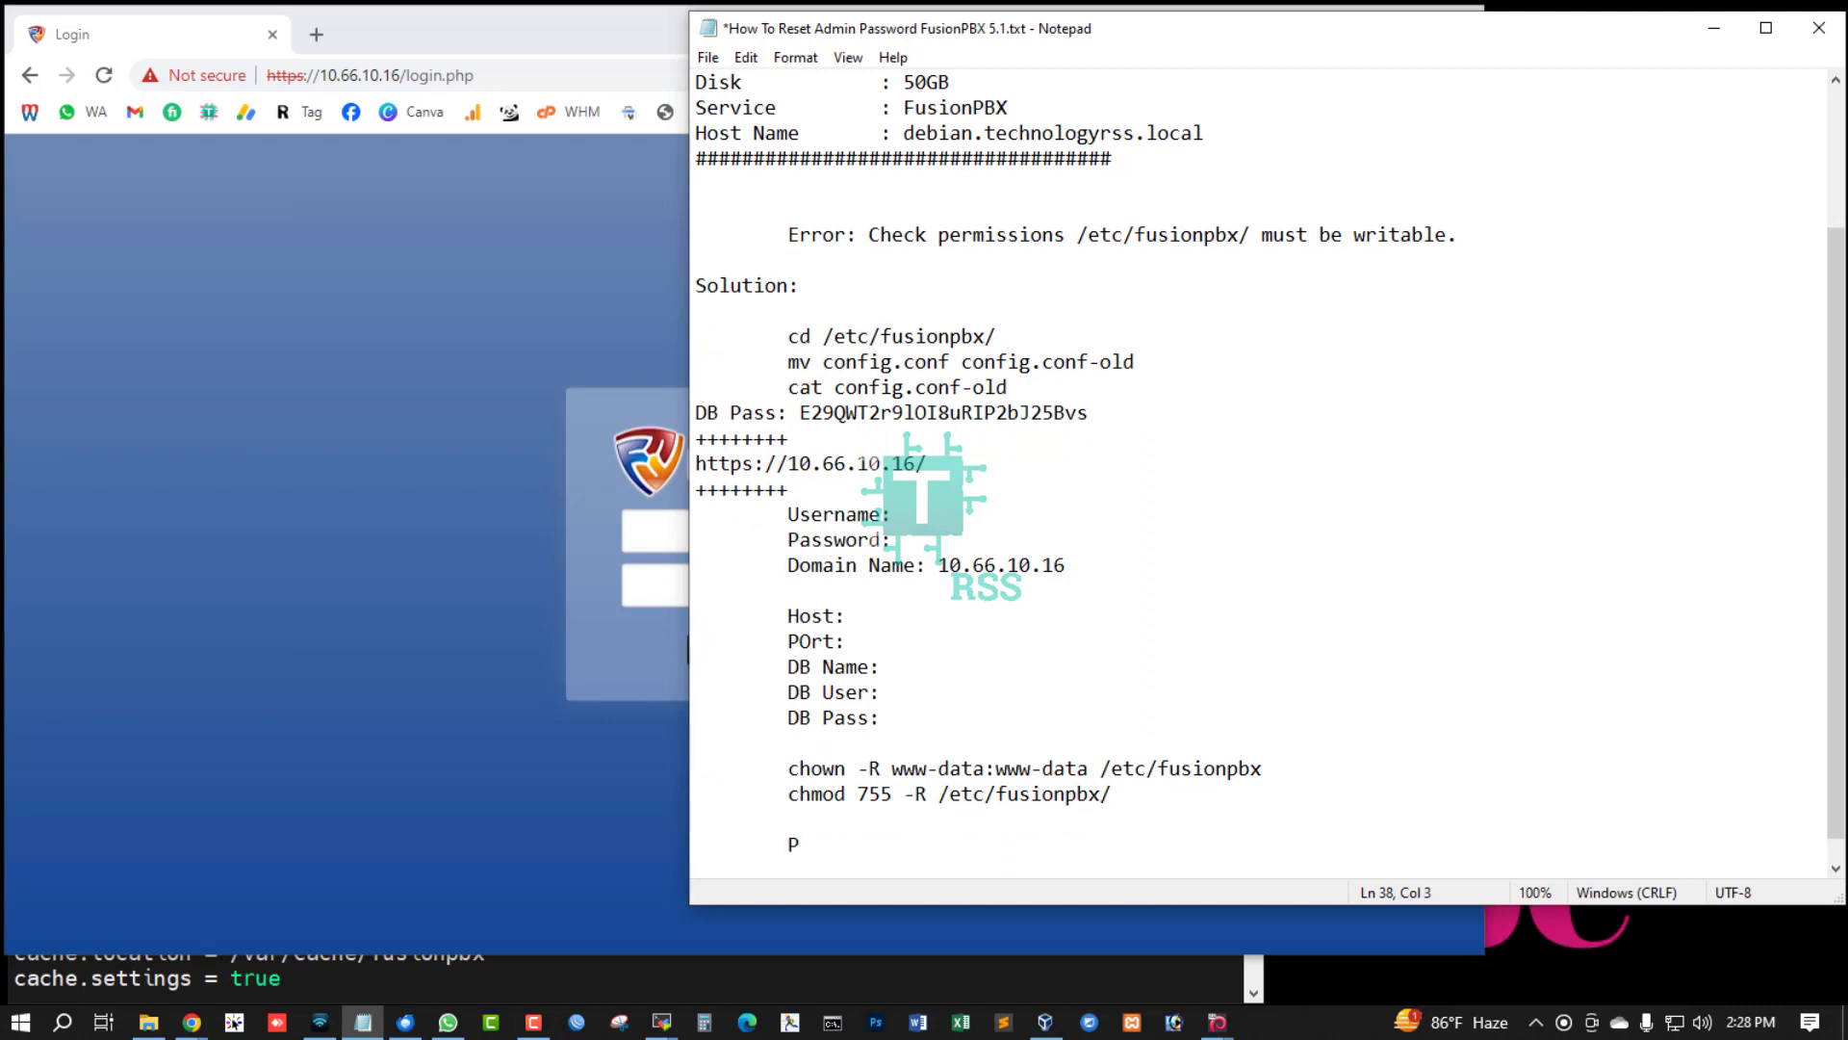